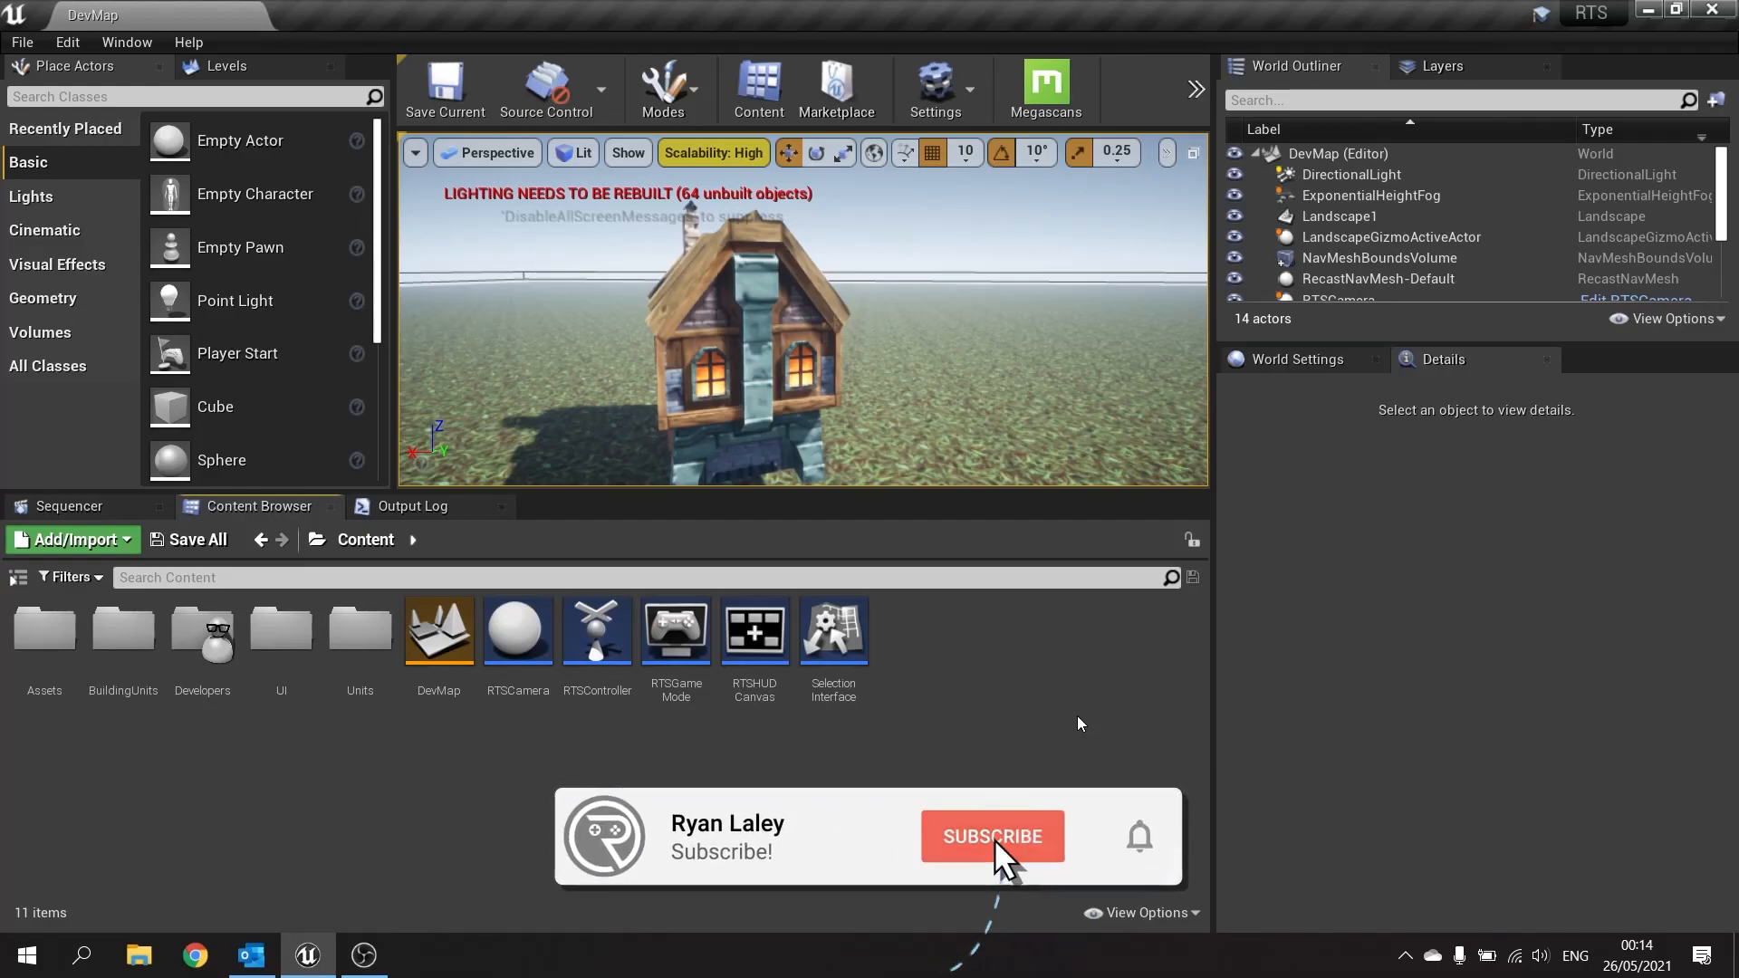
In the Units folder, derive a child blueprint named UnitTree from UnitBuildingBase and open it.
left_click(990, 836)
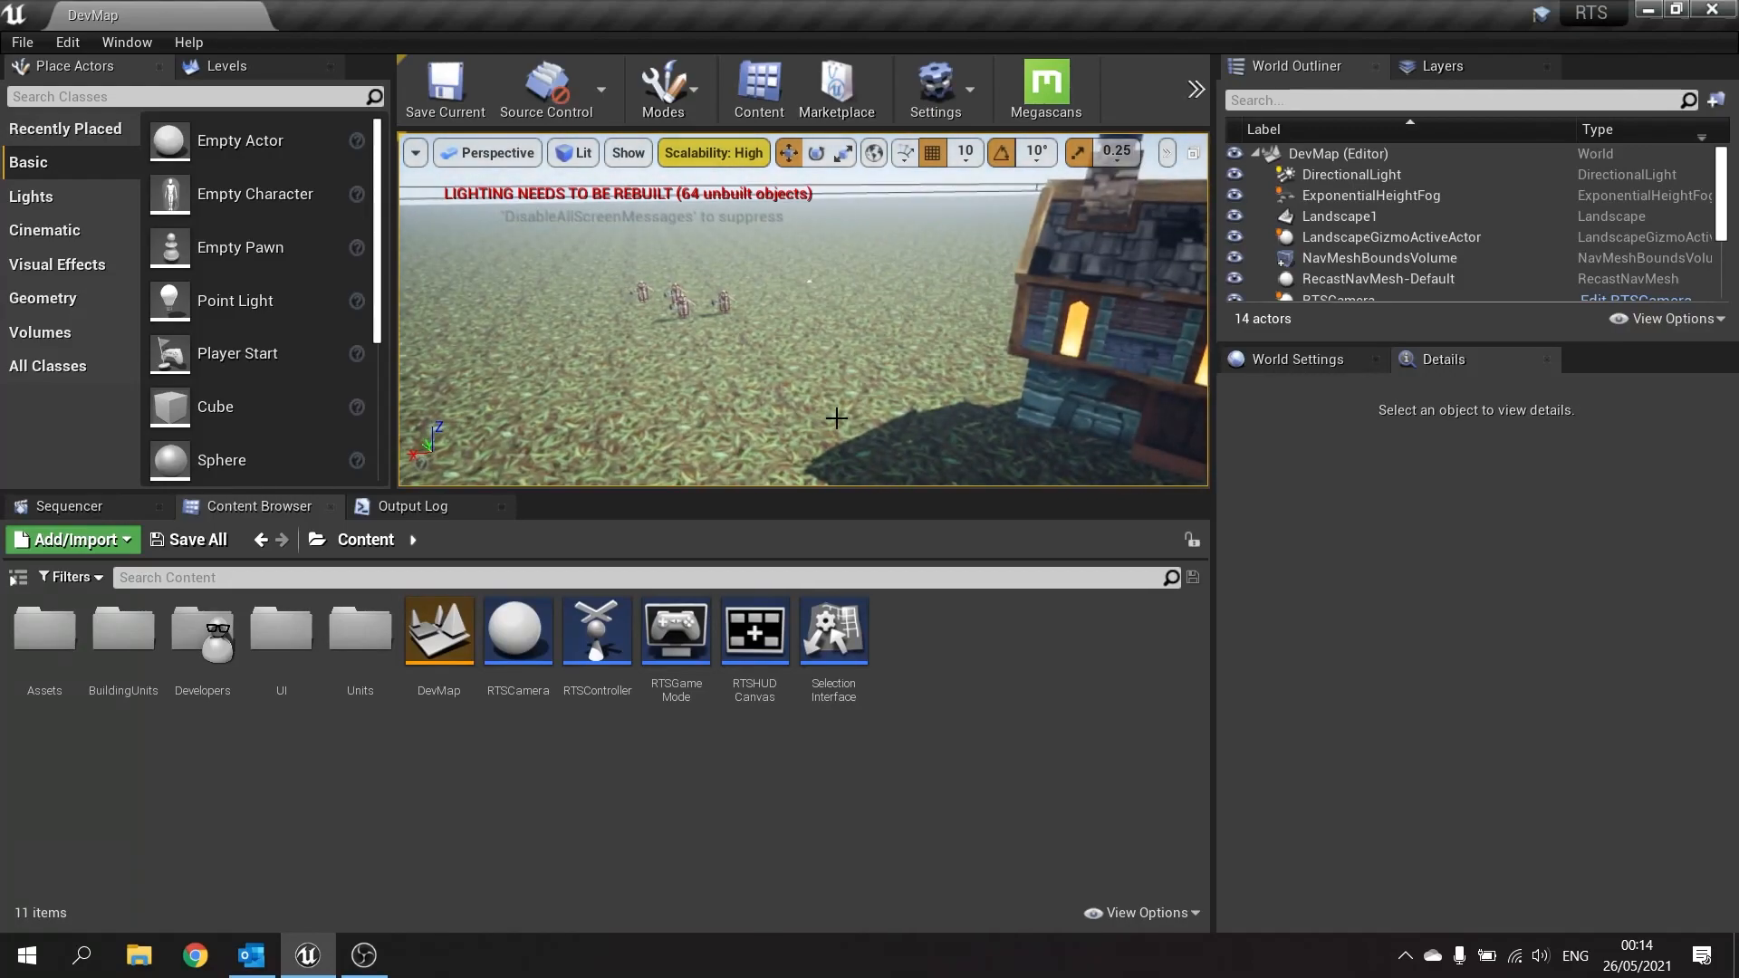
mouse_move(359, 632)
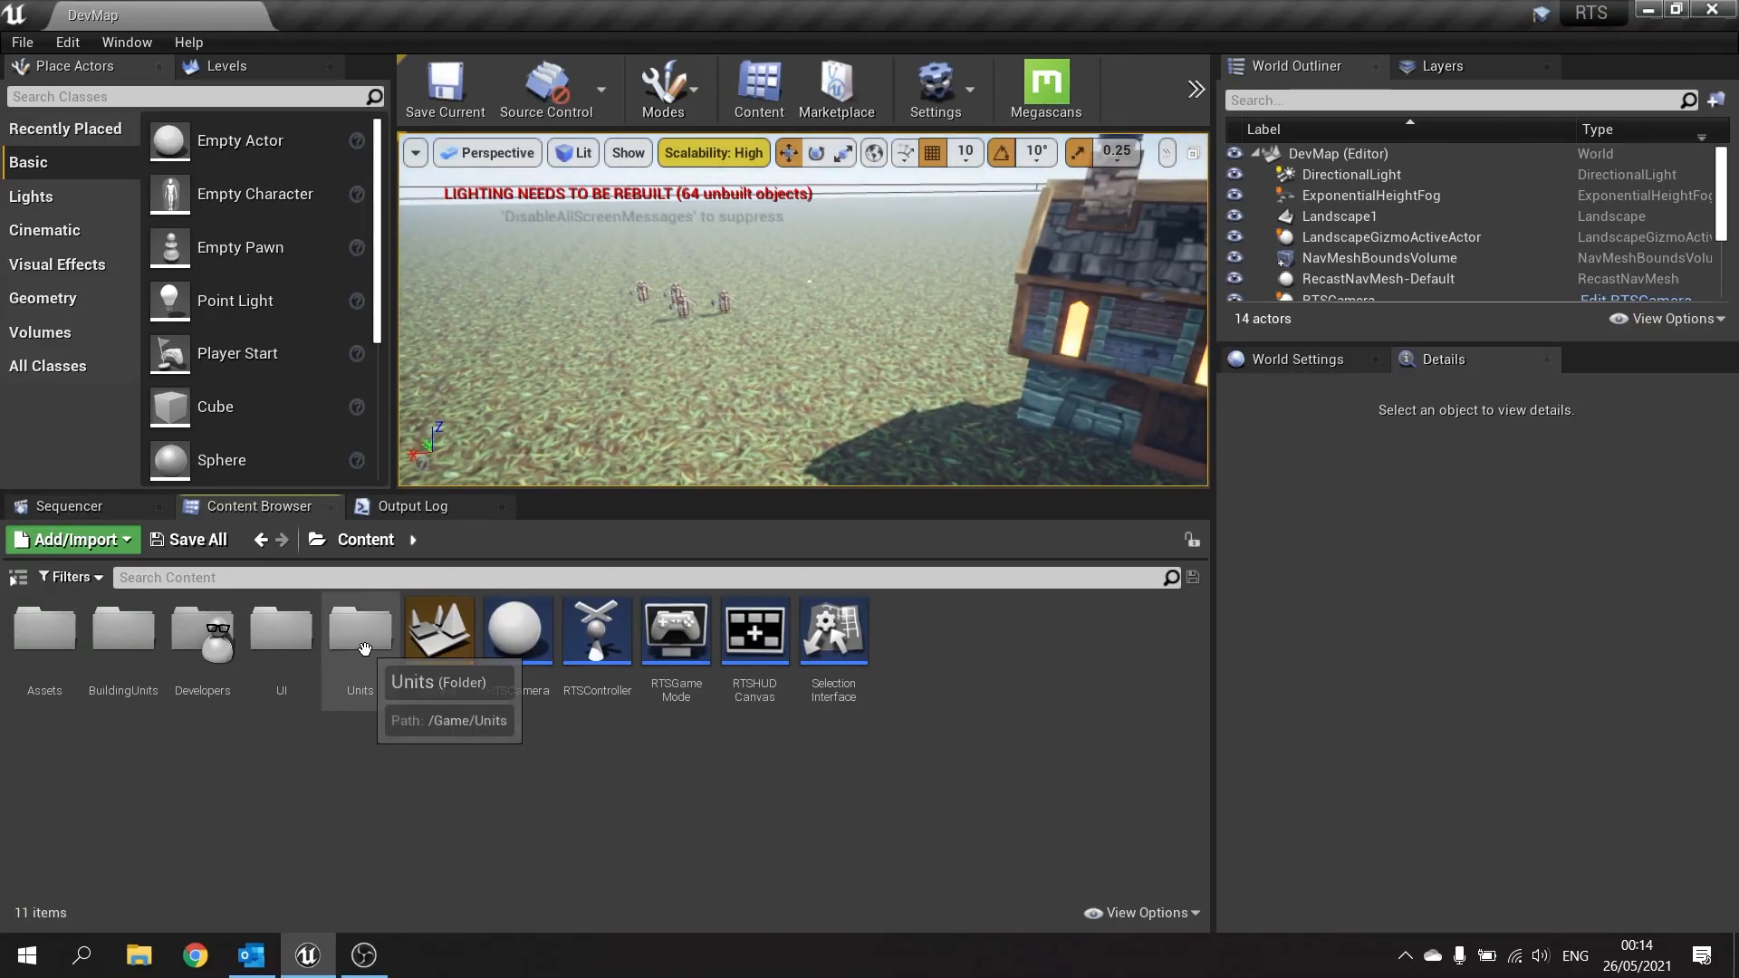
double_click(360, 628)
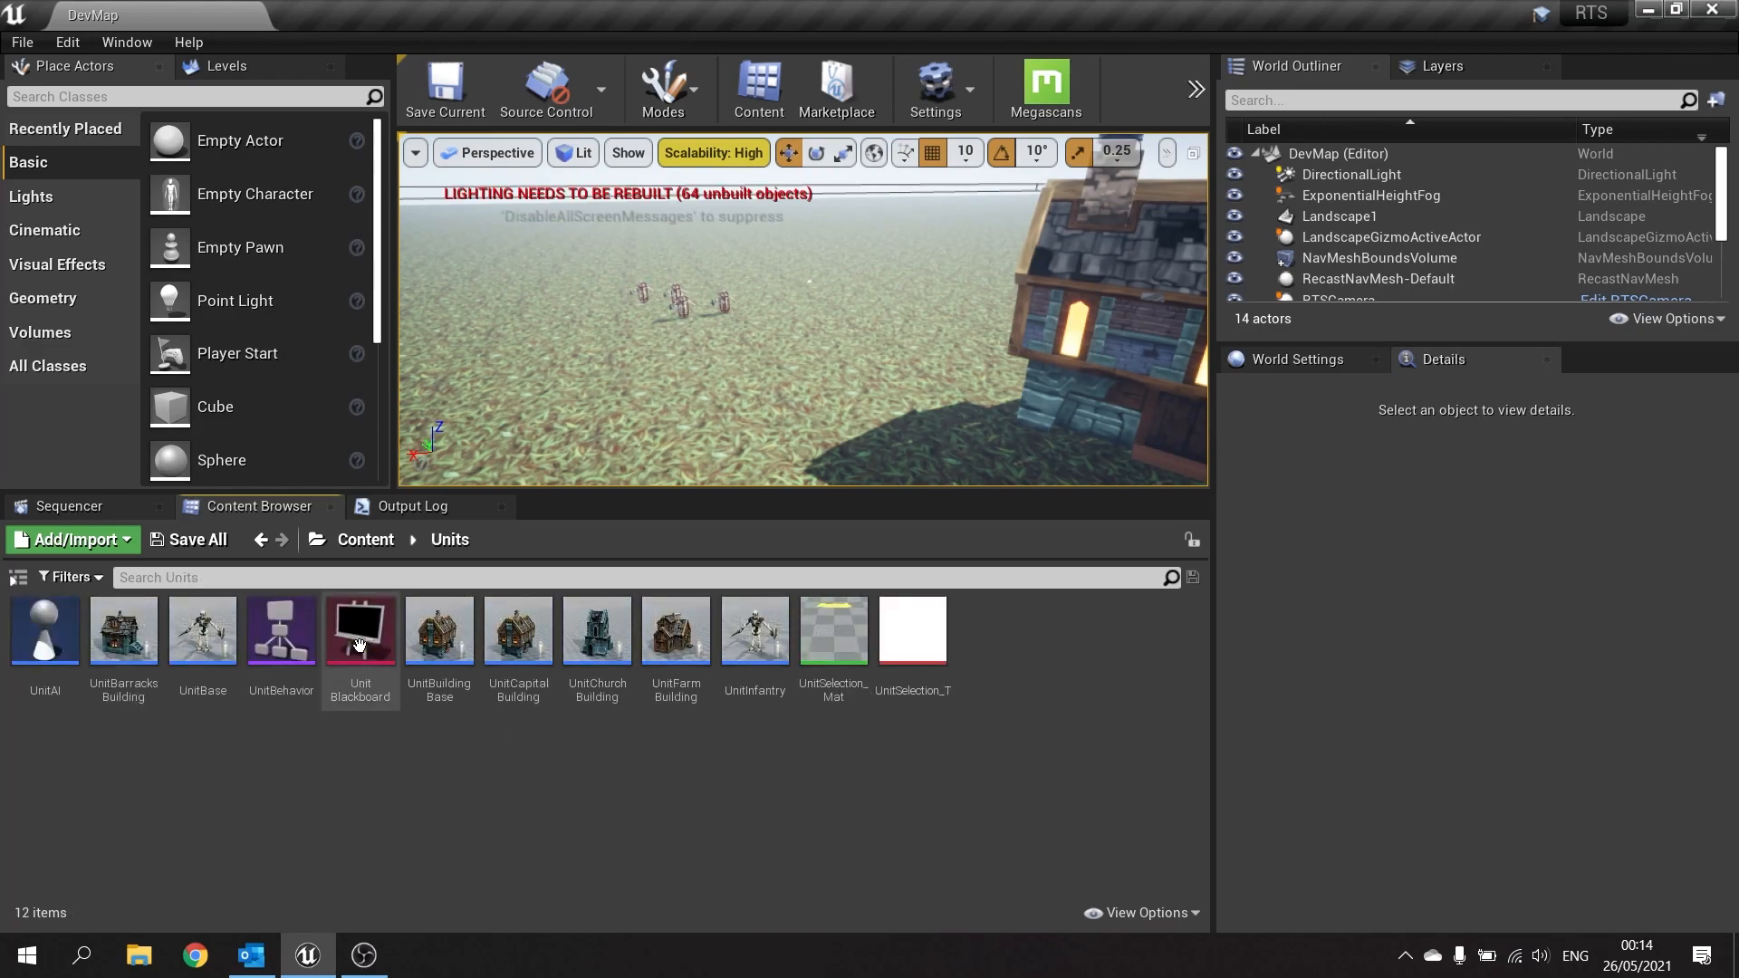
mouse_move(272, 770)
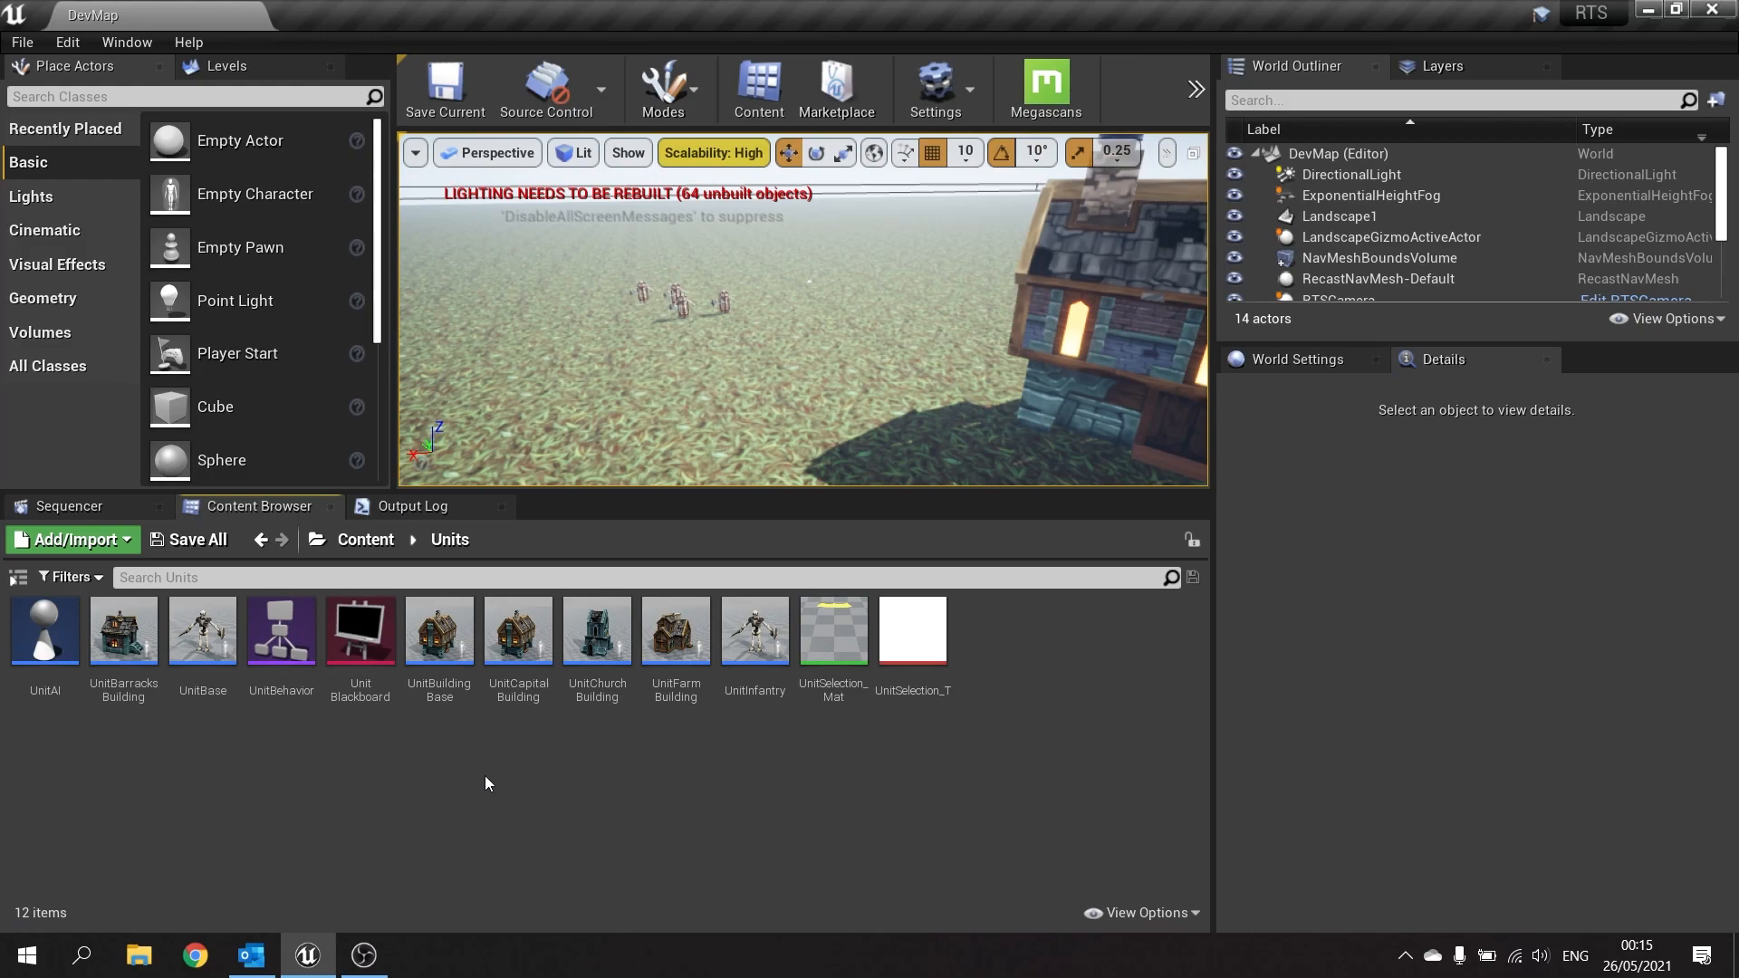
left_click(439, 631)
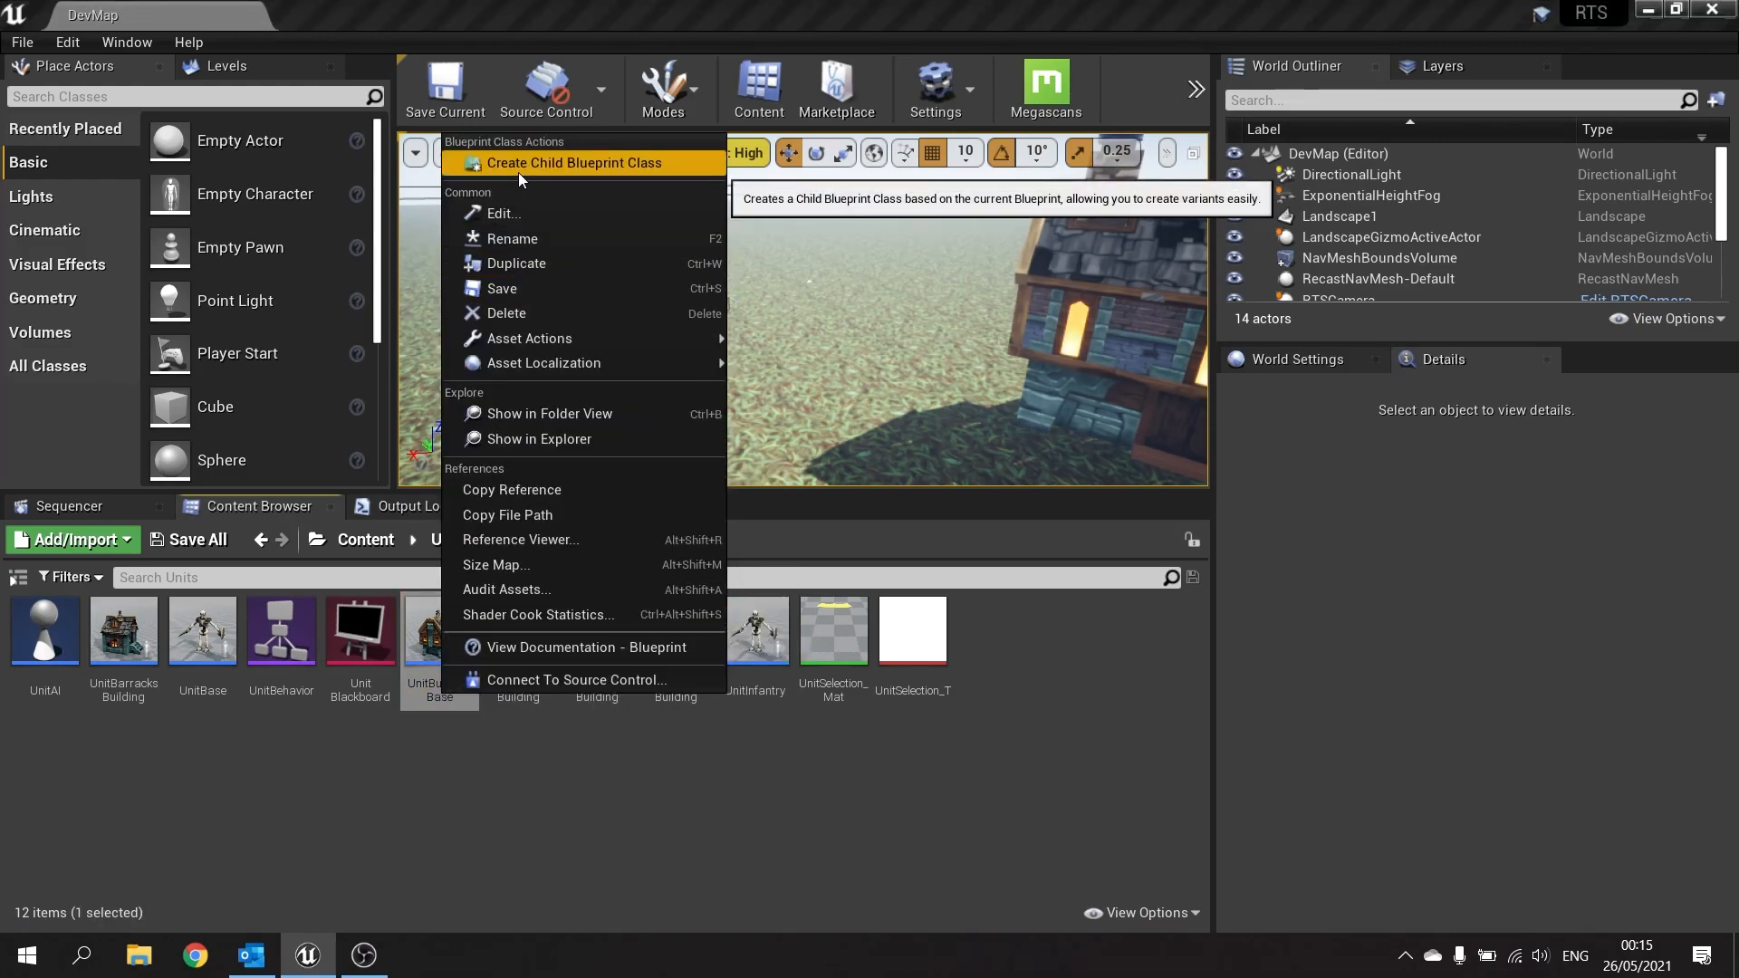
left_click(575, 162)
type("Unit")
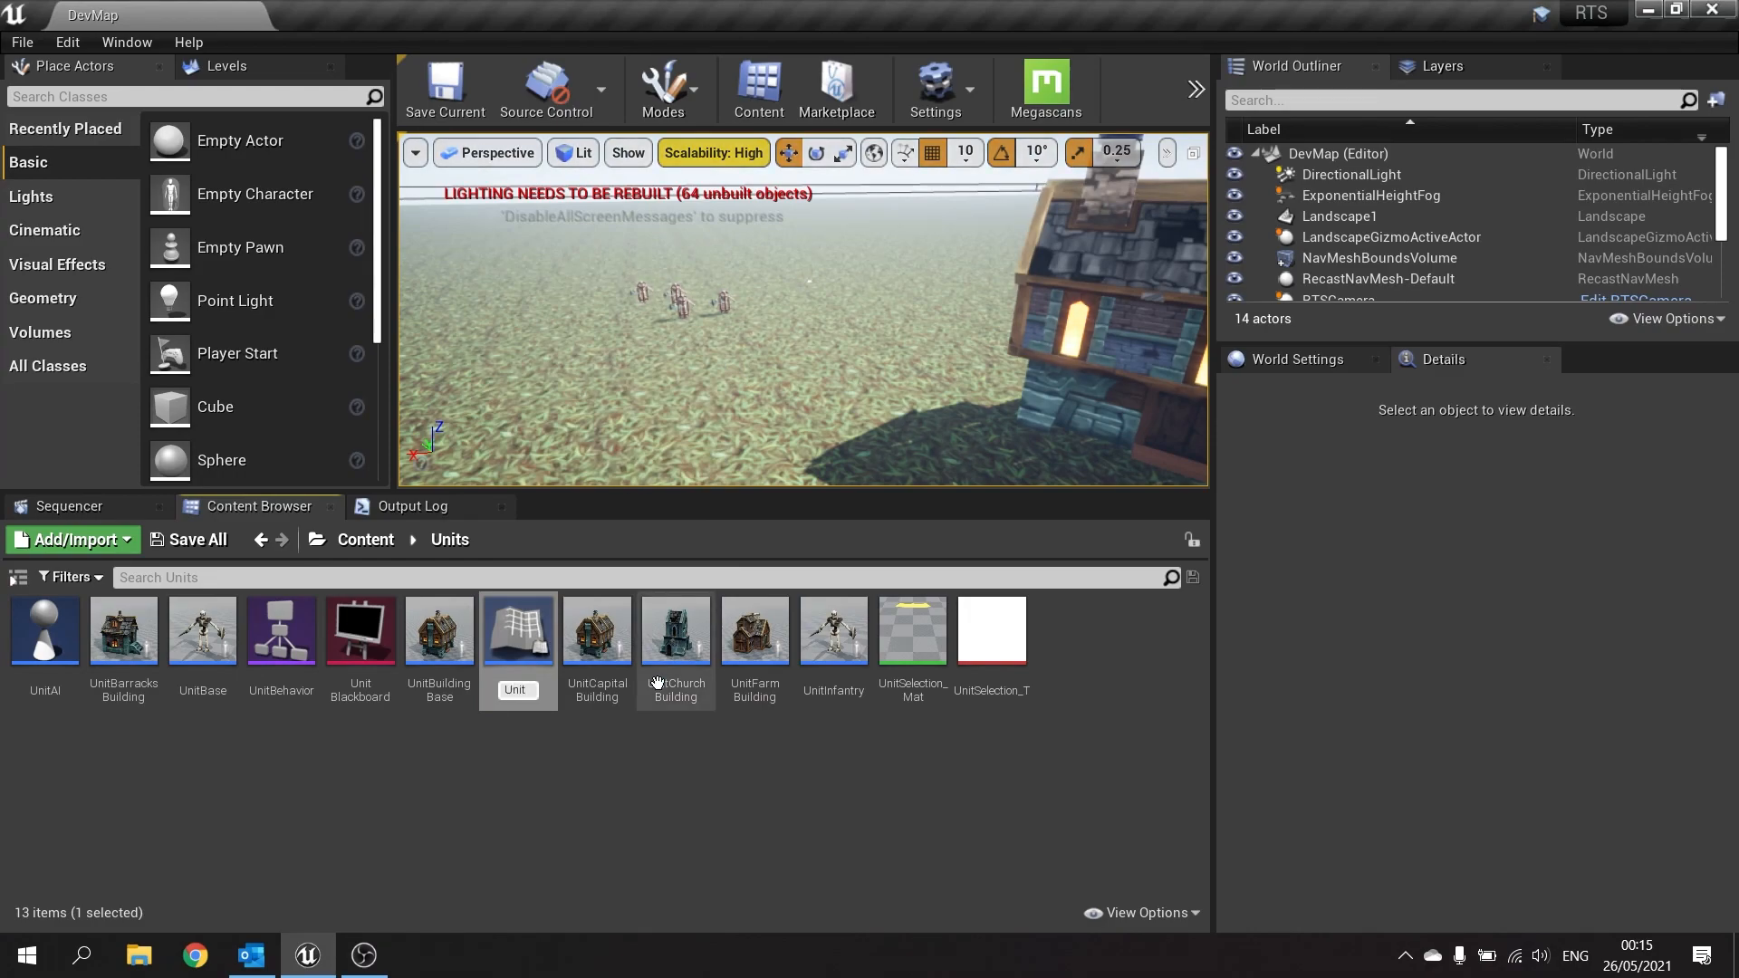
left_click(990, 630)
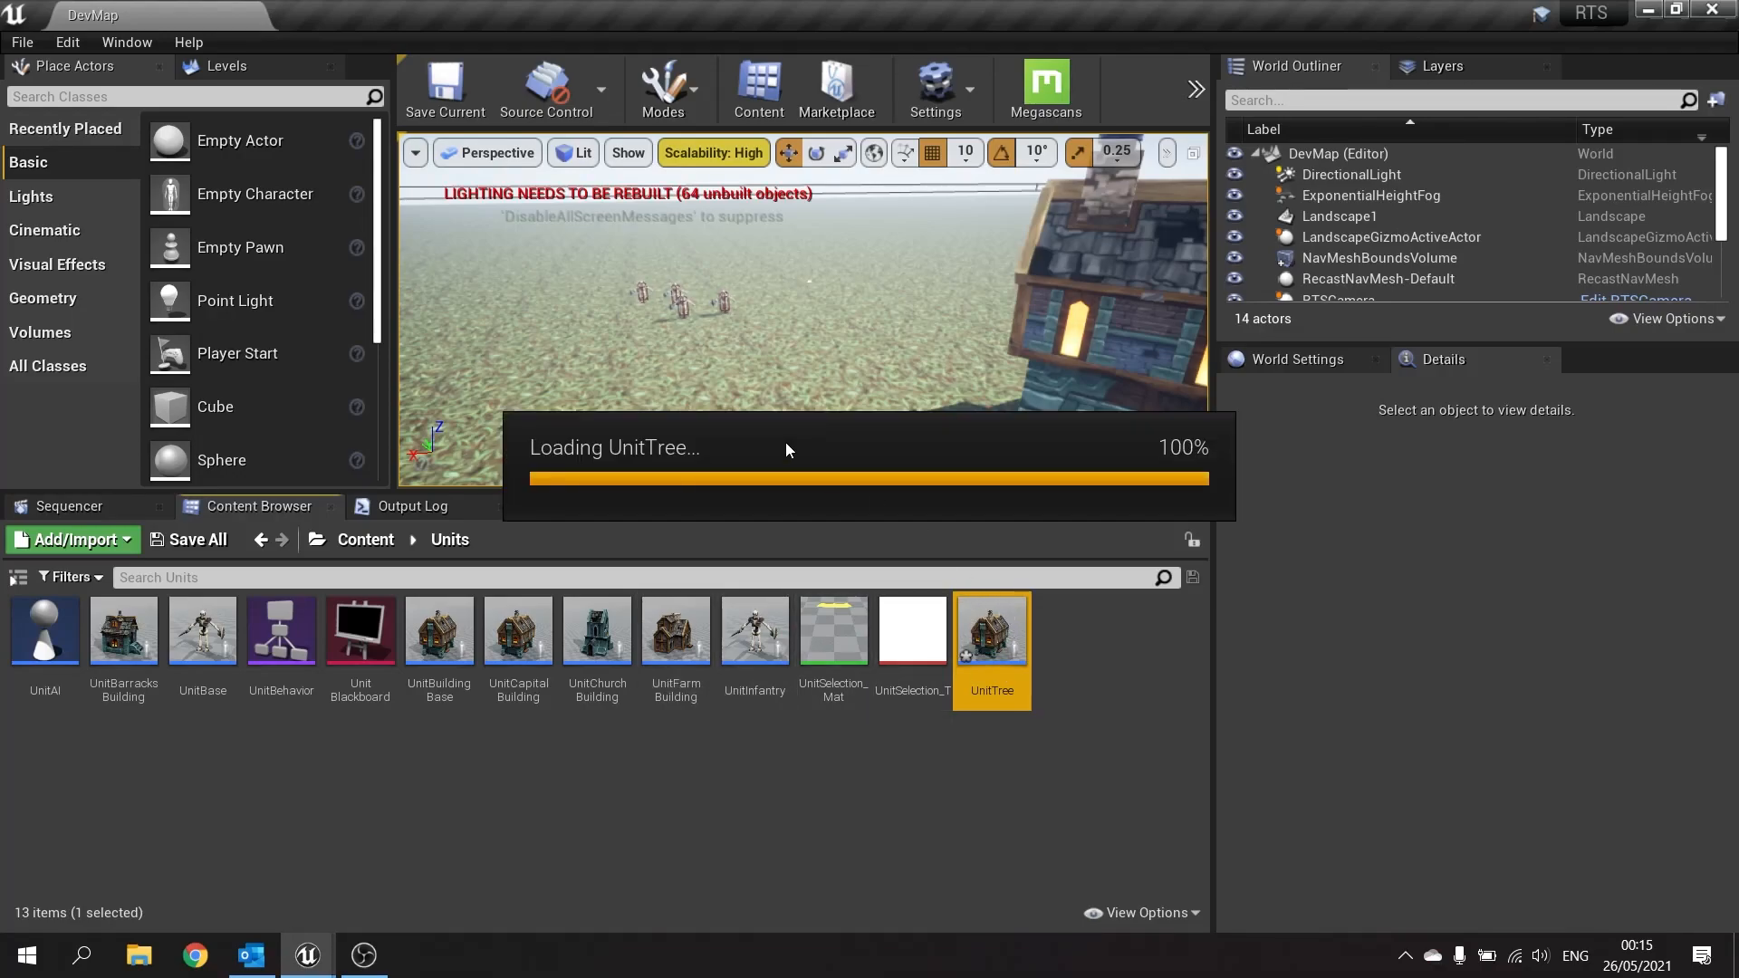
Set the UnitTree BuildingMesh component's Static Mesh to SM_Tree_01.
double_click(989, 631)
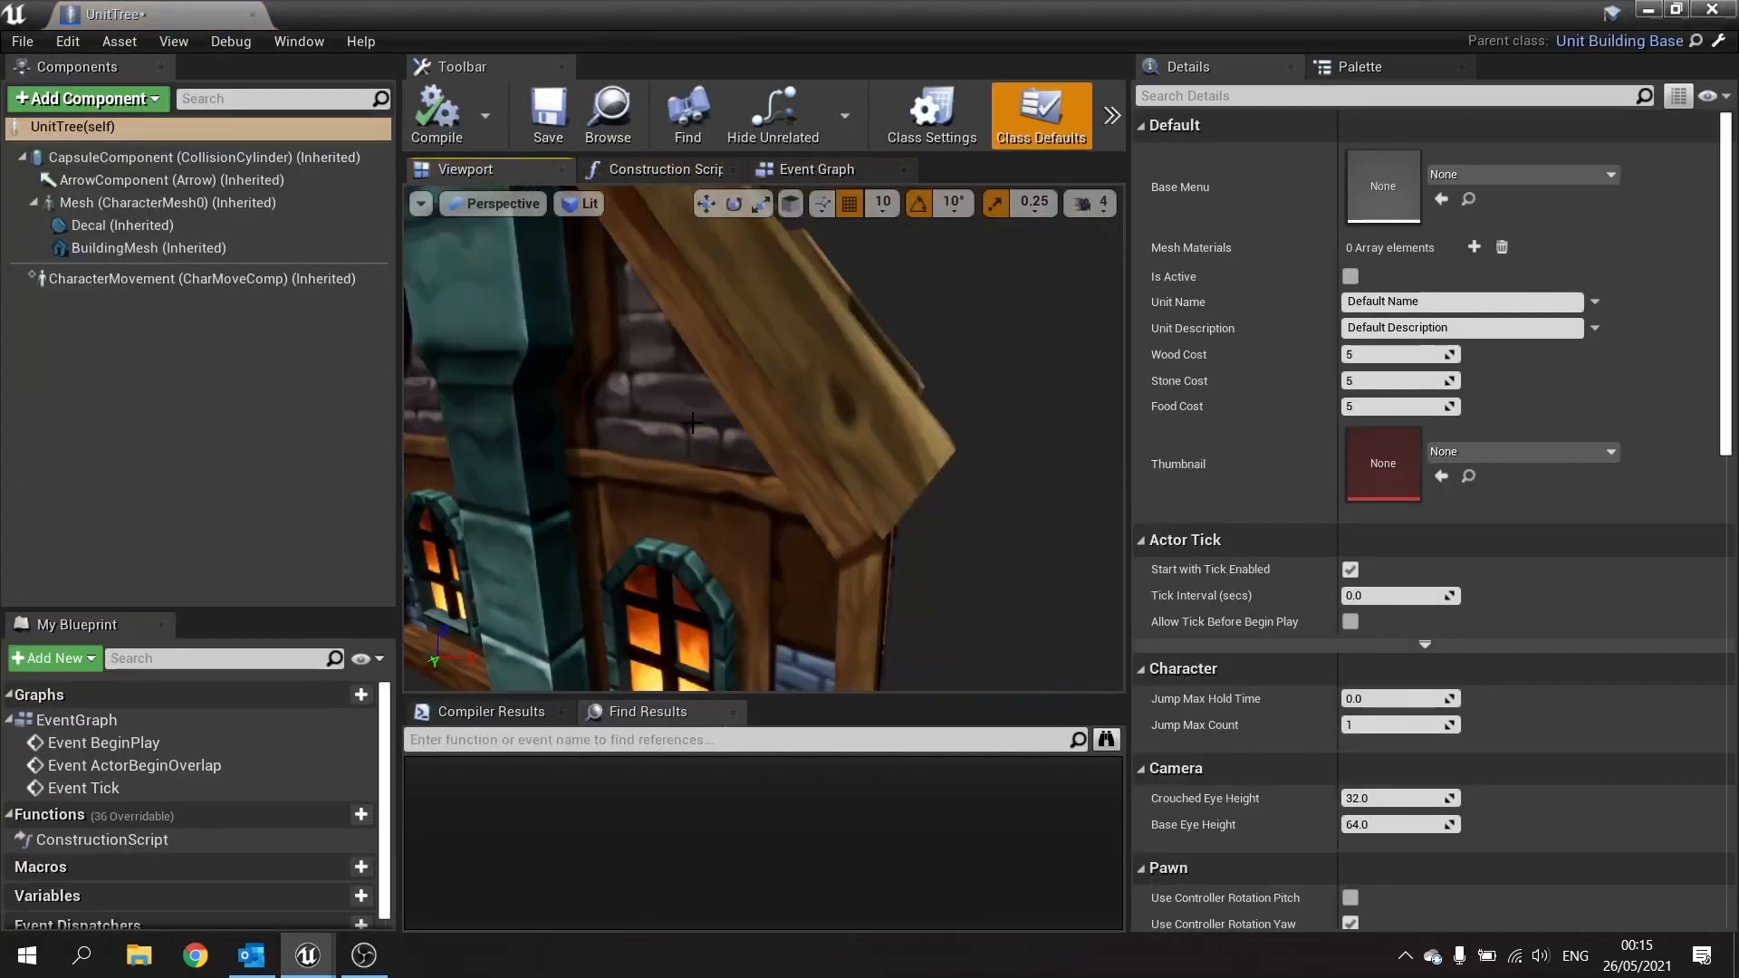
left_click(168, 202)
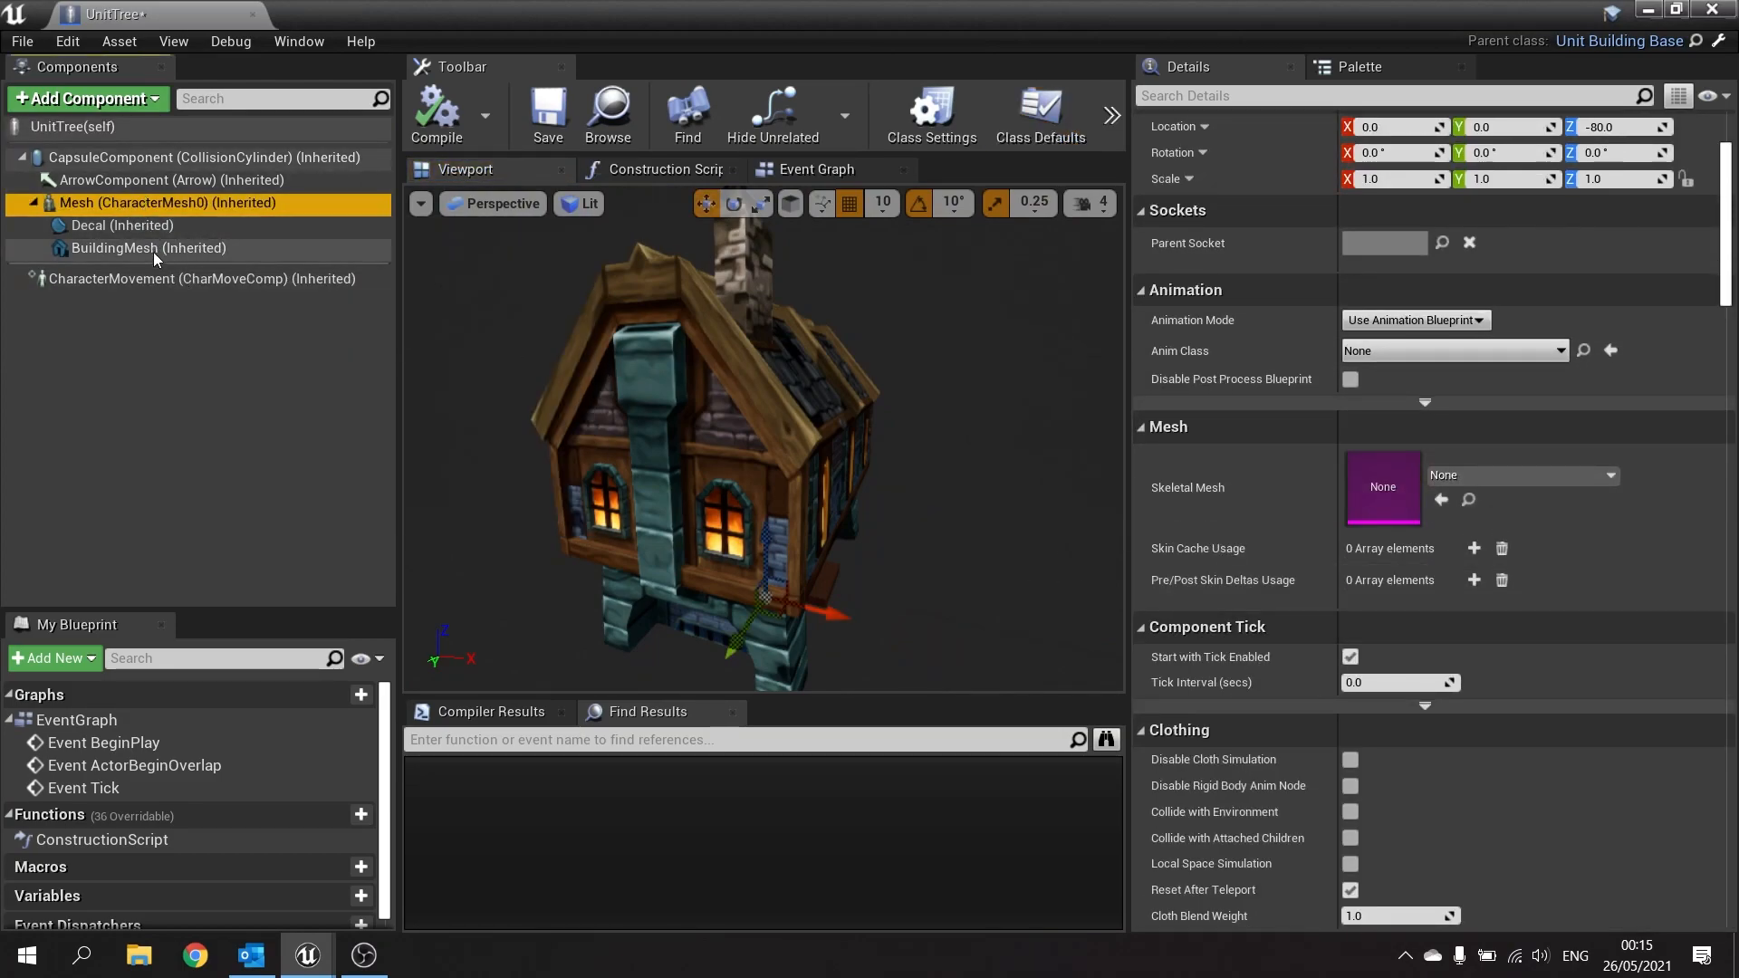
left_click(149, 247)
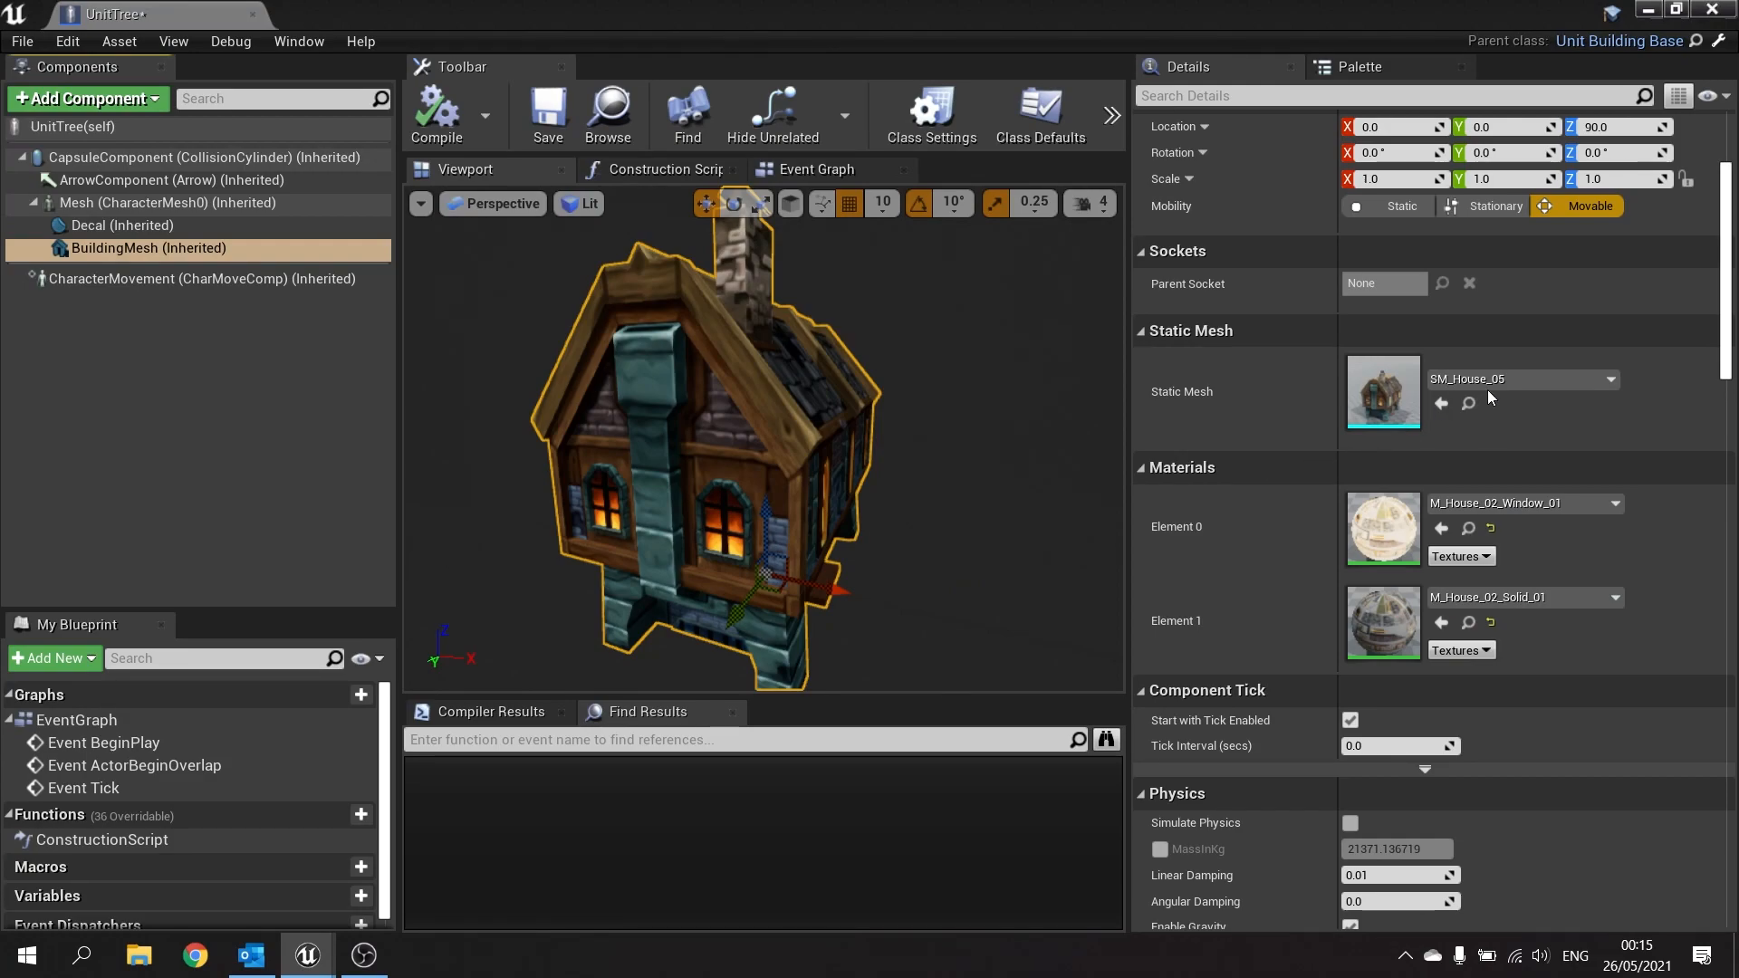
left_click(1611, 379)
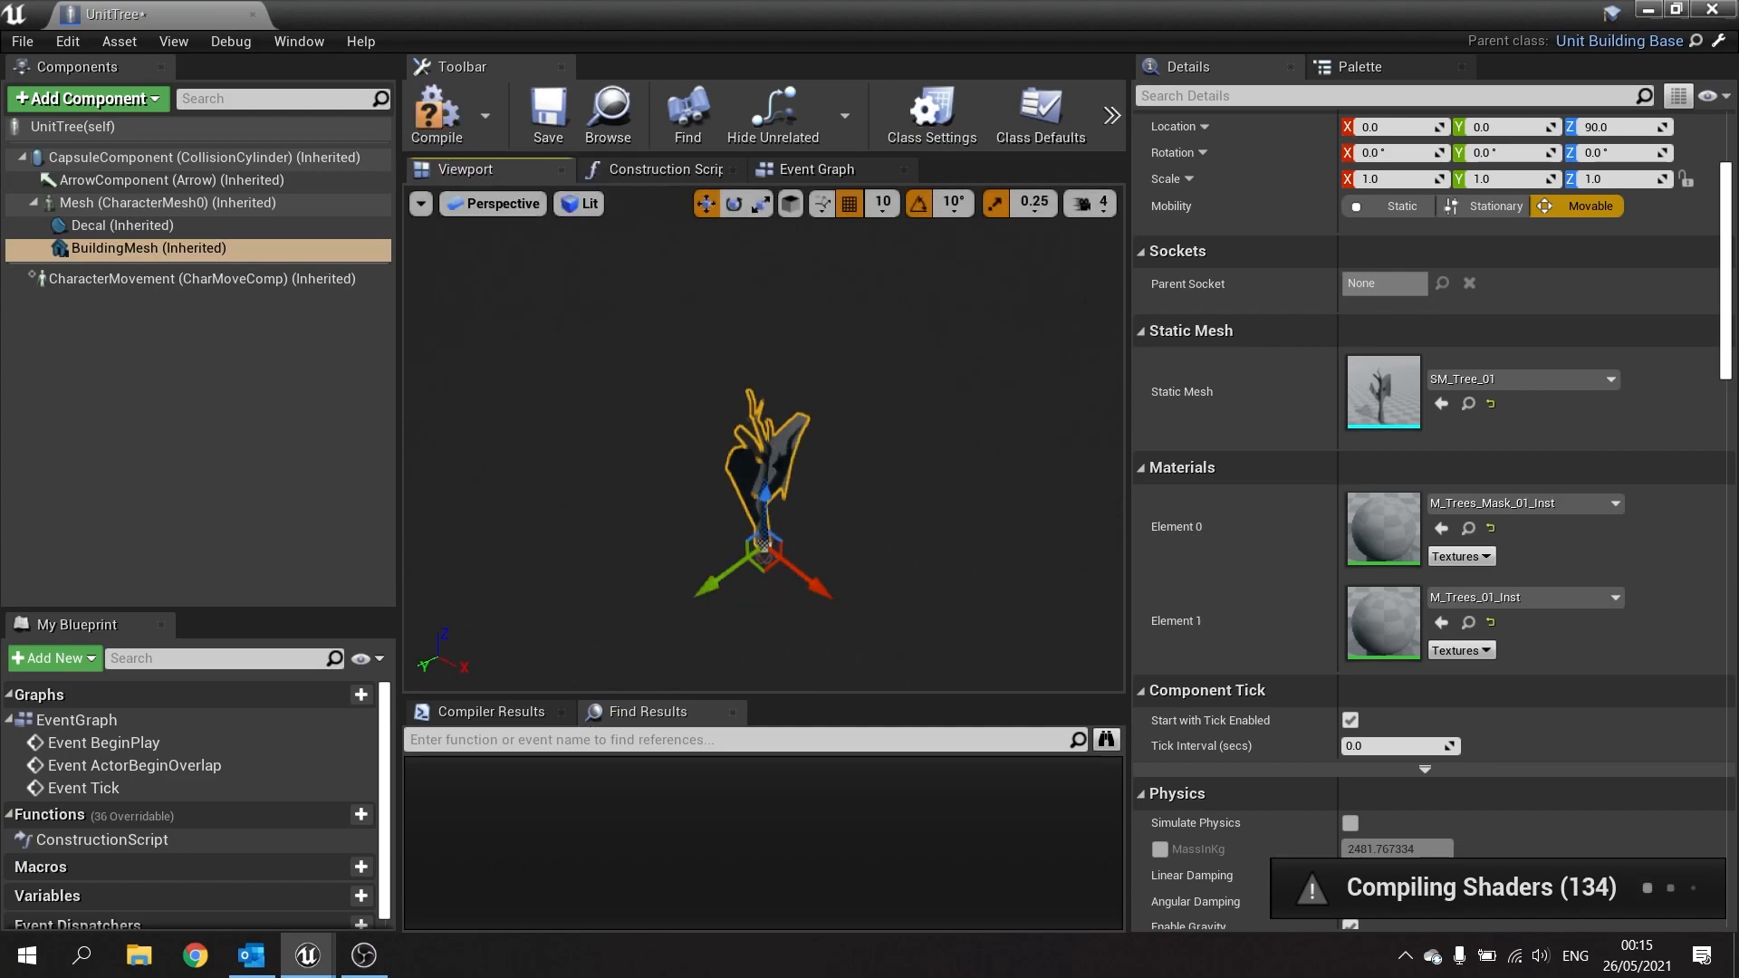
Shrink the UnitTree Decal component's scale to 0.75.
left_click(120, 226)
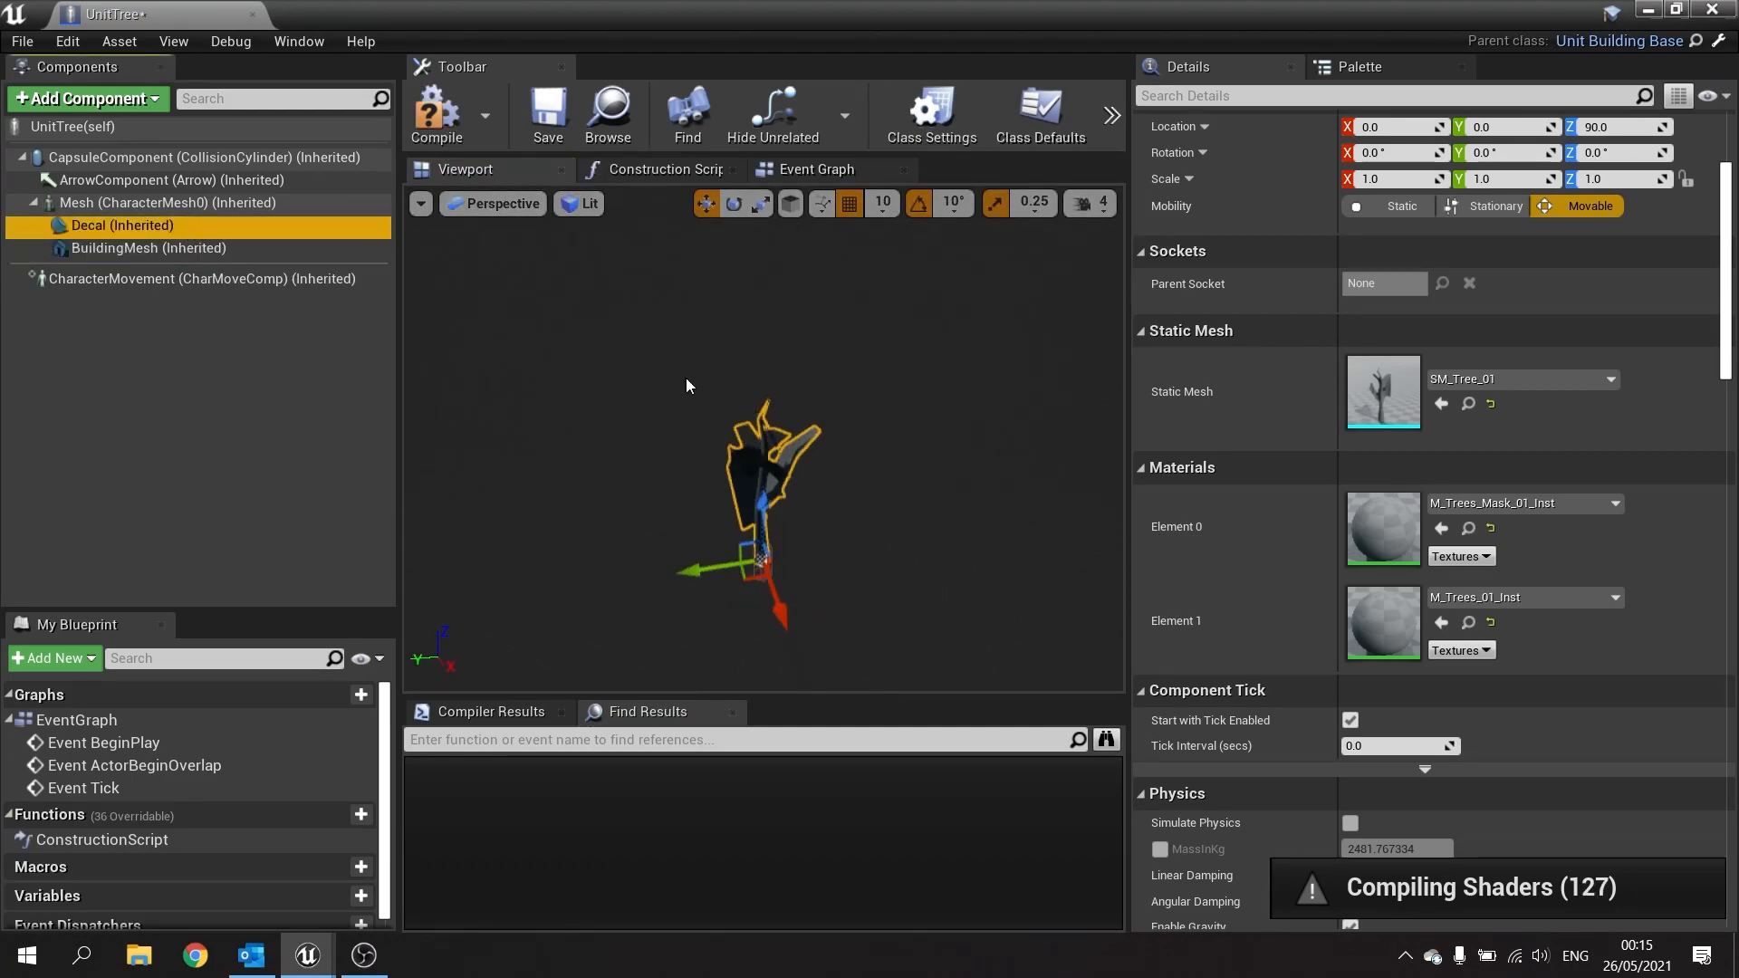
left_click(109, 226)
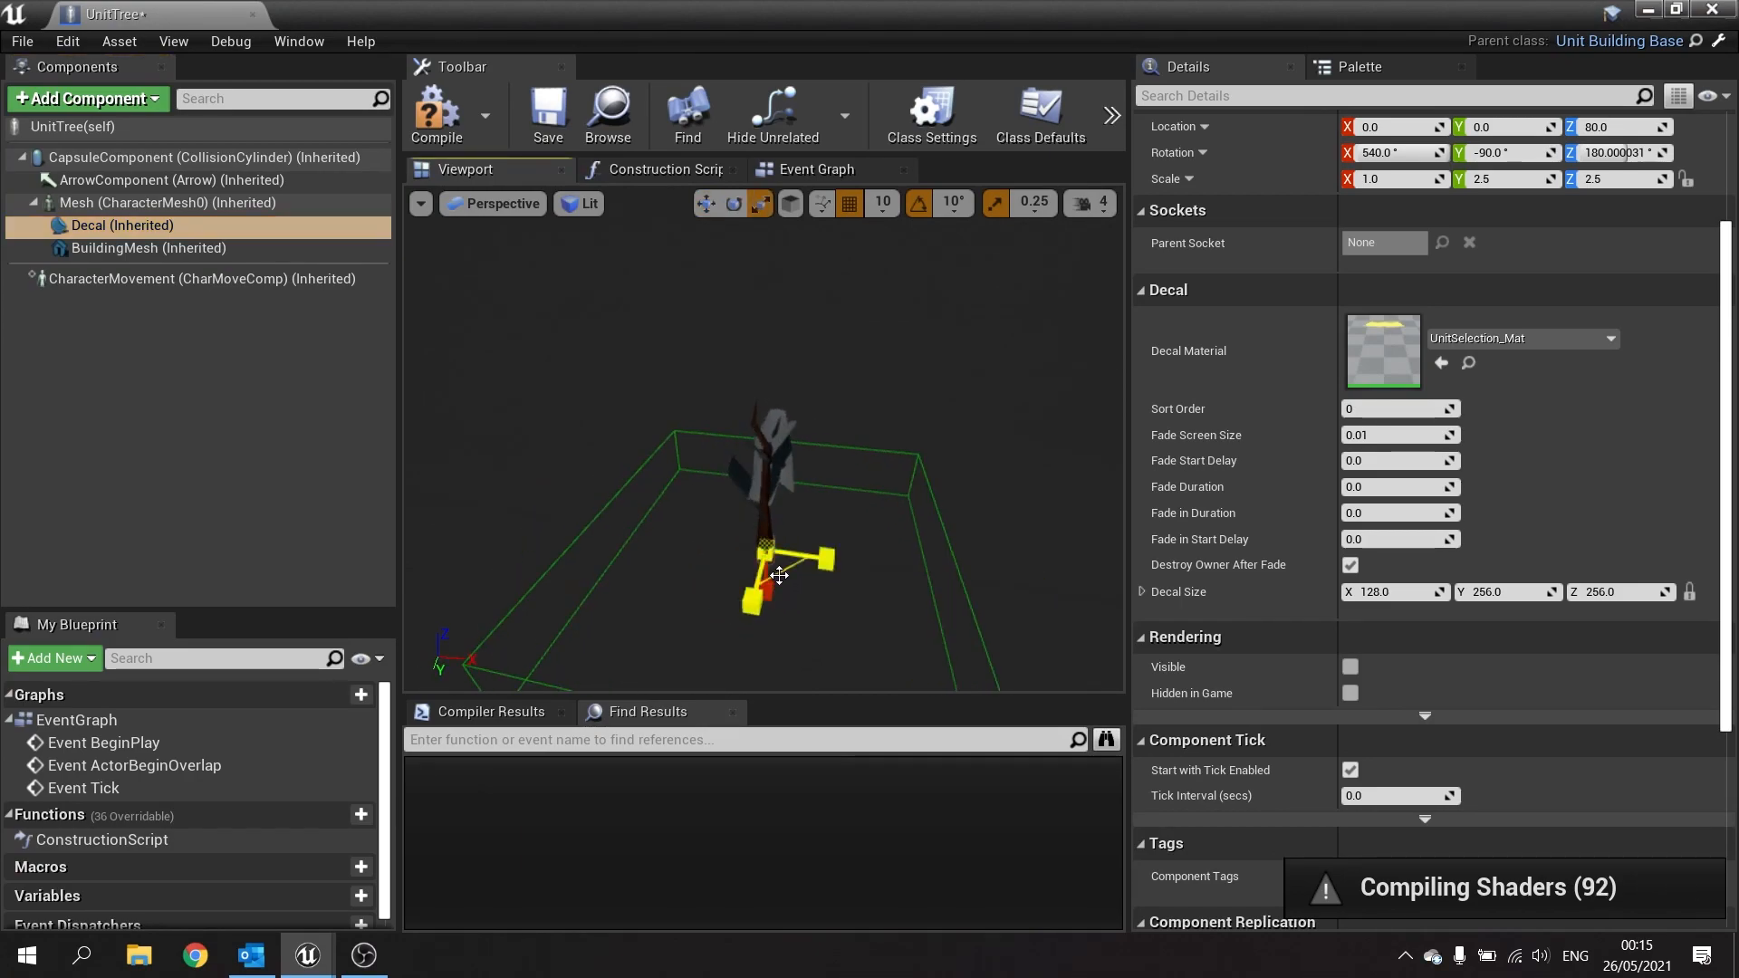
type("0.75")
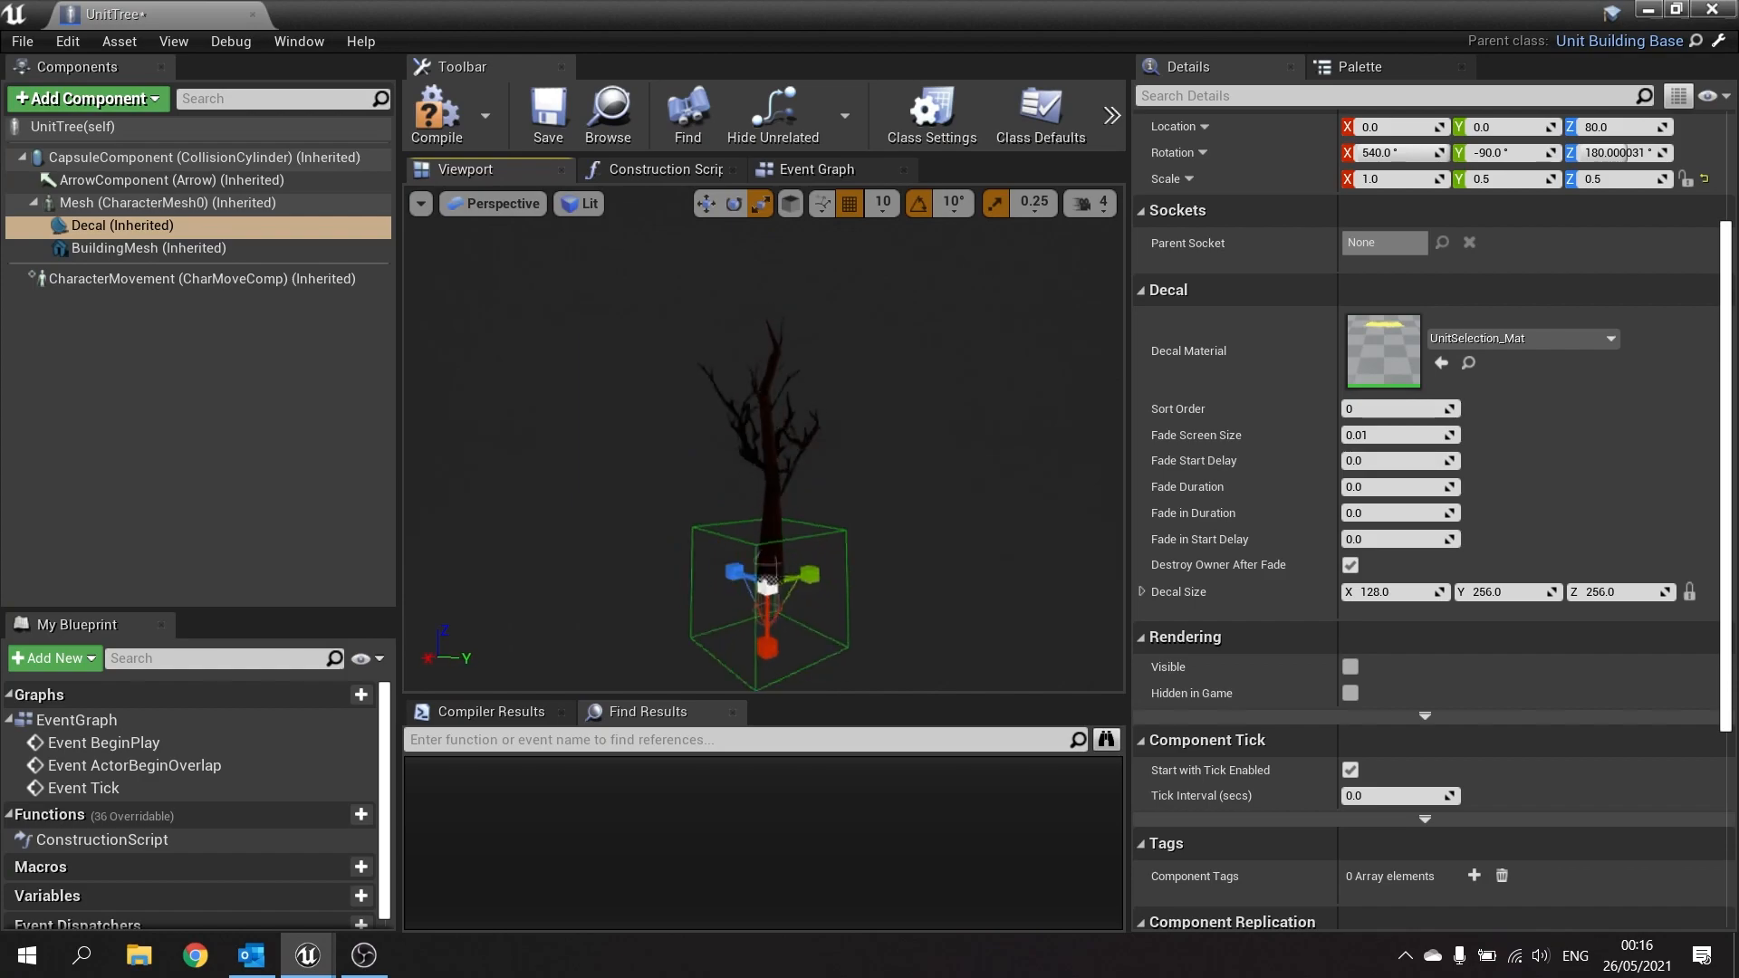
Change the BuildingMesh static mesh to SM_Spruce_01, found by searching 'spruce'.
left_click(148, 247)
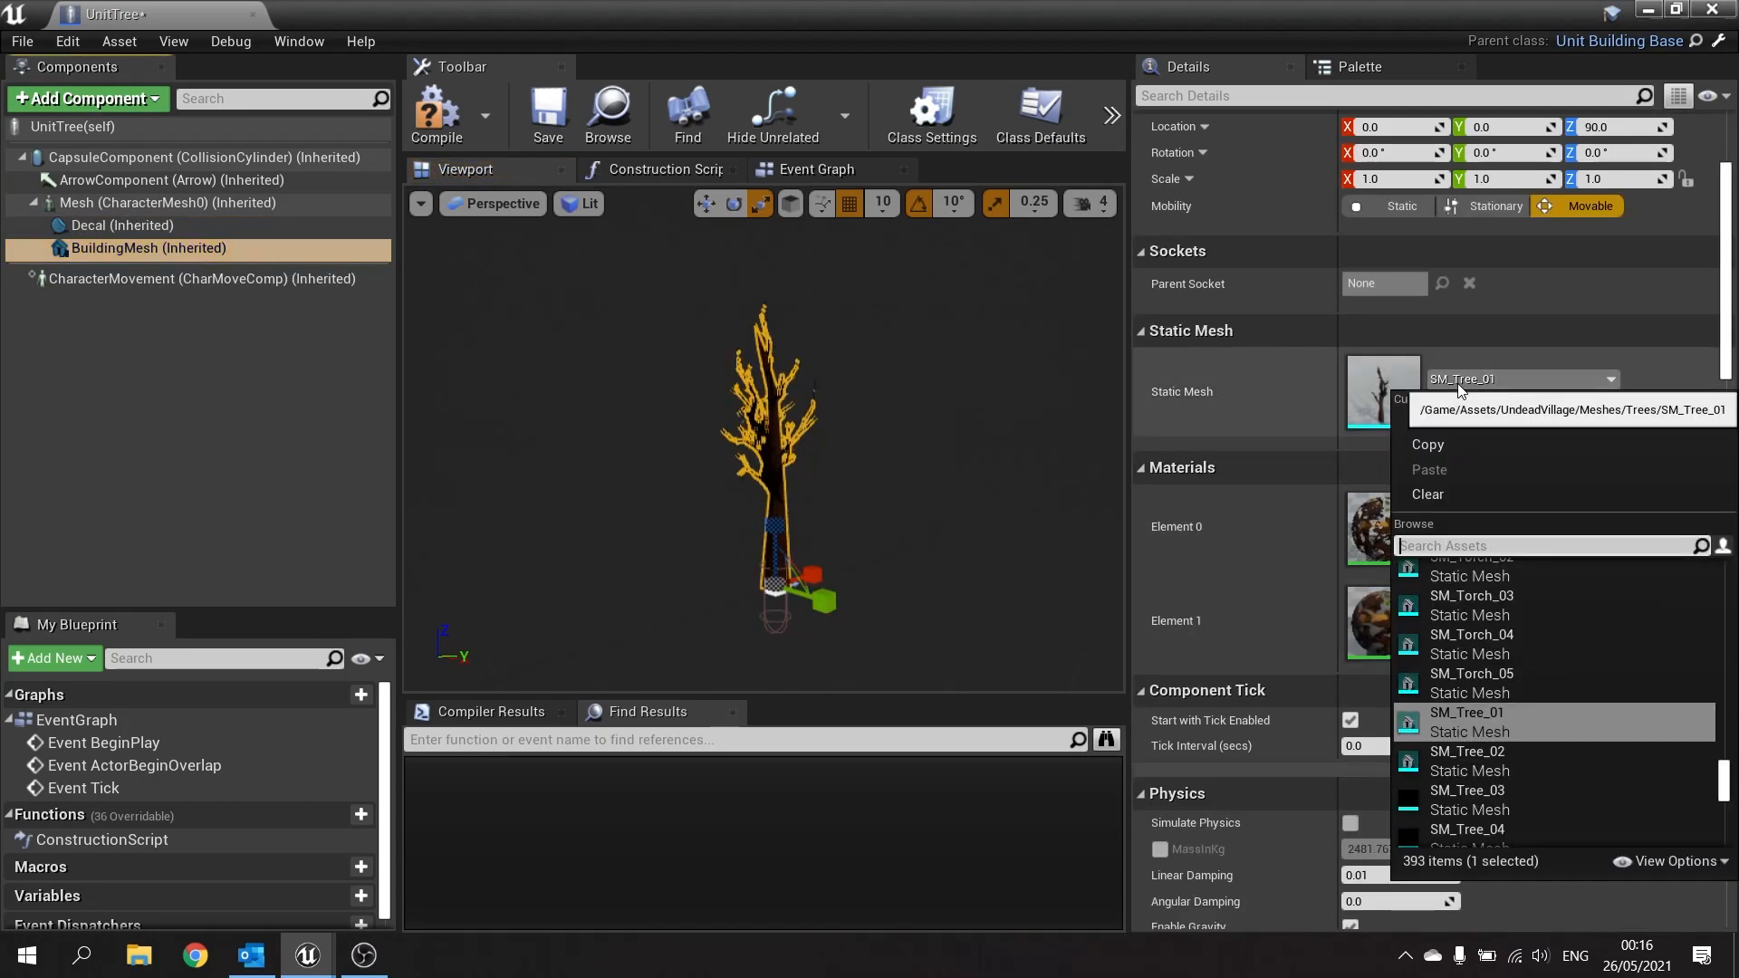
type("spruce")
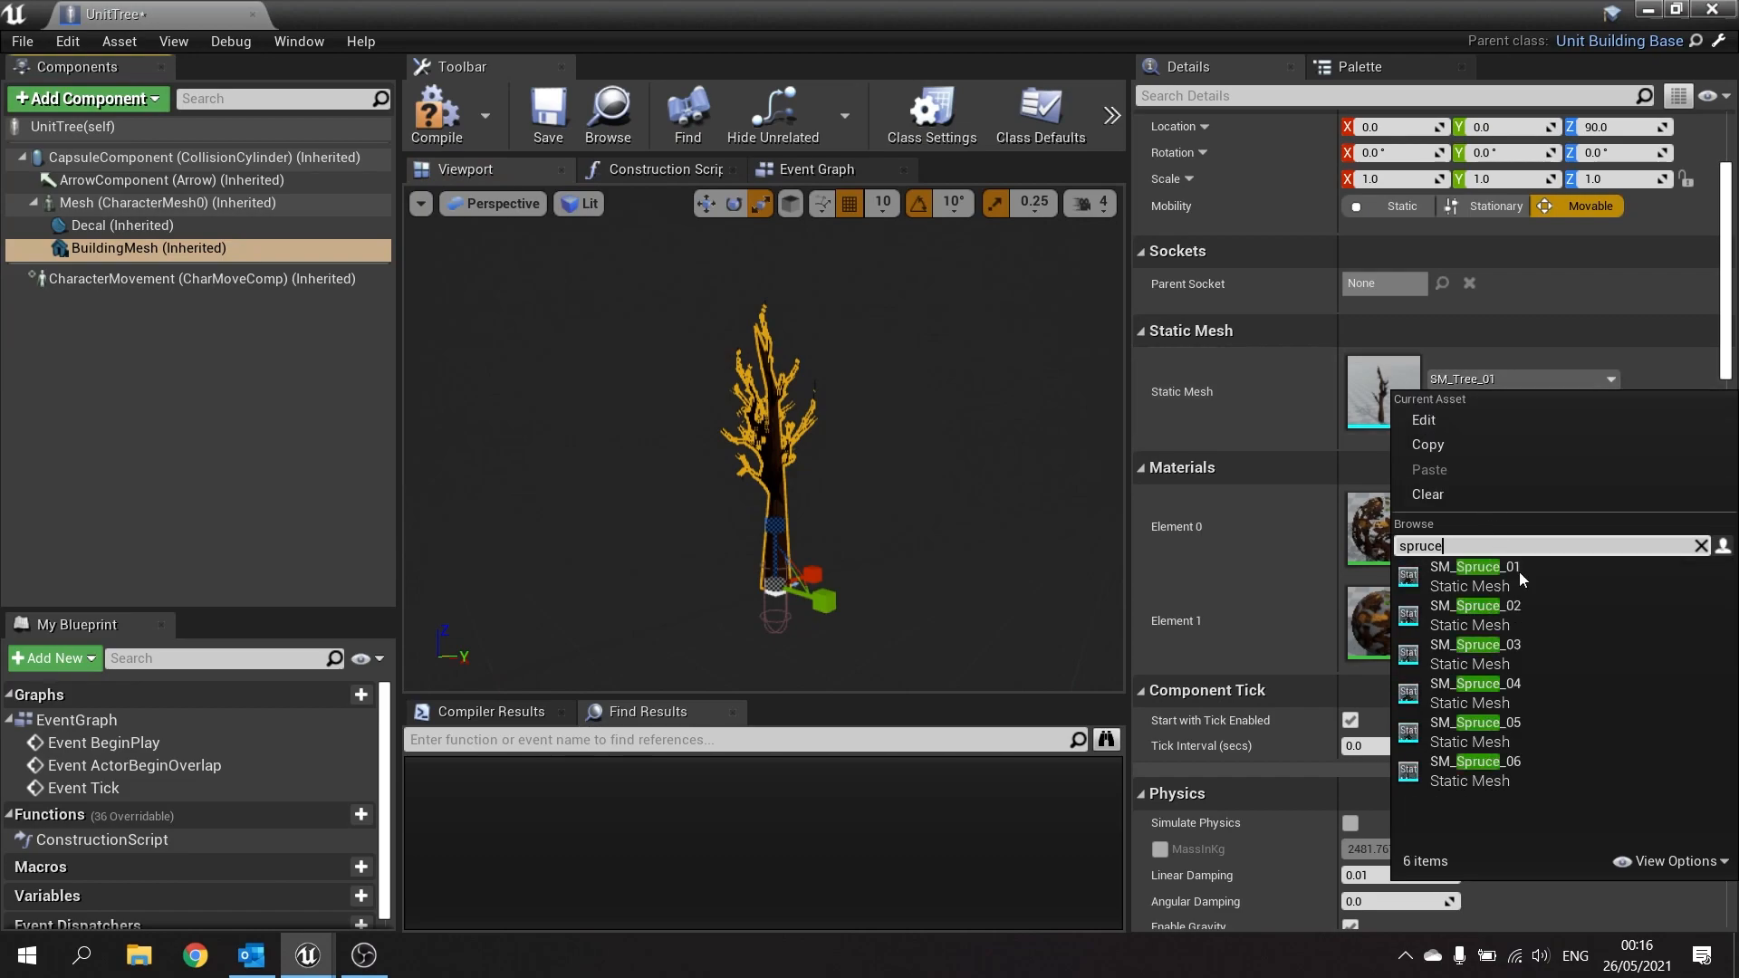
left_click(1476, 567)
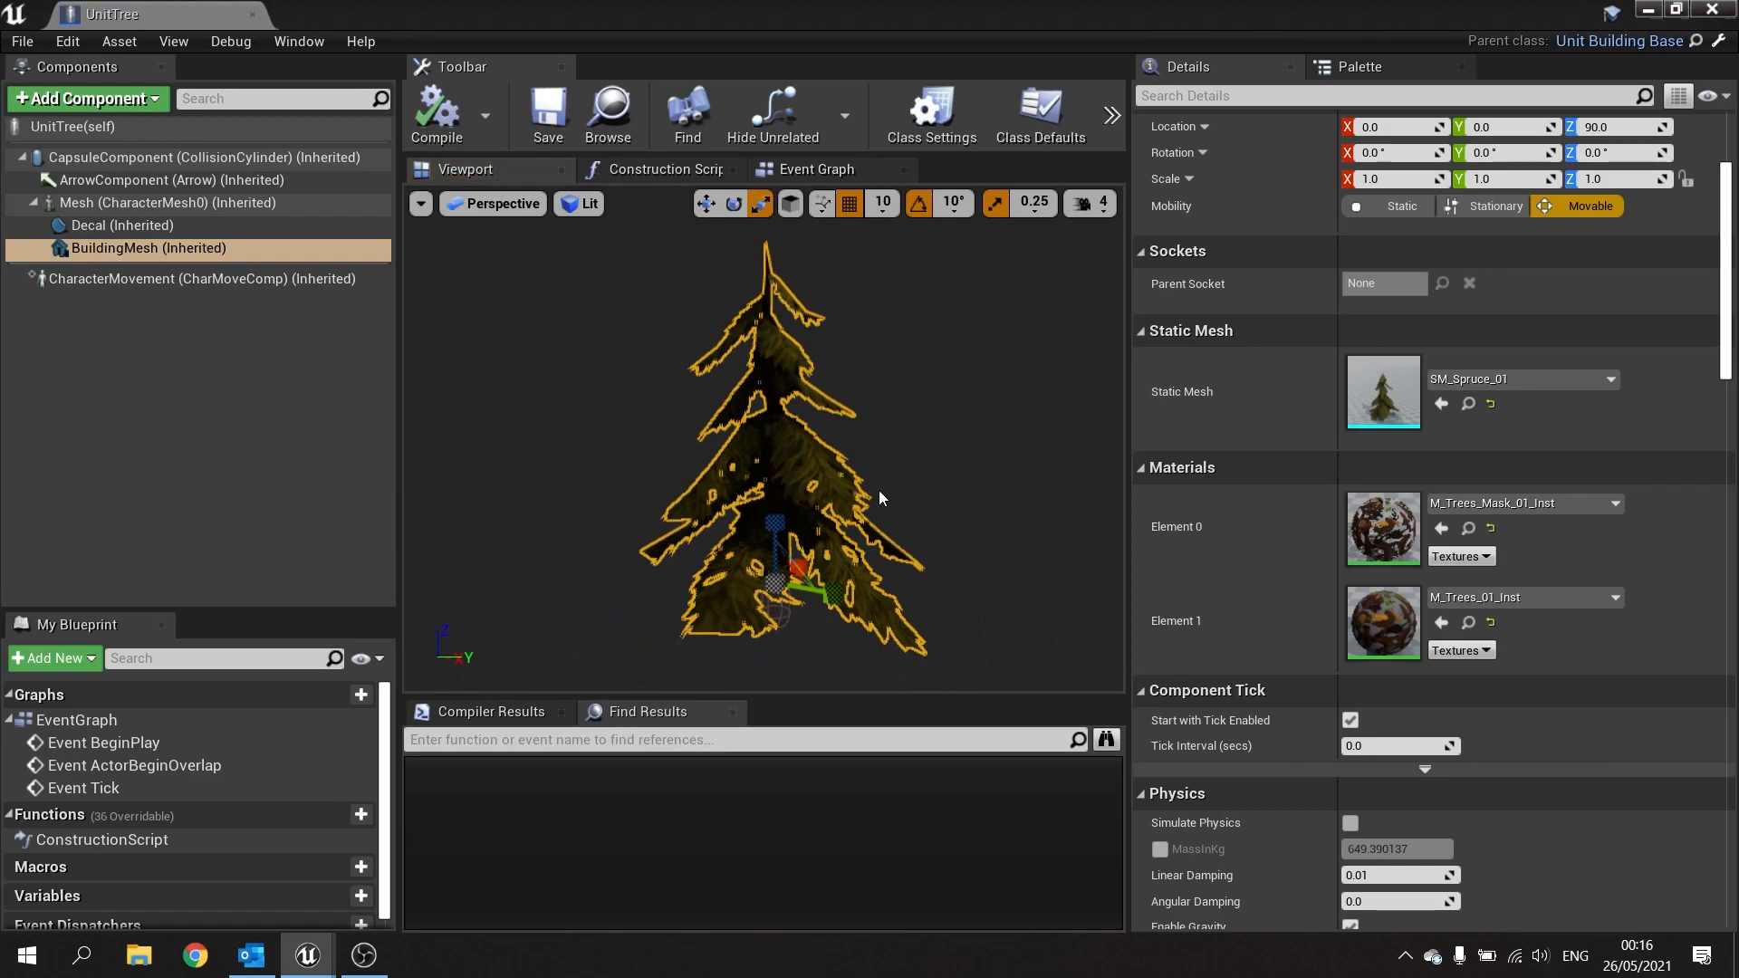
left_click(120, 226)
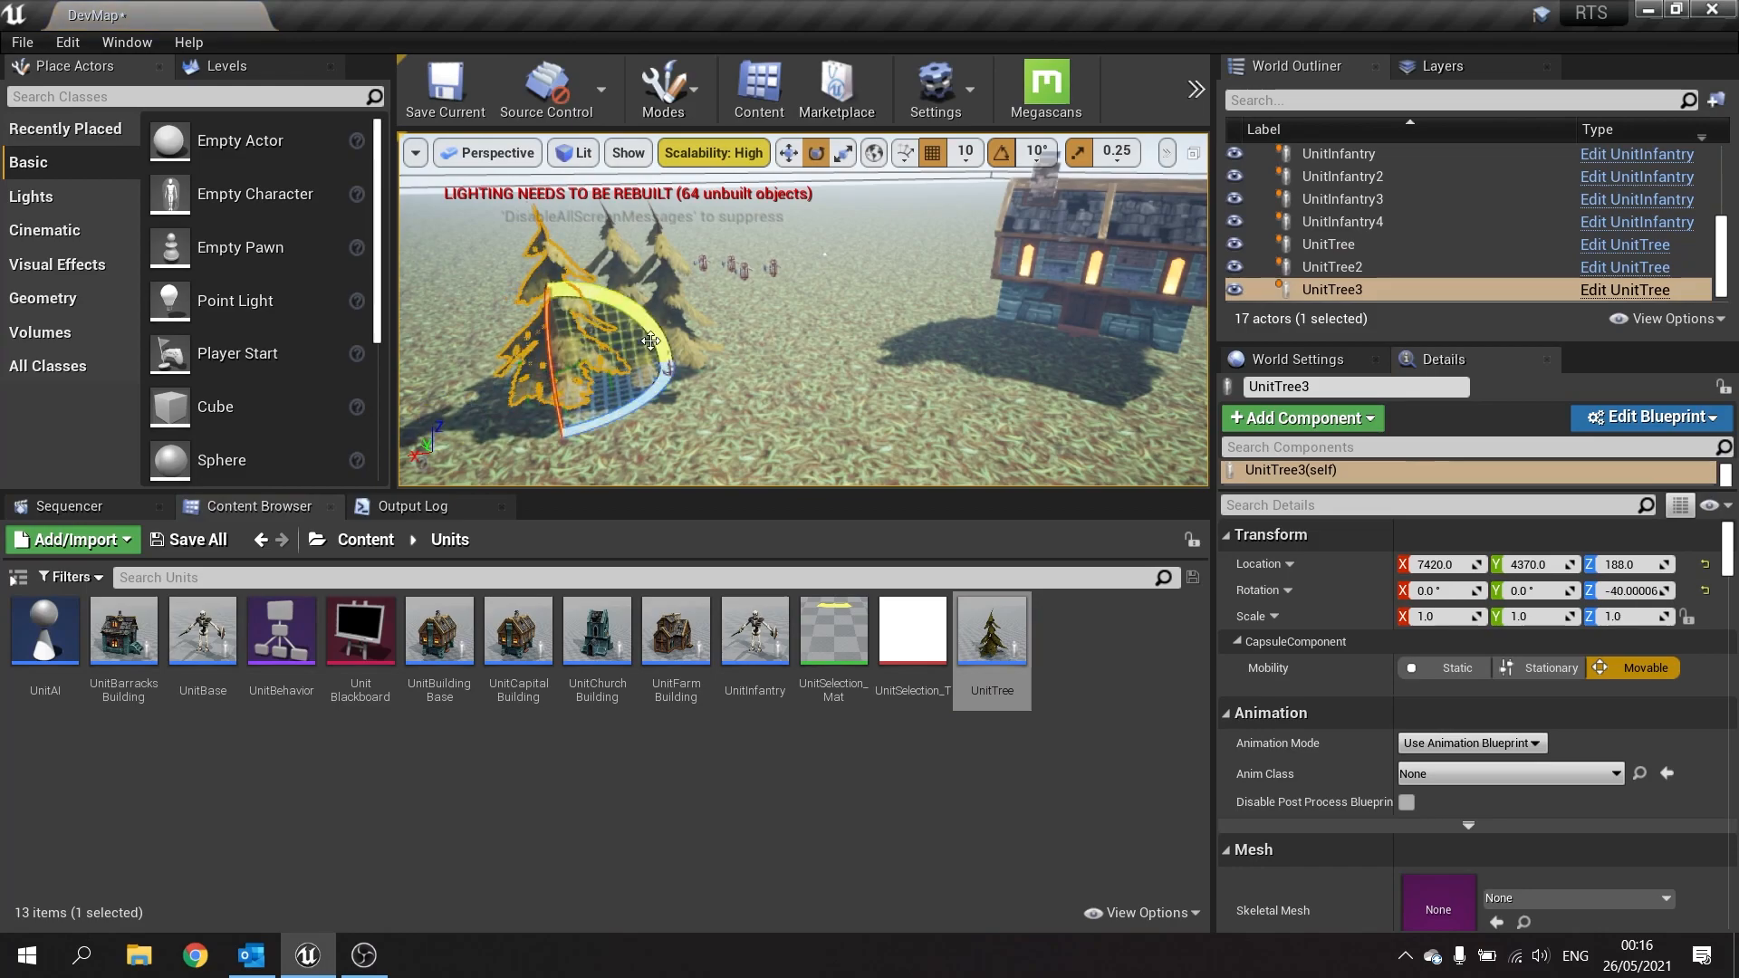
Drop three UnitTree actors into DevMap and rotate them into position.
left_click(1340, 266)
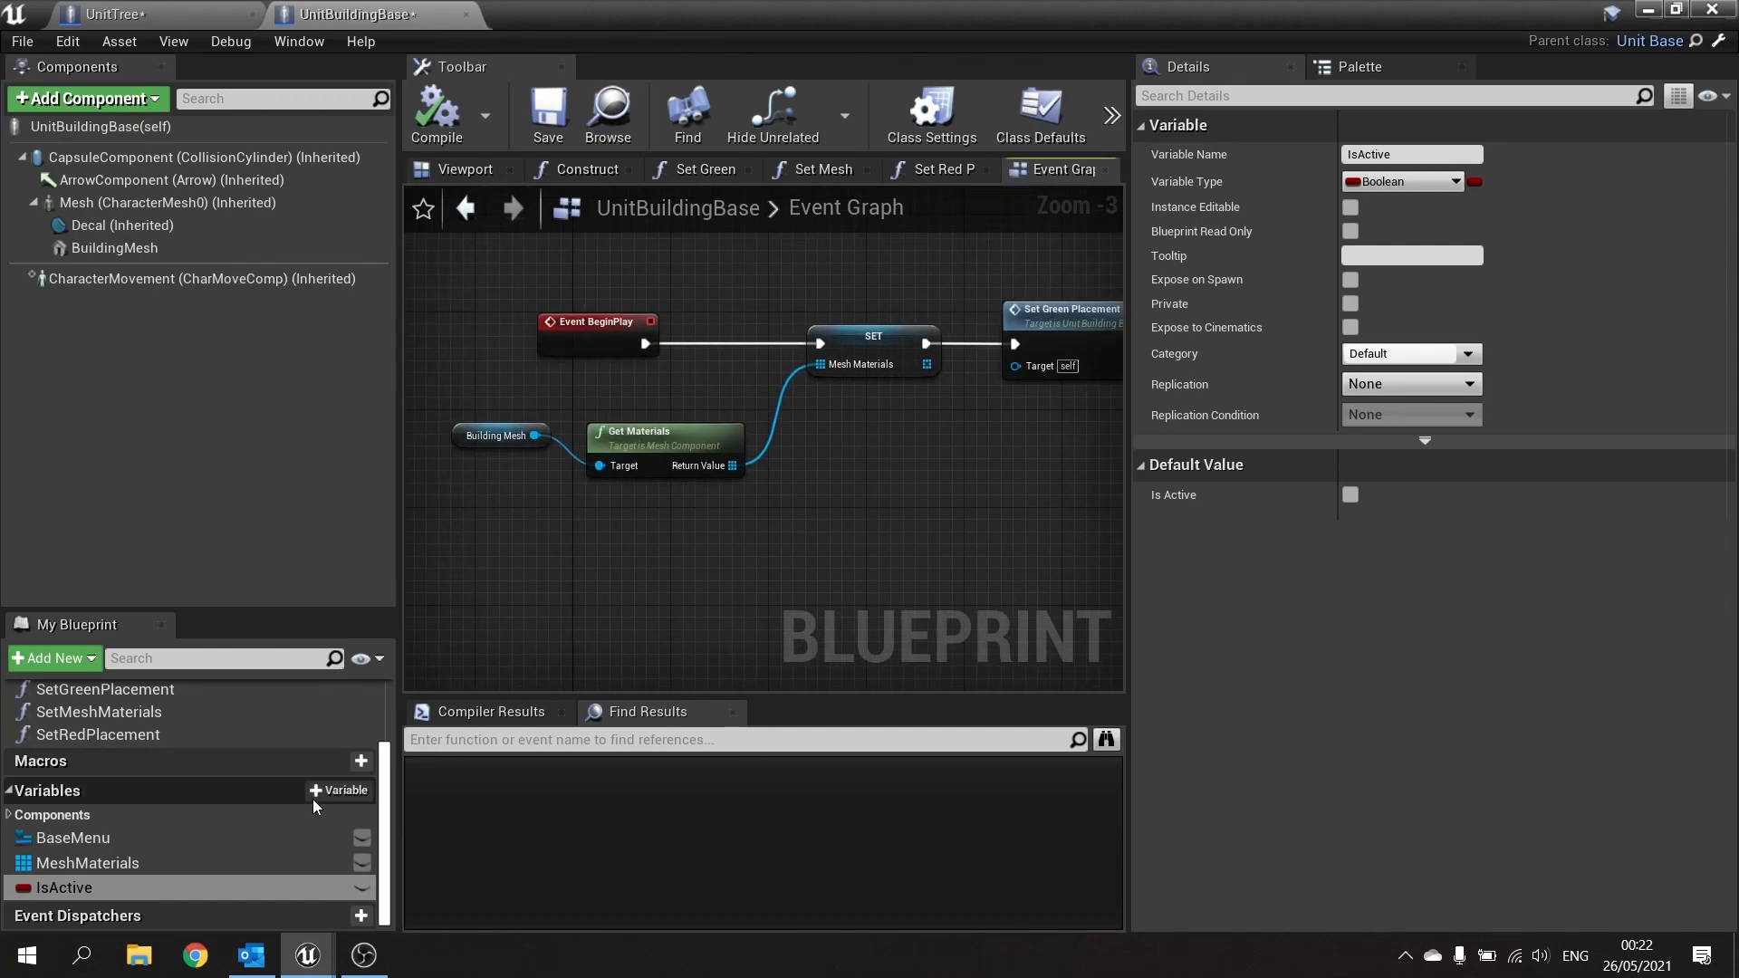
mouse_move(109, 887)
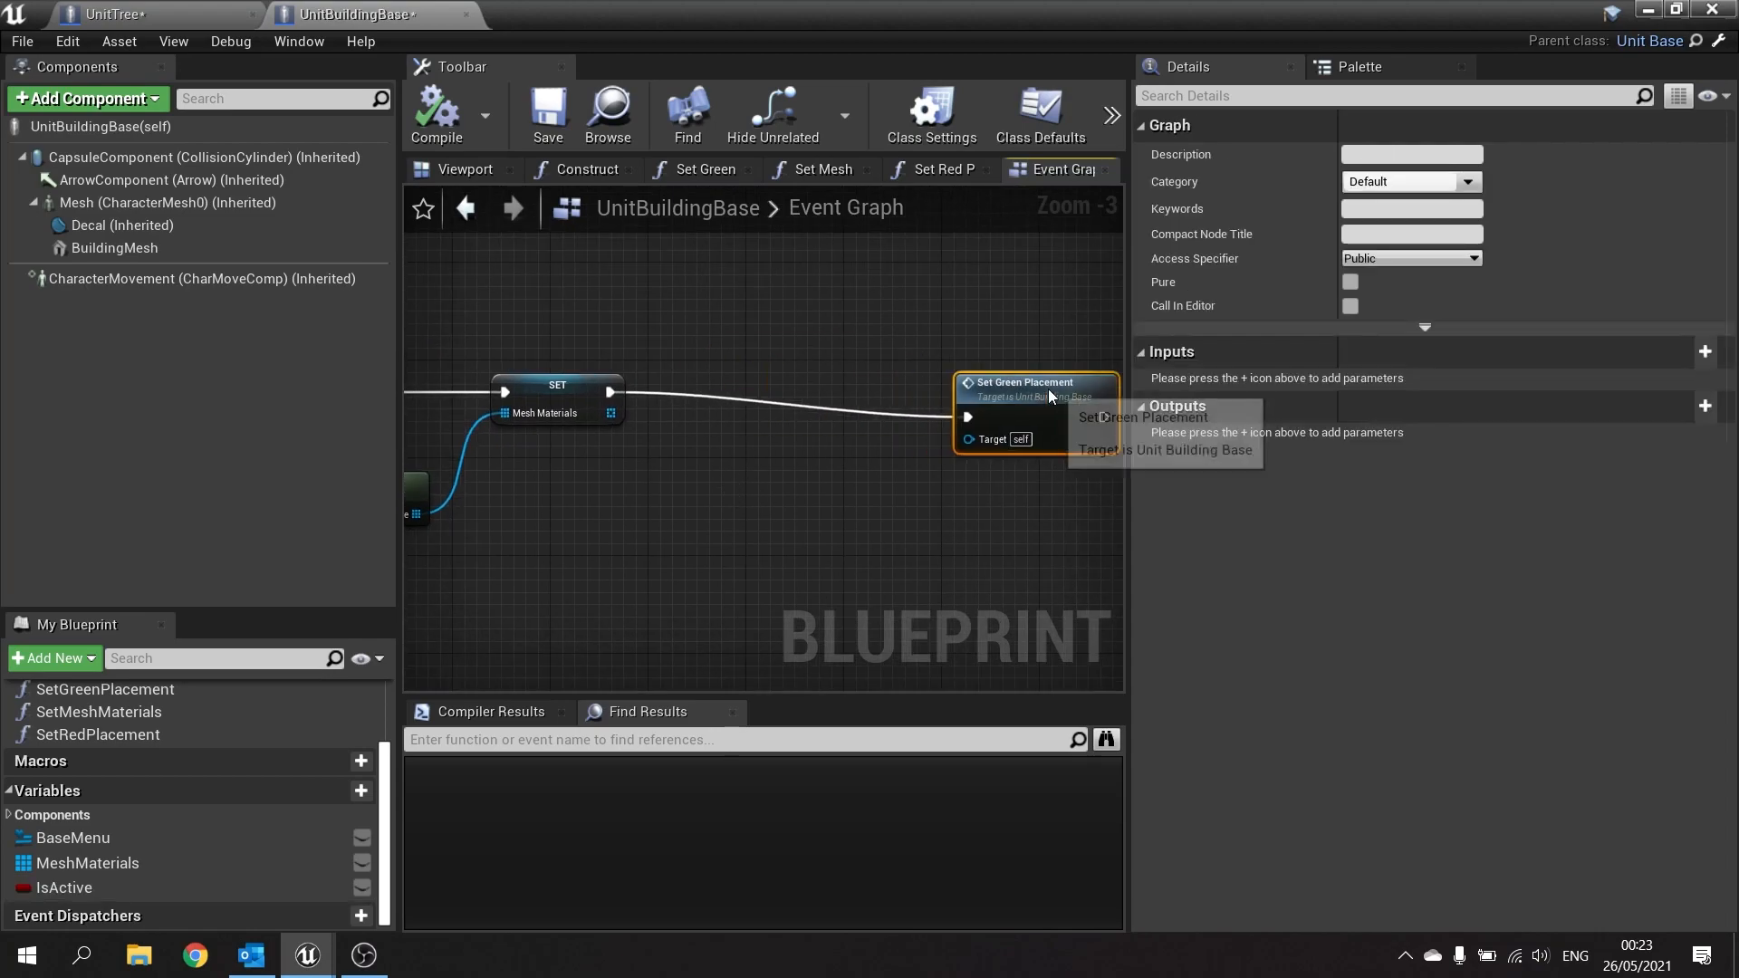
Select the Set Green Placement node to rewire it behind an IsActive Branch.
left_click(64, 887)
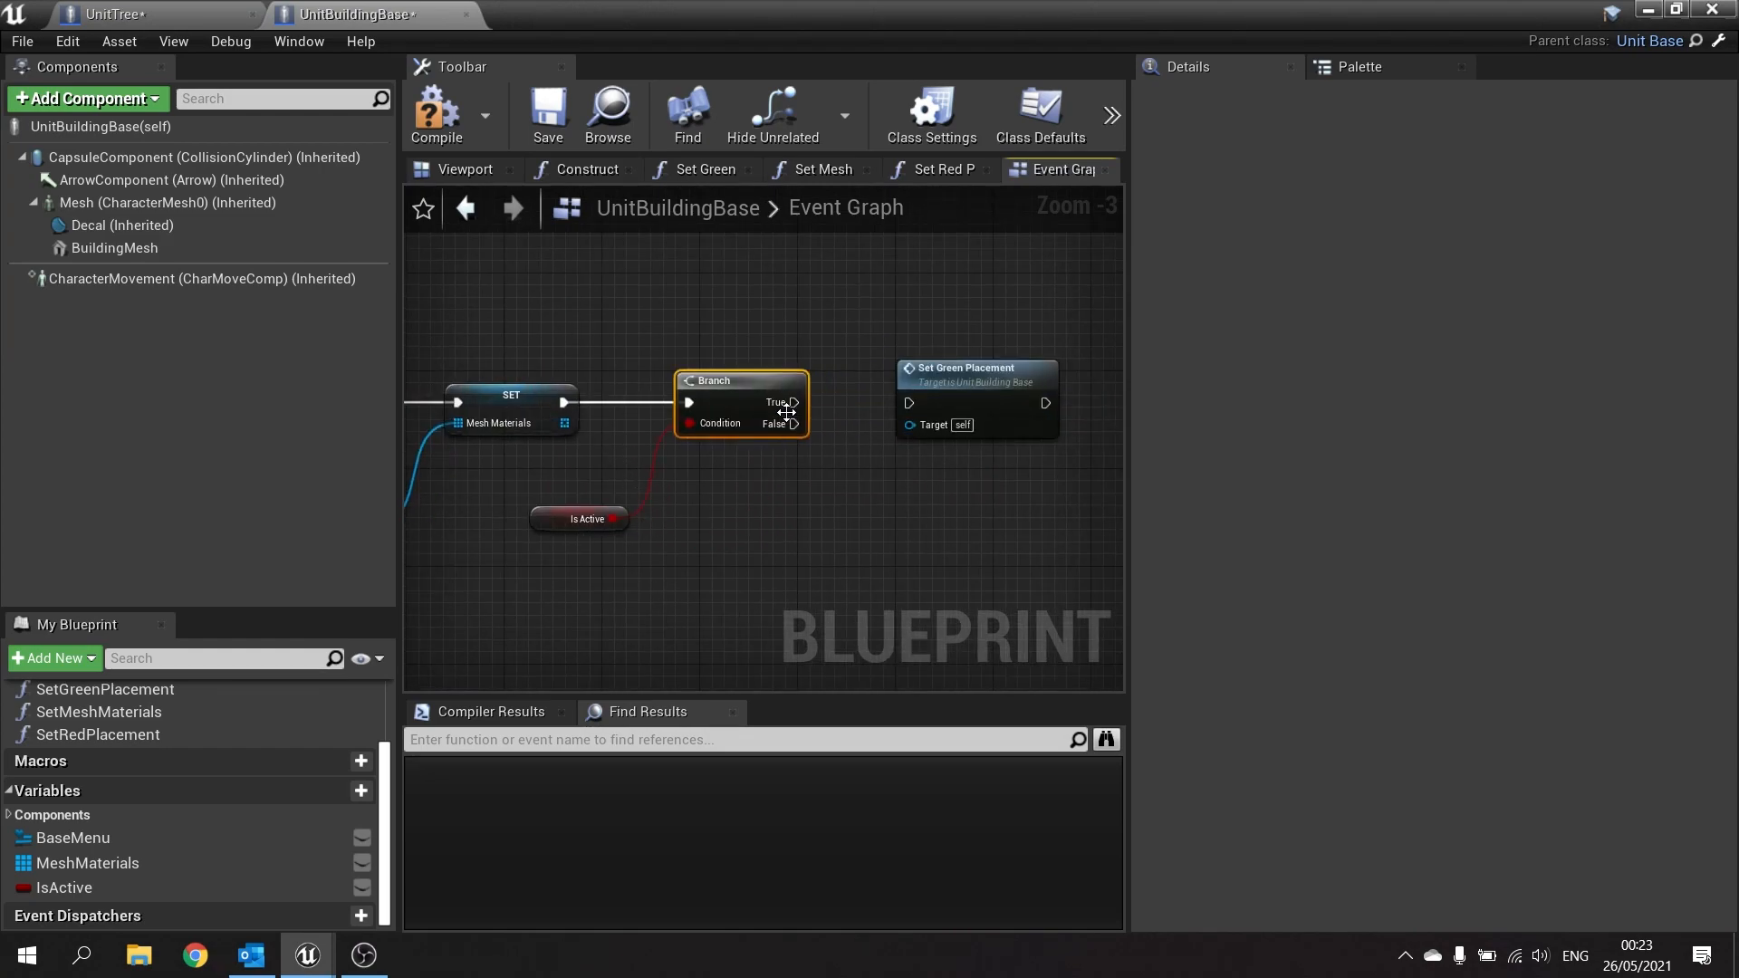
mouse_move(763, 452)
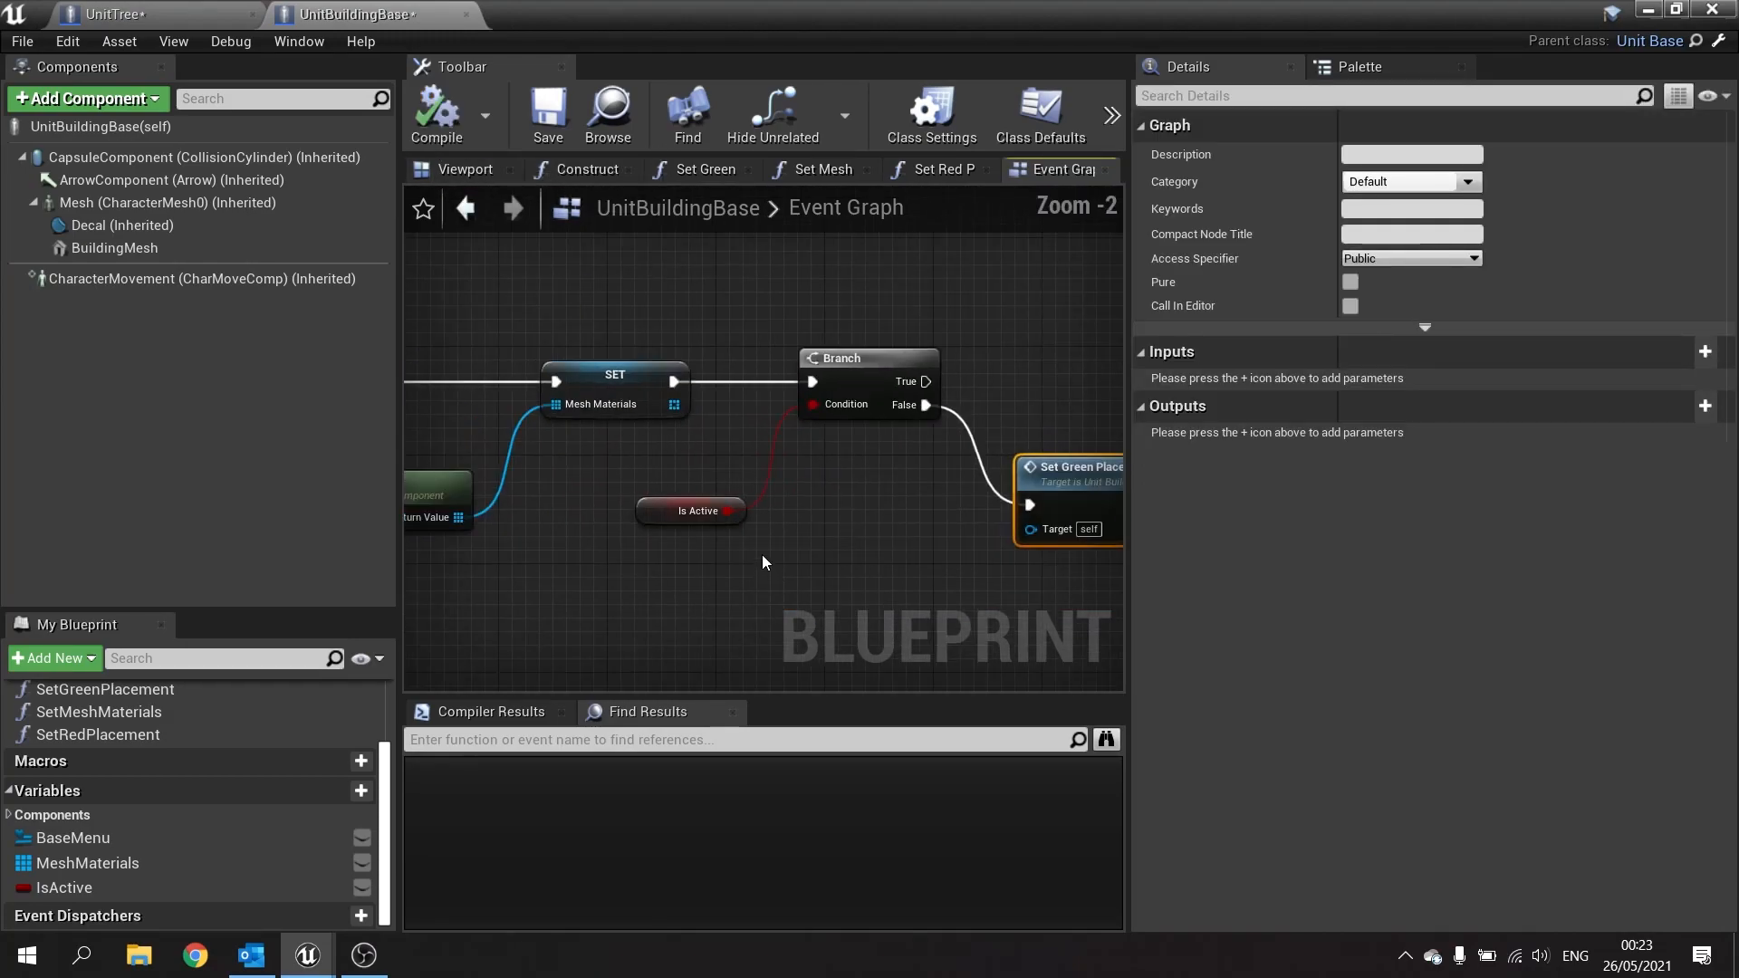
mouse_move(65, 887)
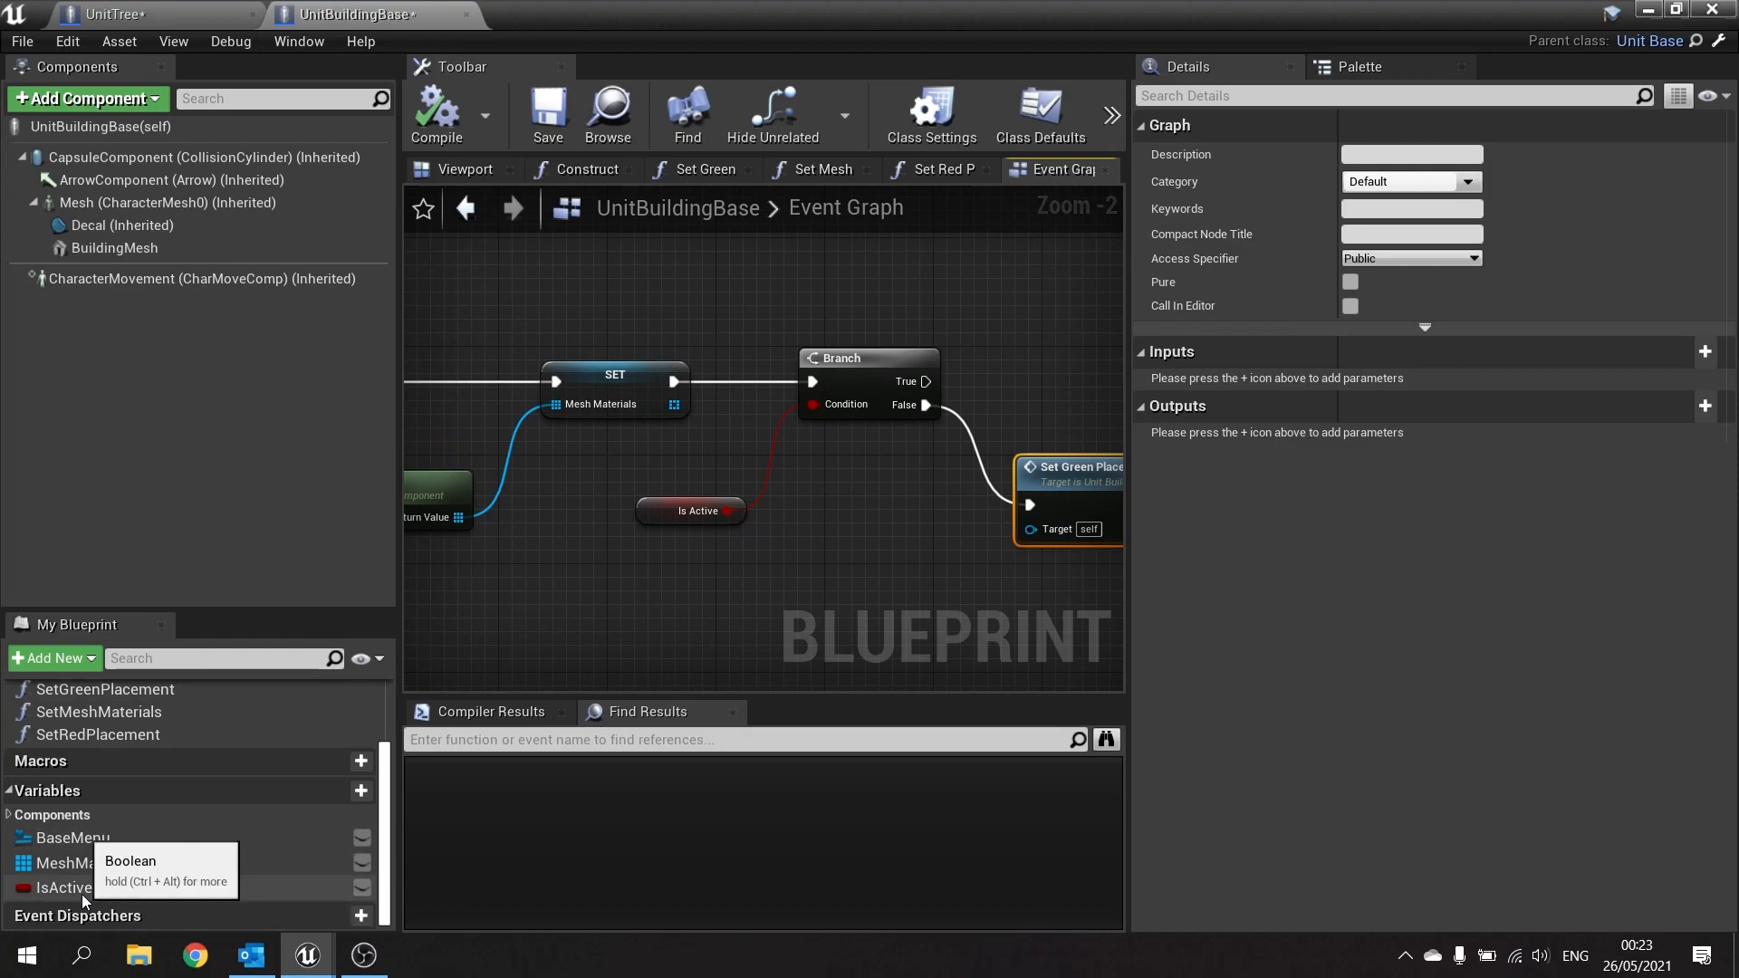
mouse_move(664, 635)
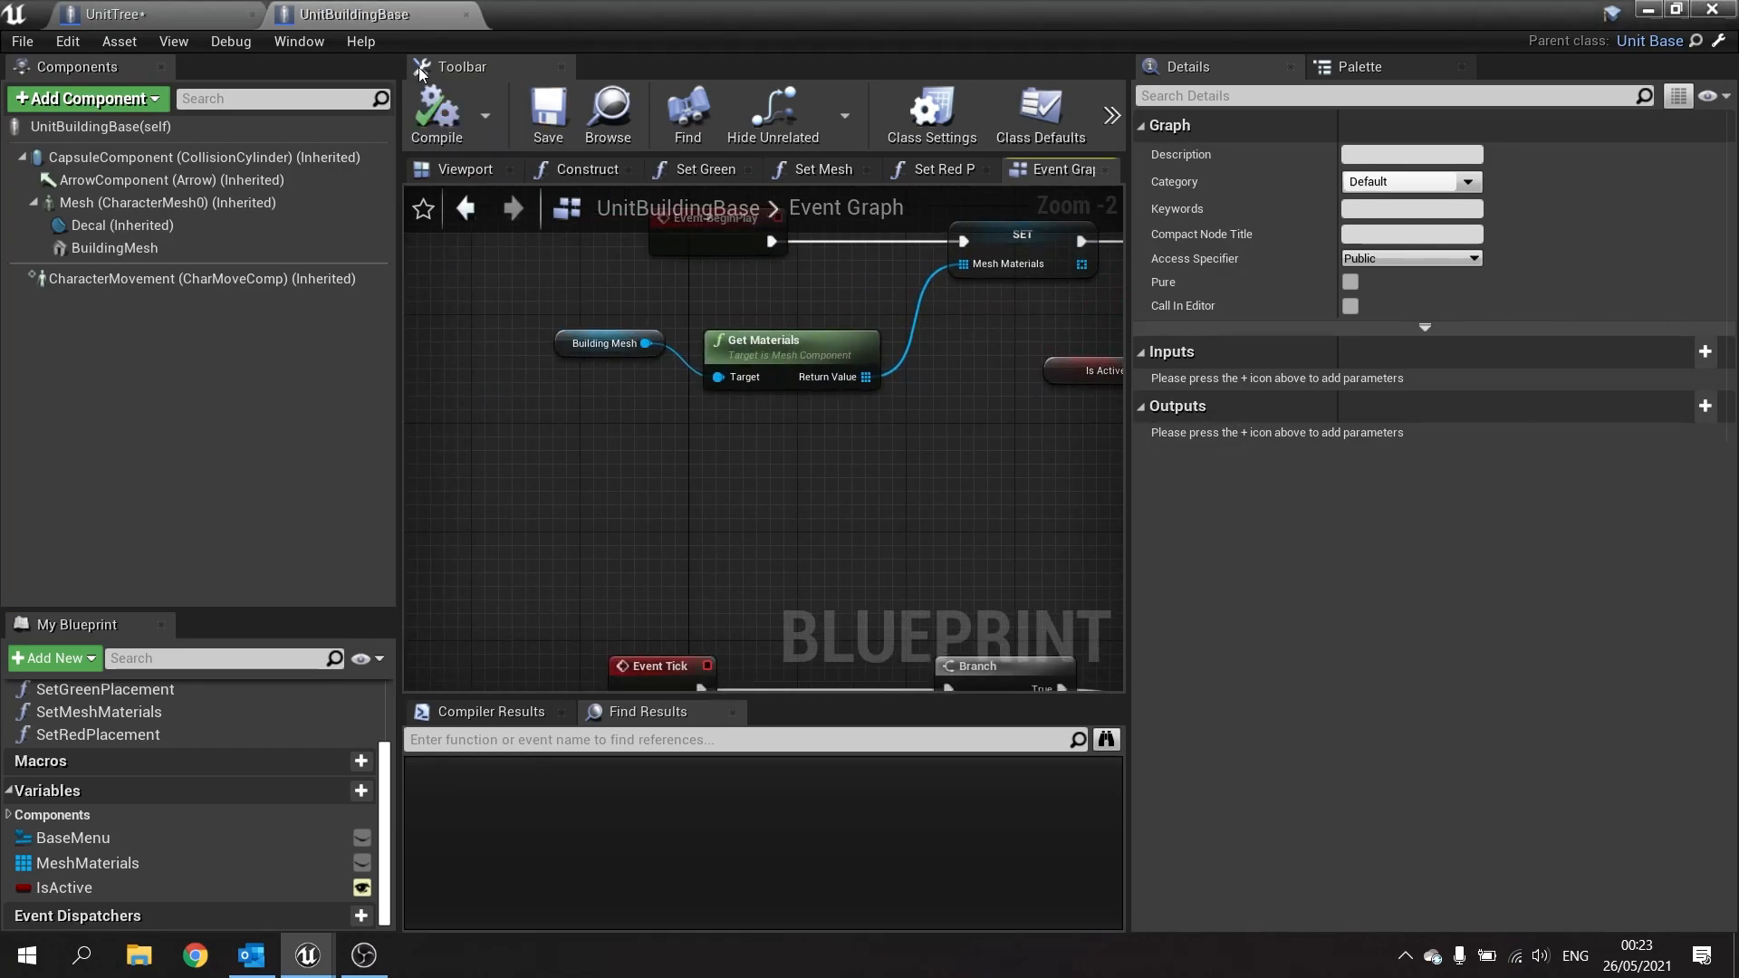
Tick Is Active in UnitTree's Class Defaults and save the blueprint.
left_click(110, 13)
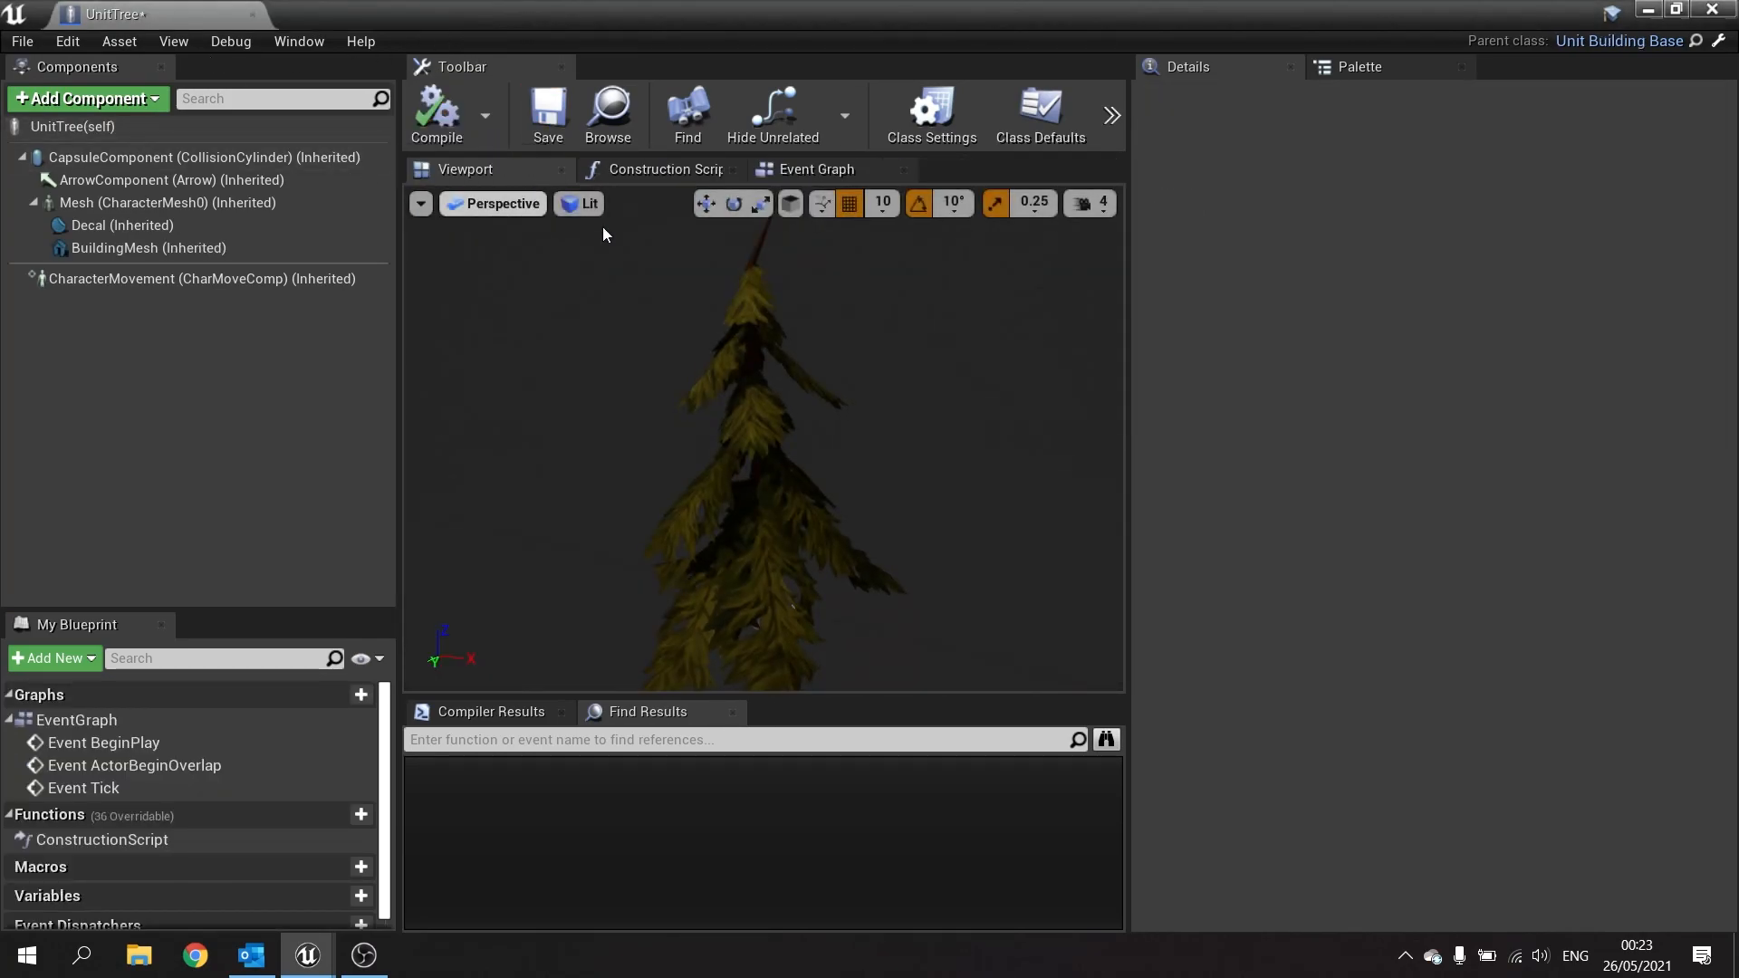
left_click(1039, 115)
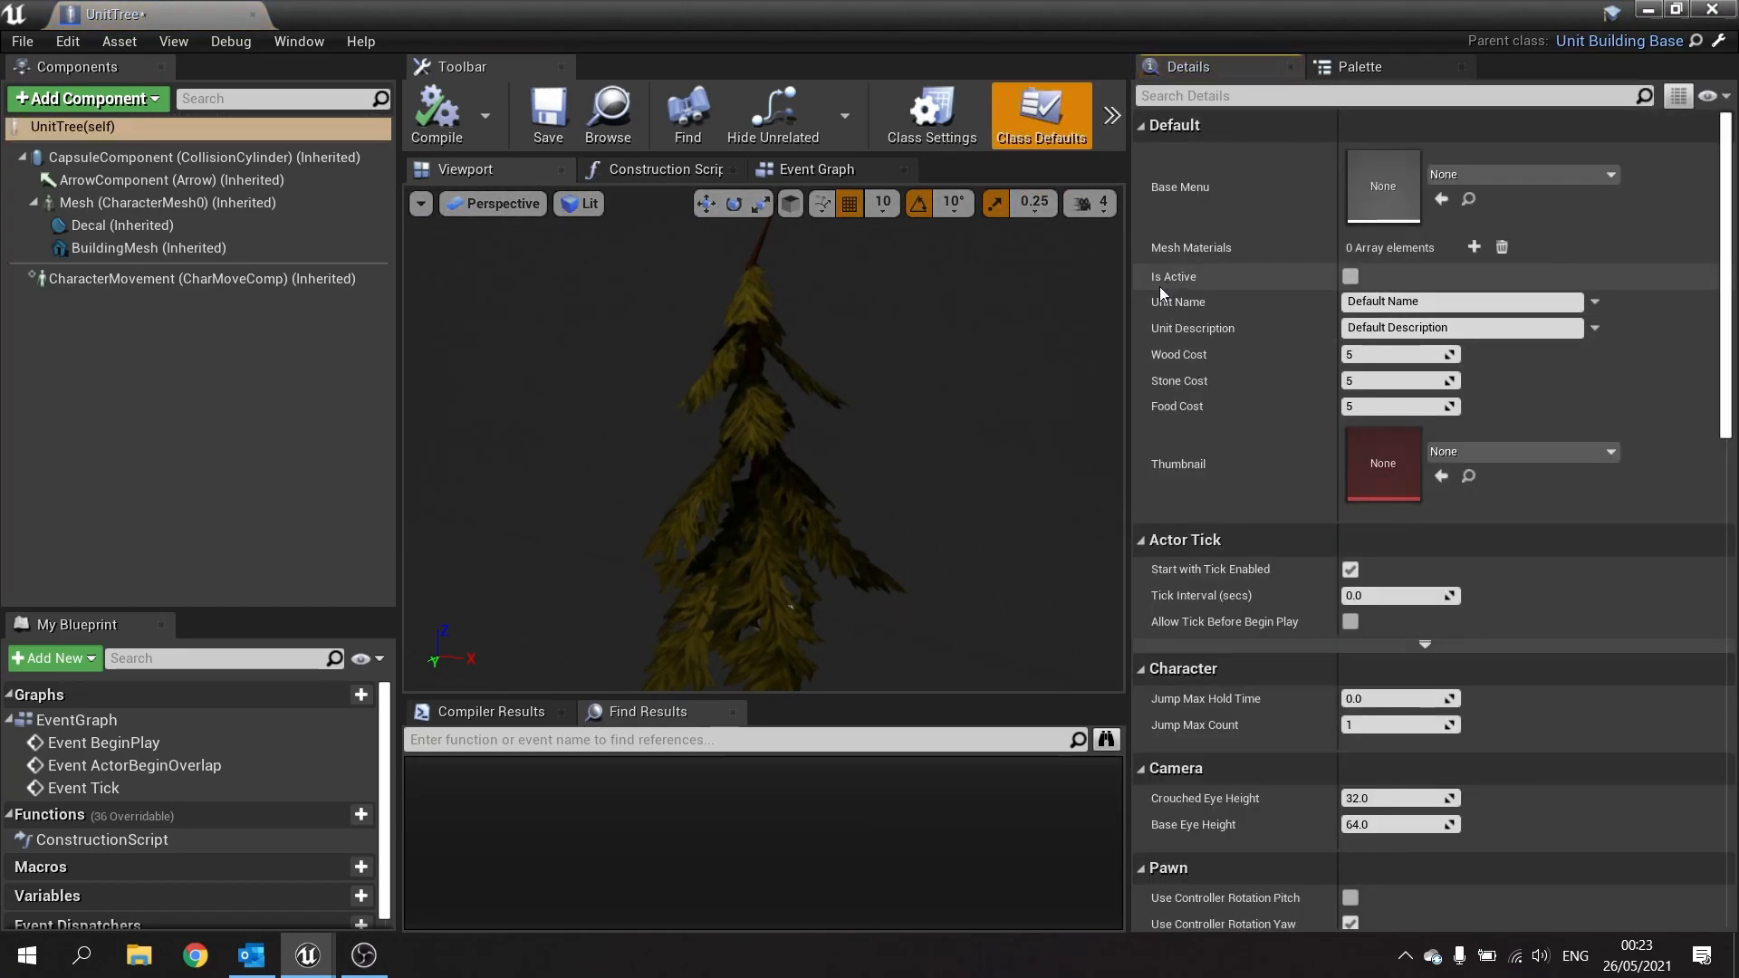
left_click(1349, 276)
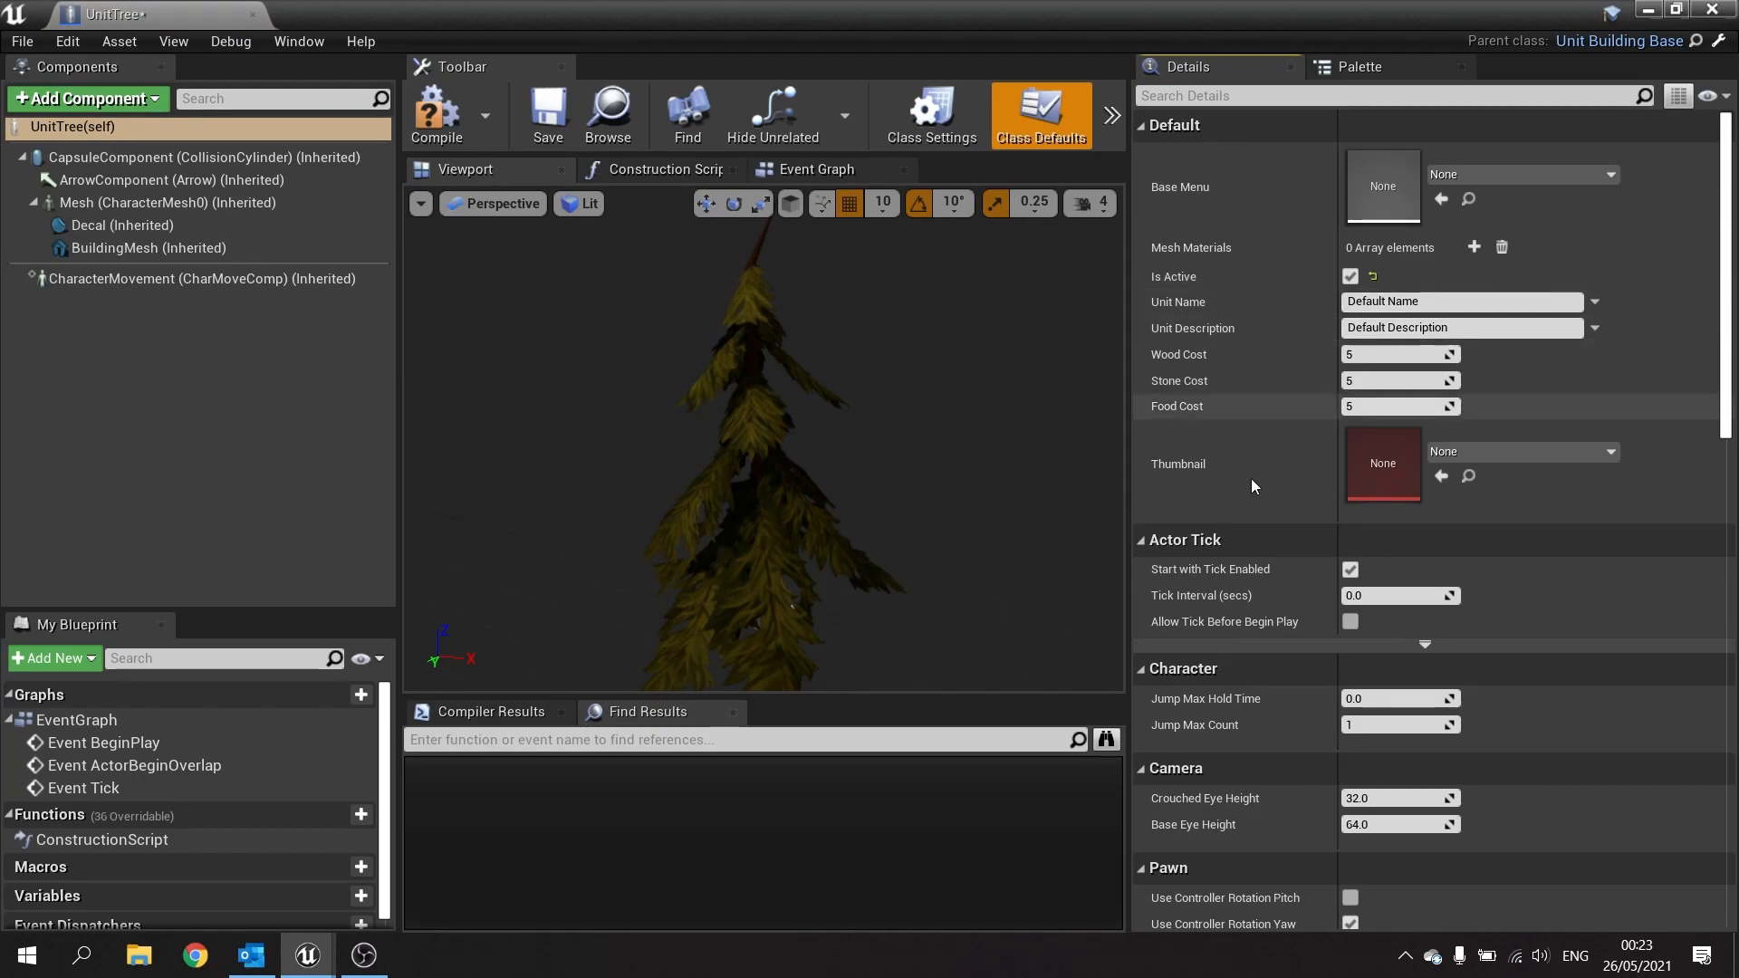
mouse_move(547, 115)
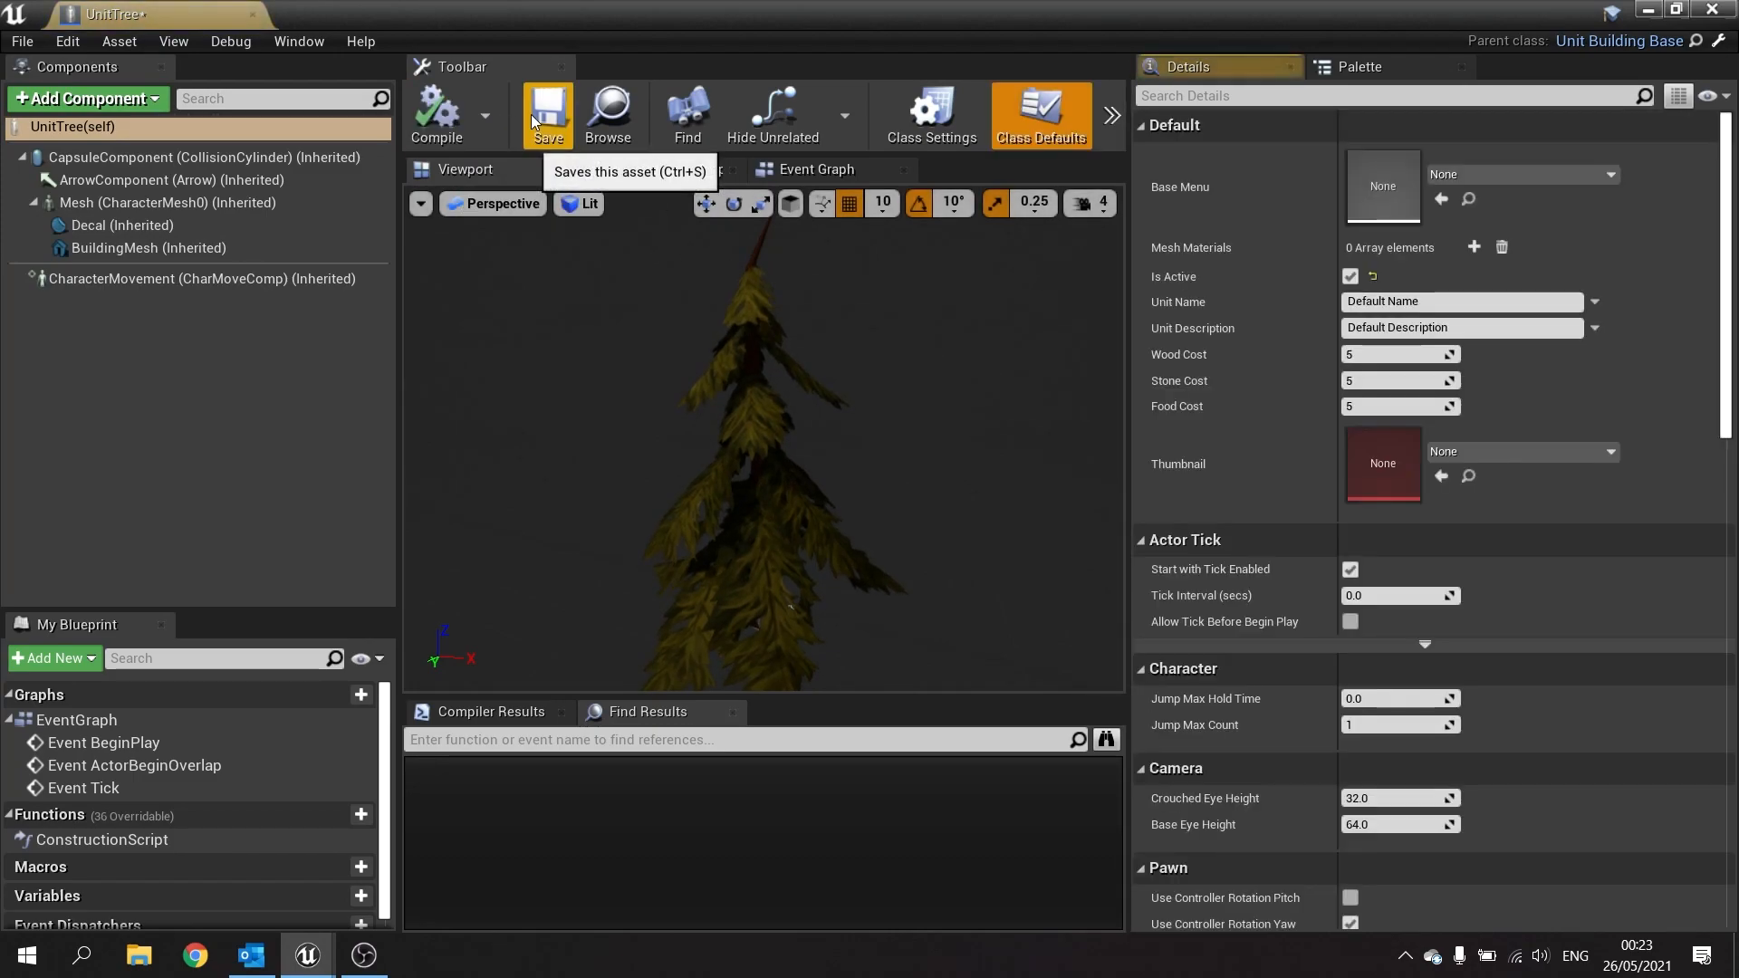
left_click(547, 111)
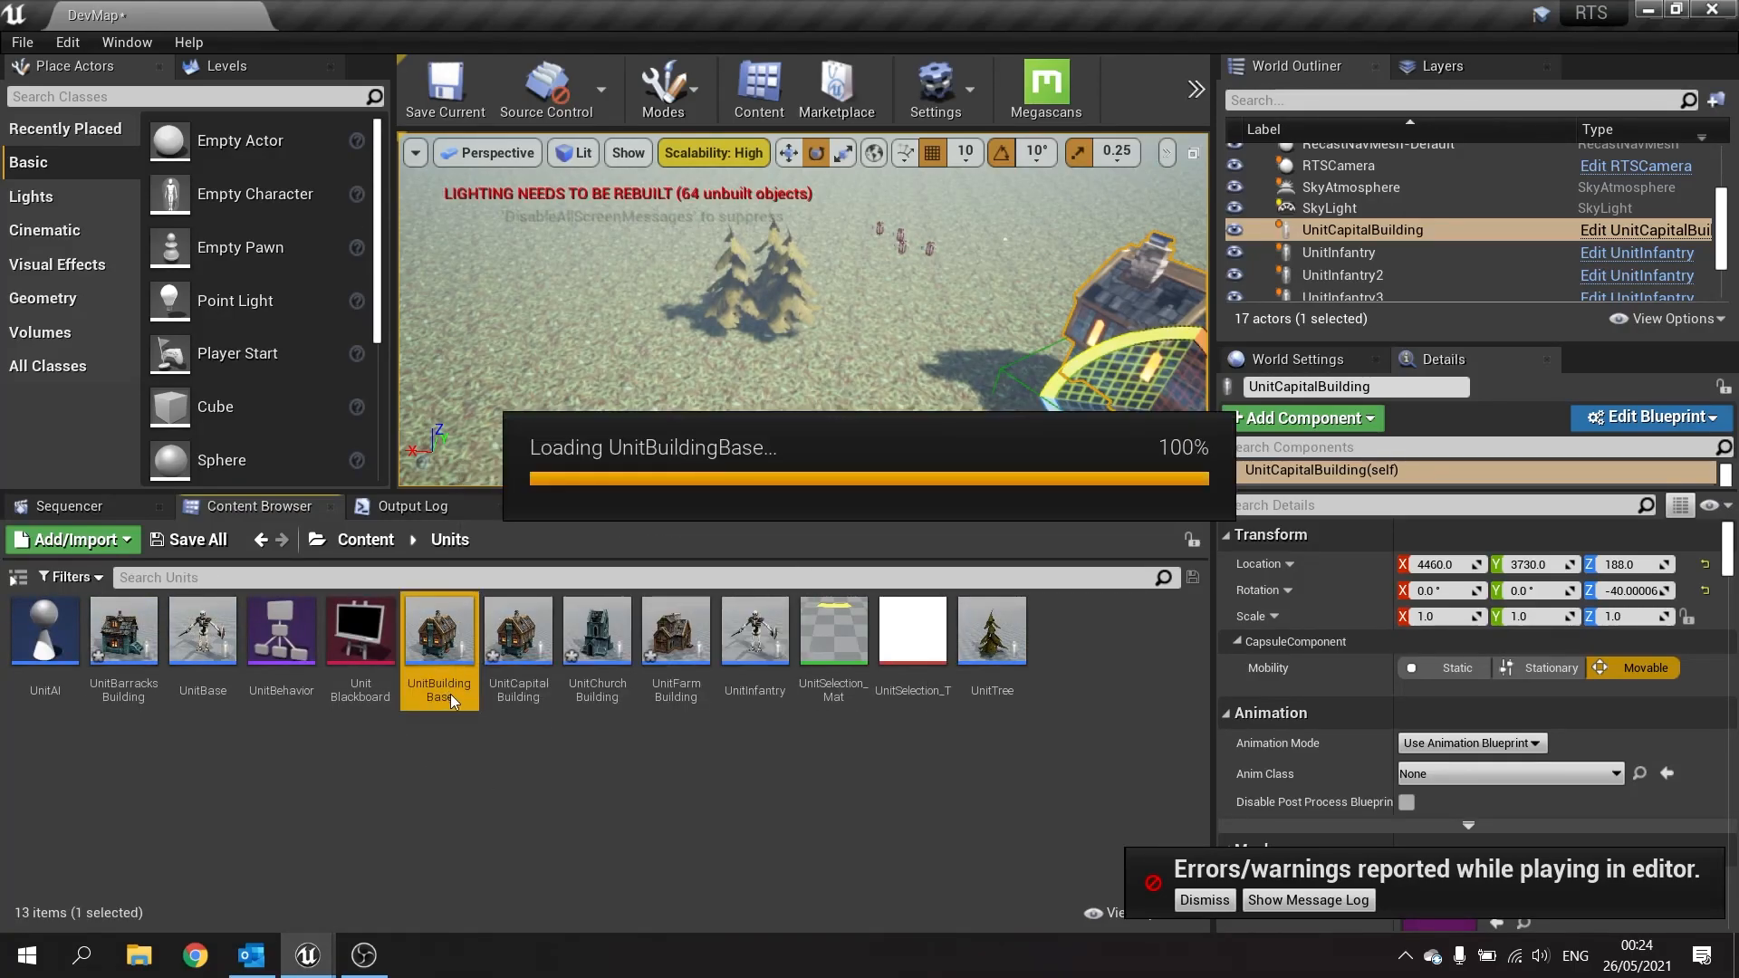
Open the UnitBuildingBase and UnitTree blueprints to inspect them.
double_click(438, 628)
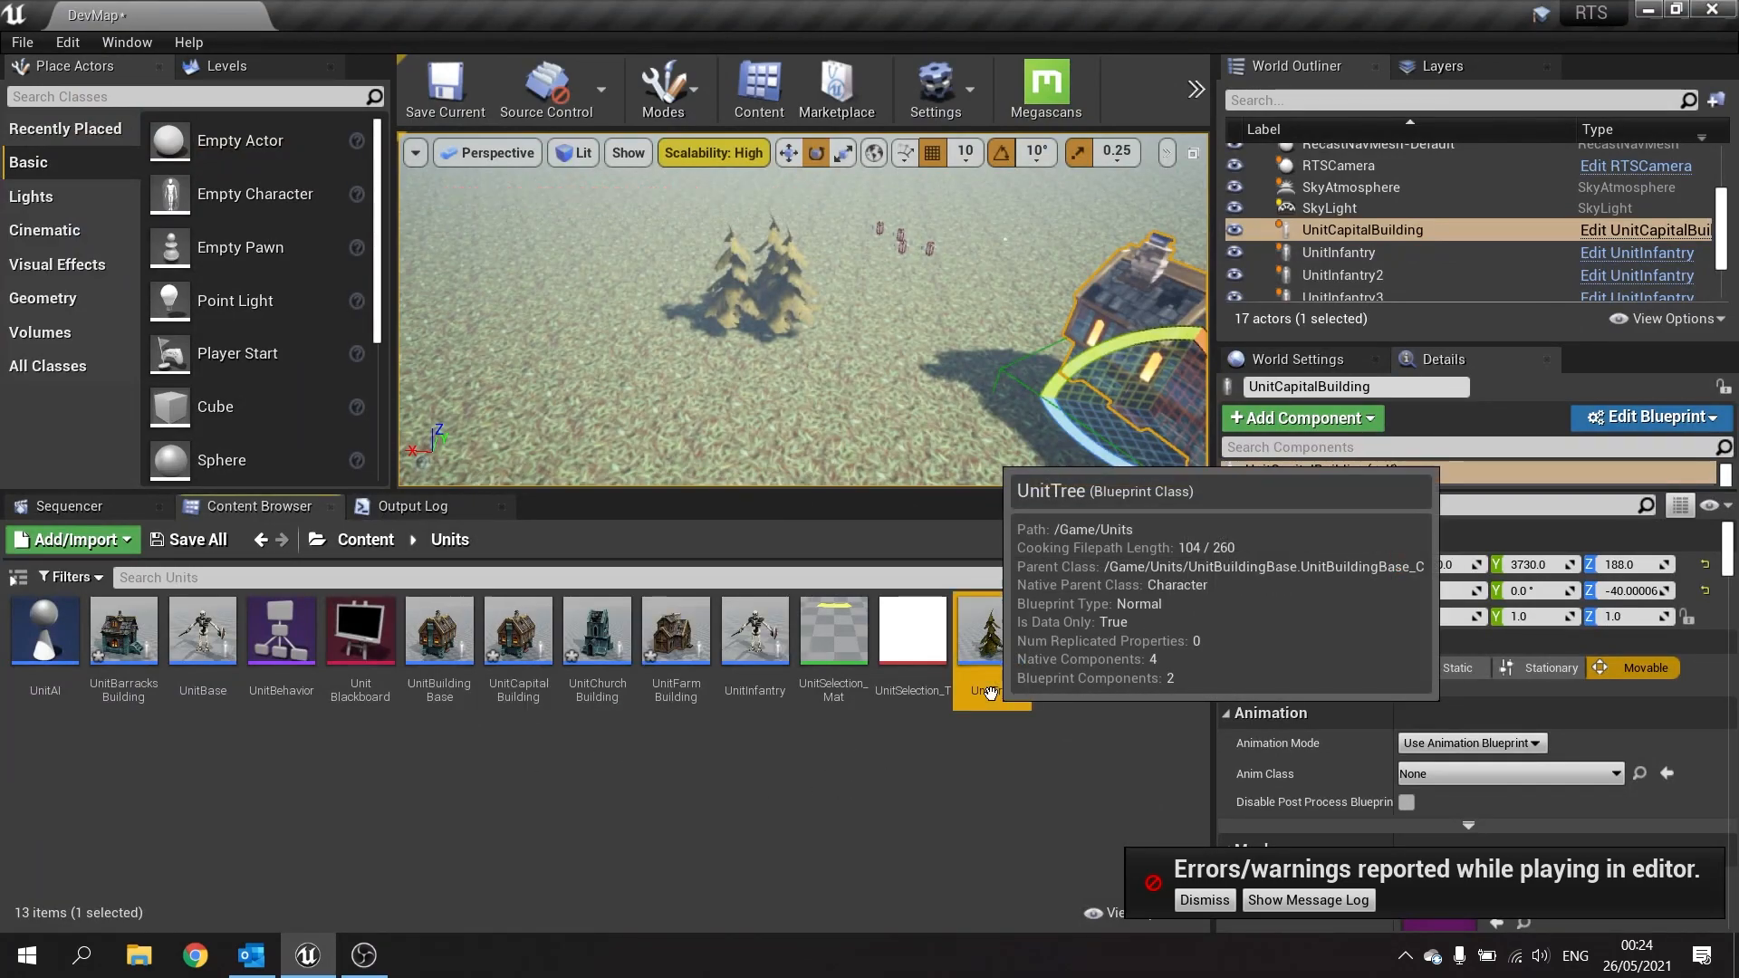
double_click(980, 632)
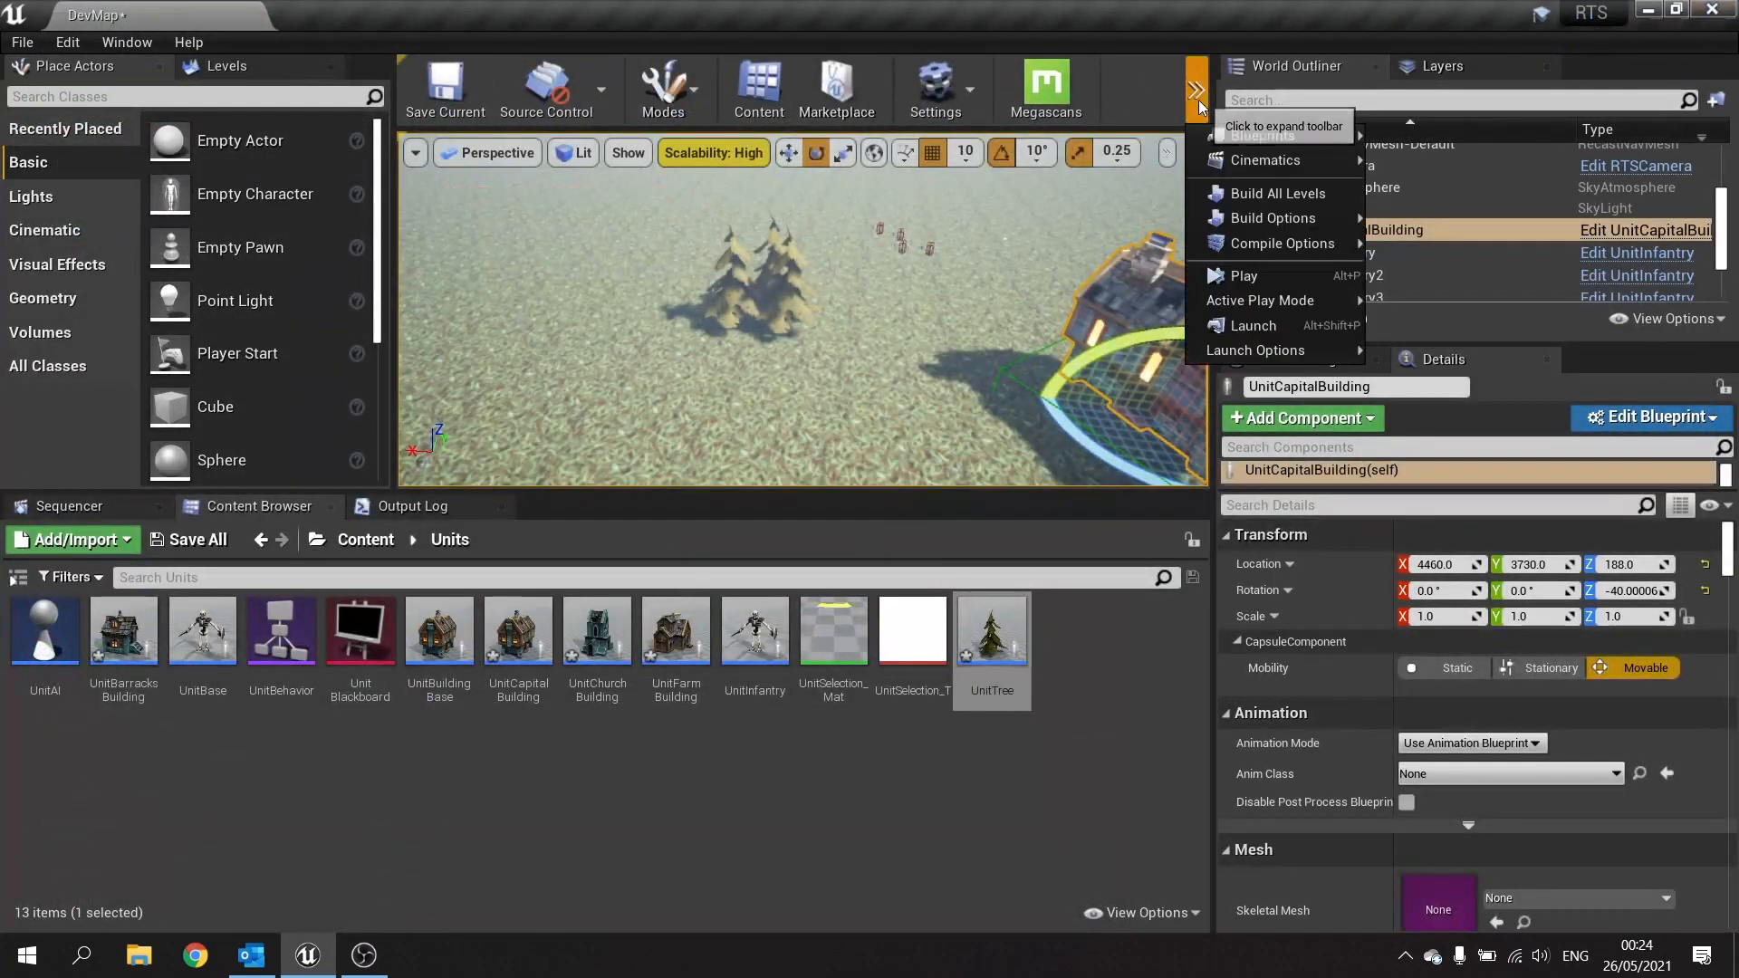
left_click(1239, 275)
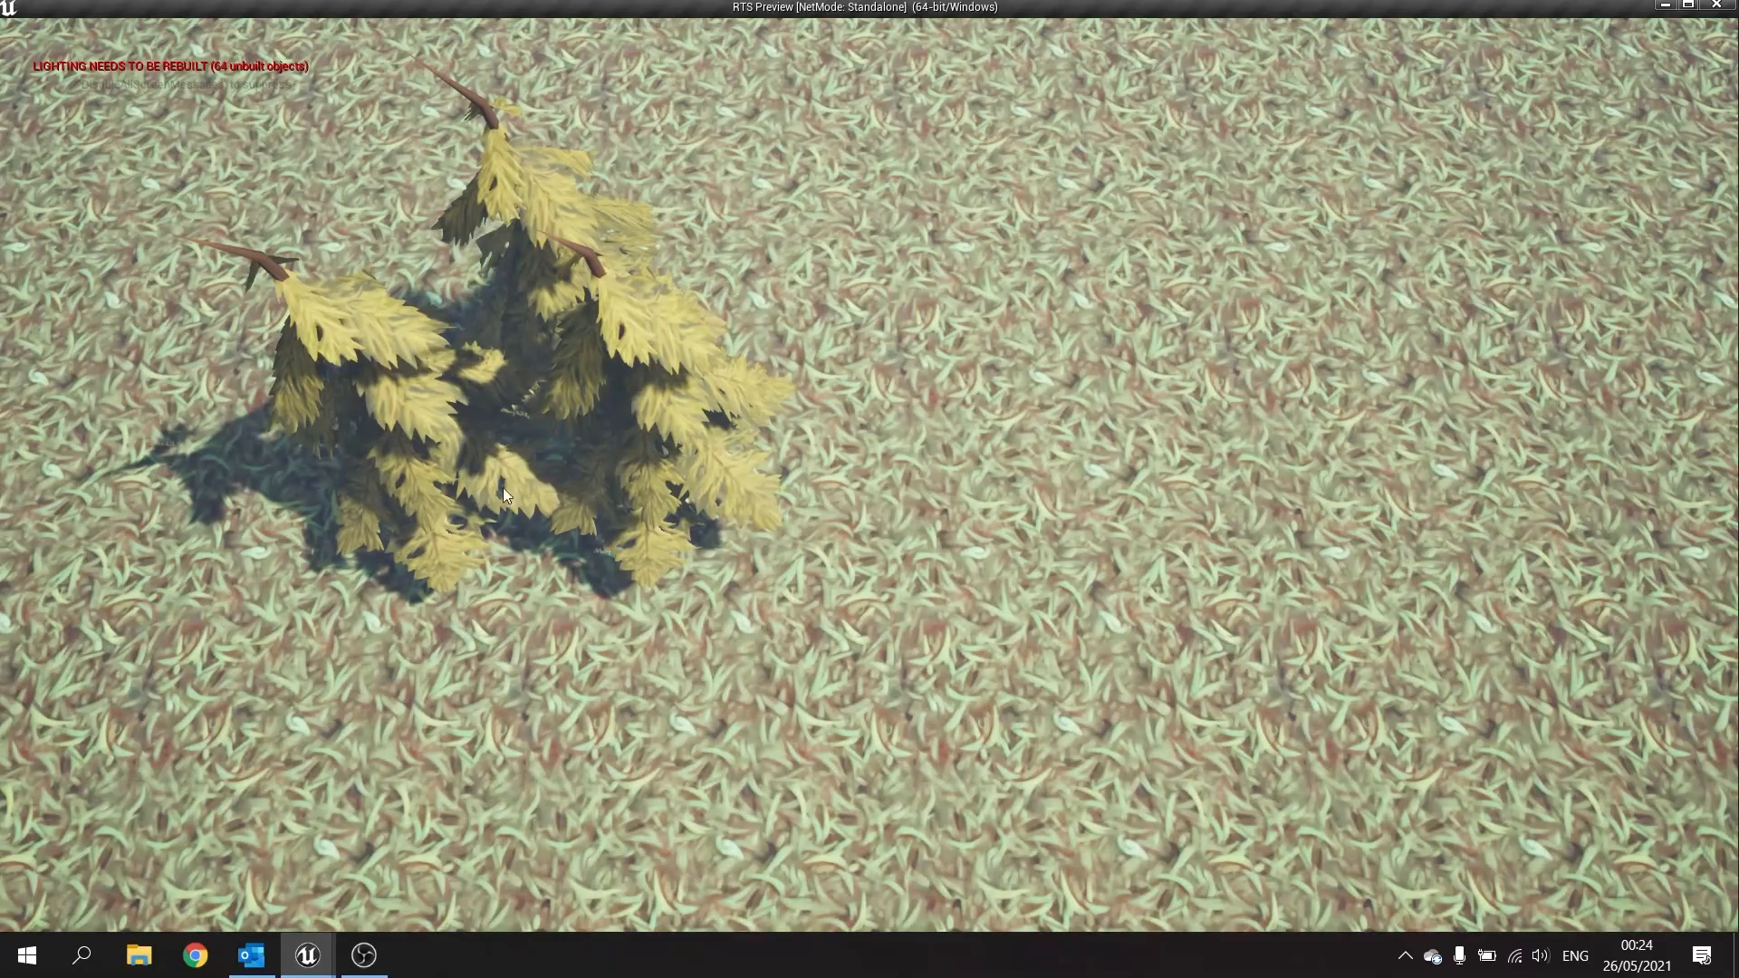
mouse_move(589, 291)
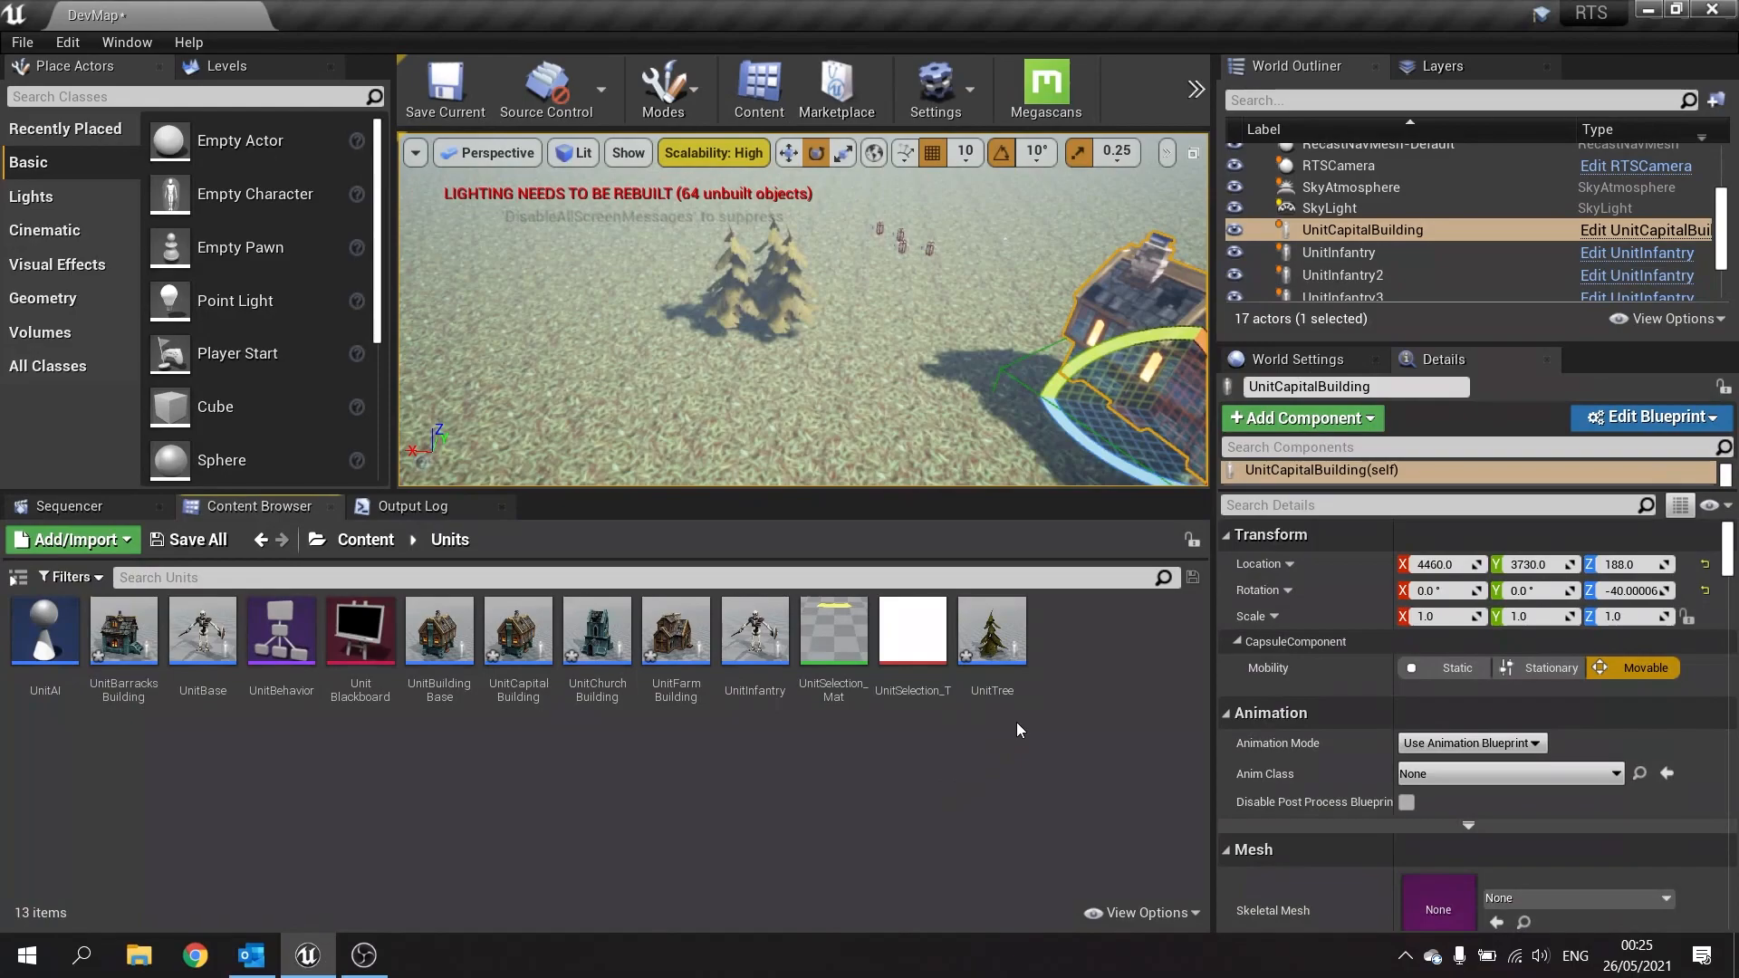
Duplicate UnitTree as UnitStone and search 'rock' for its BuildingMesh static mesh.
right_click(989, 629)
type("Unit")
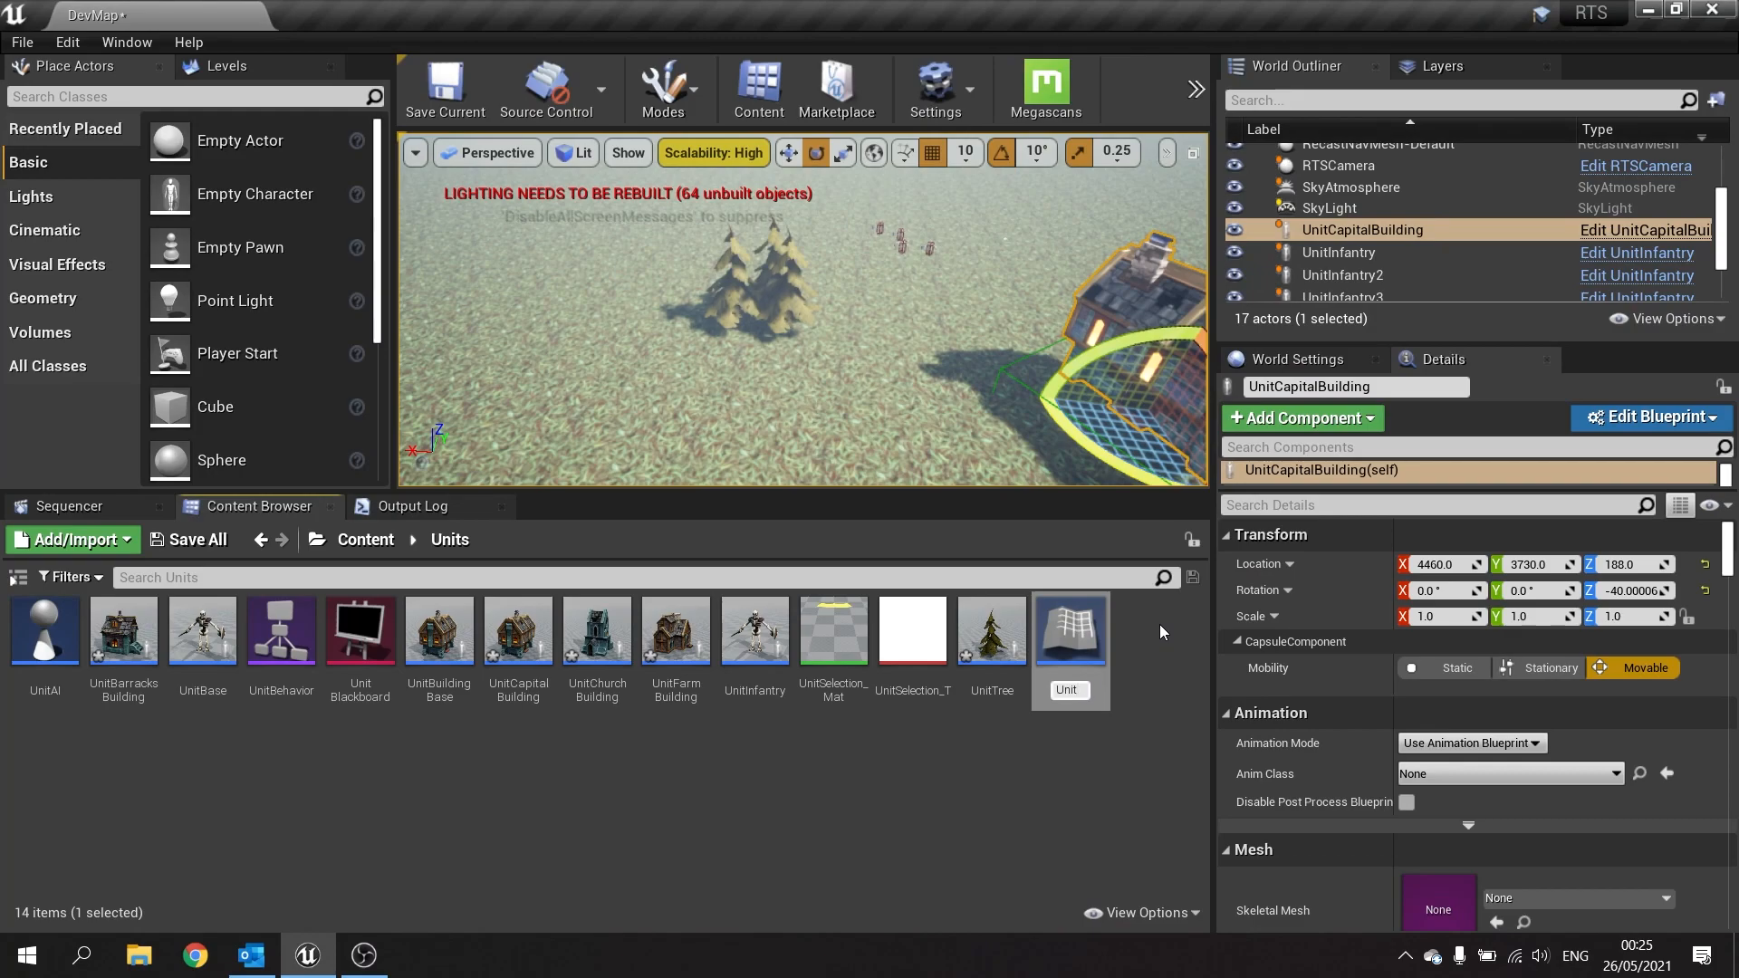
left_click(990, 633)
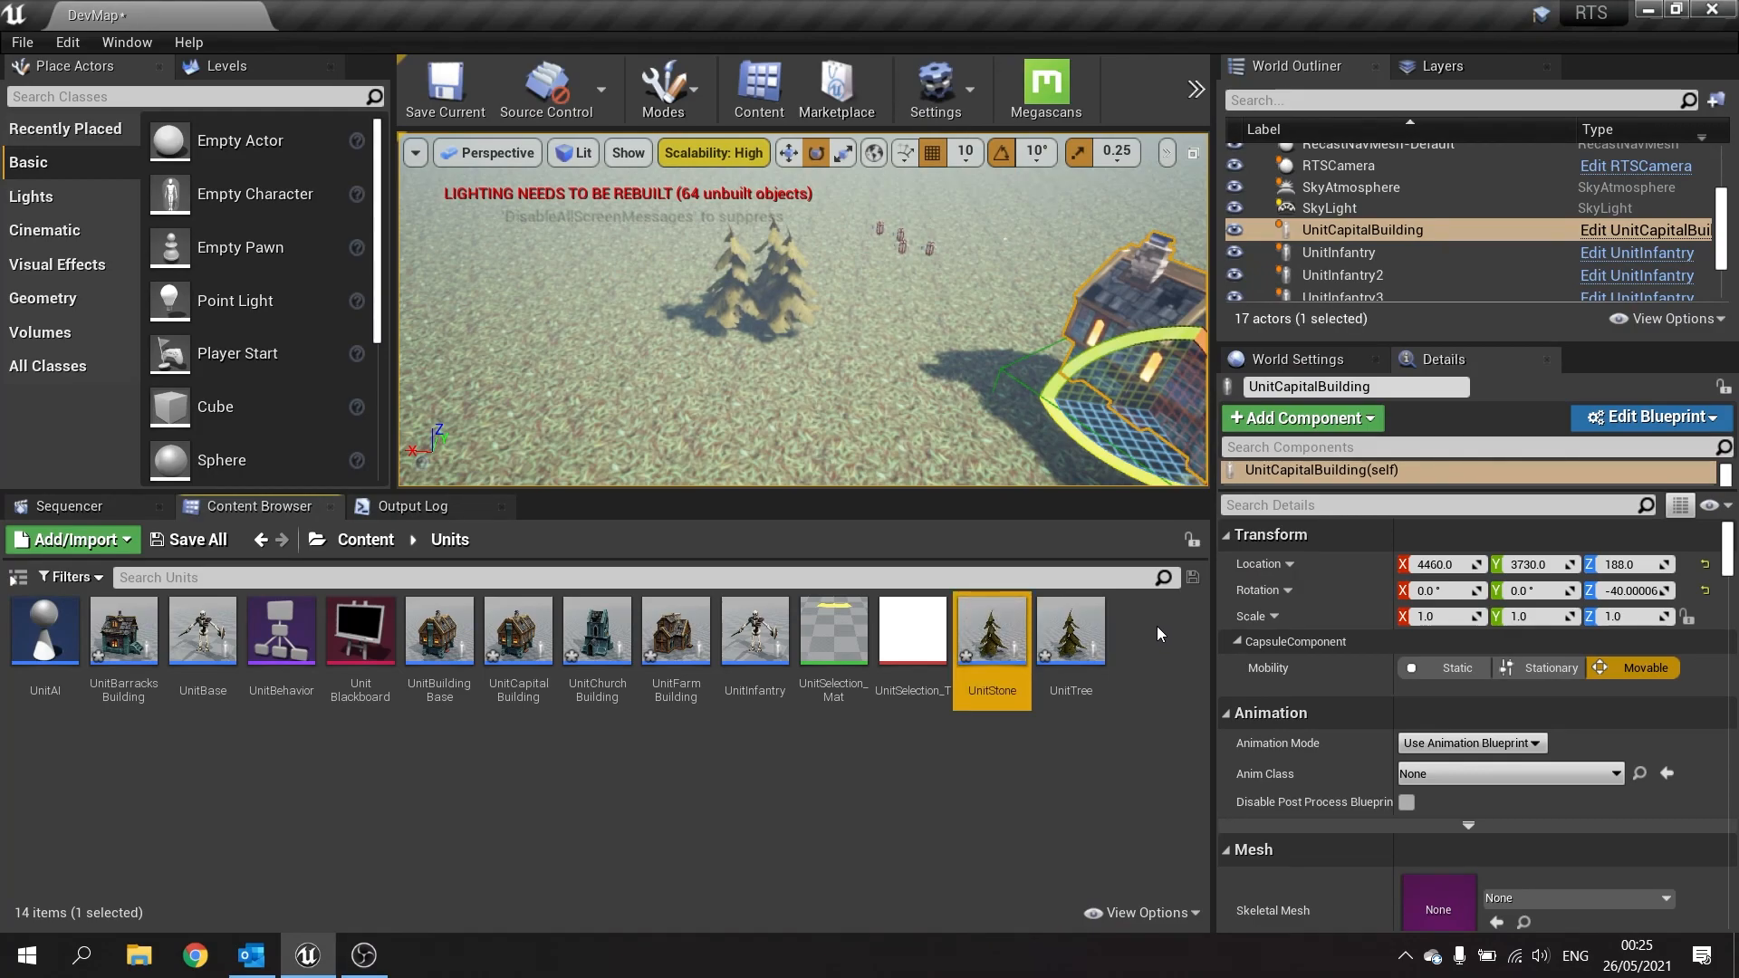
double_click(990, 630)
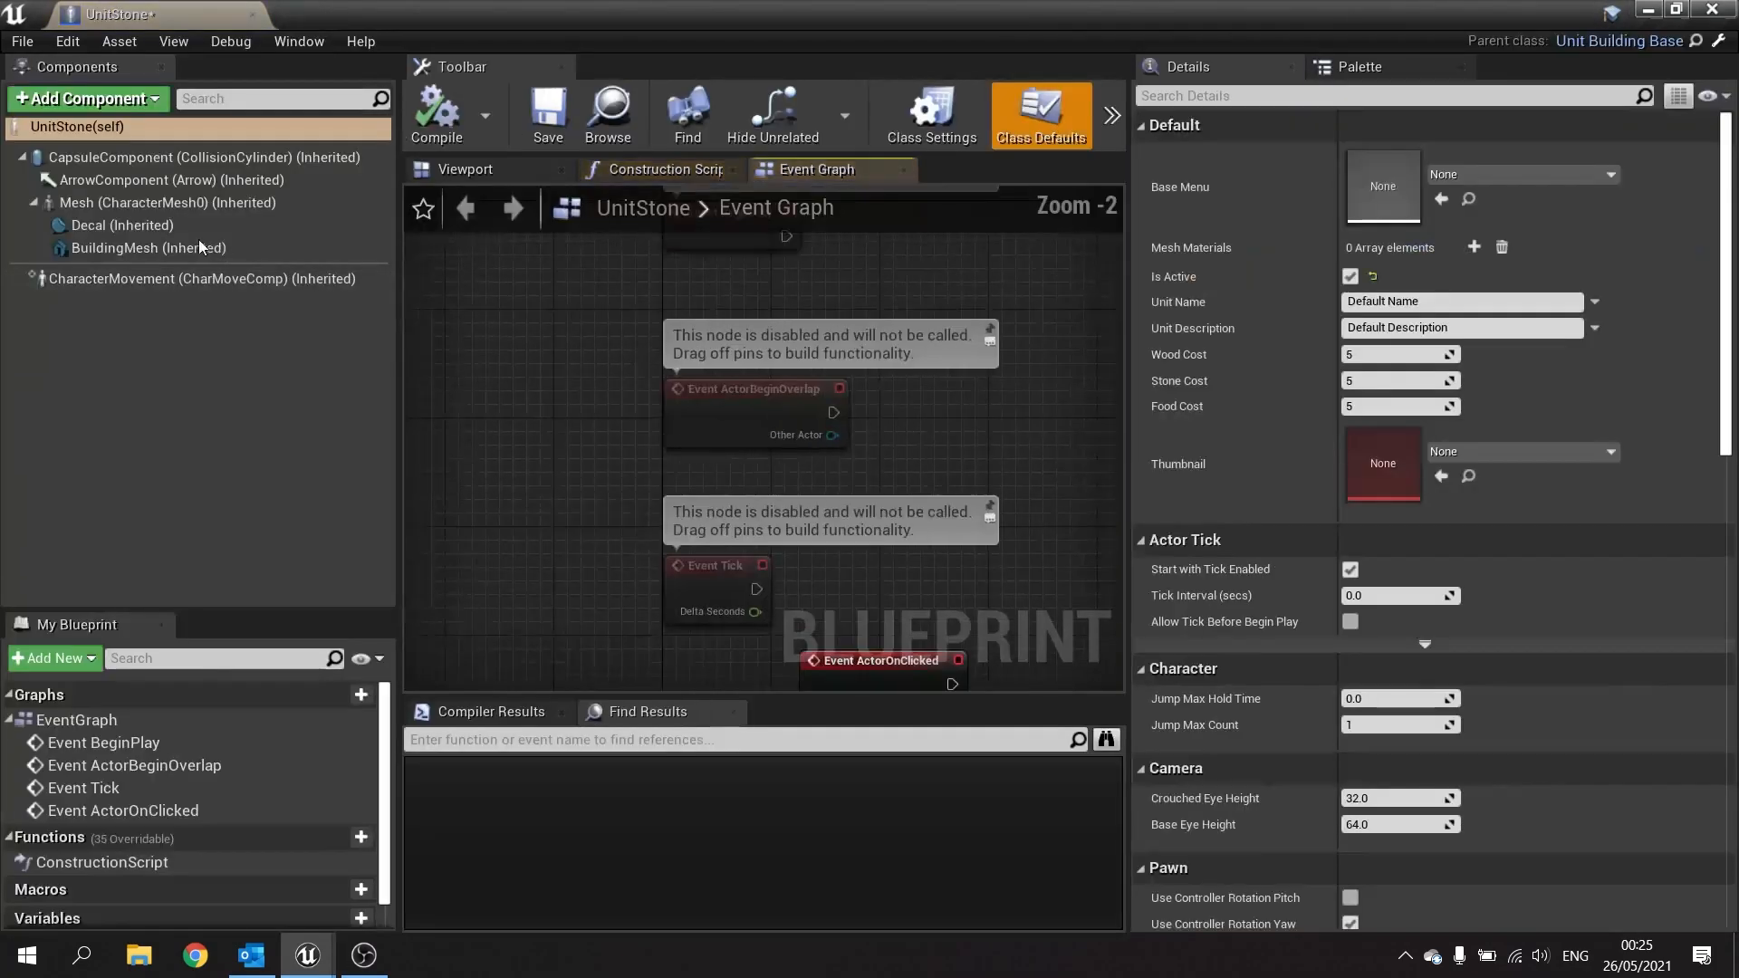
left_click(149, 247)
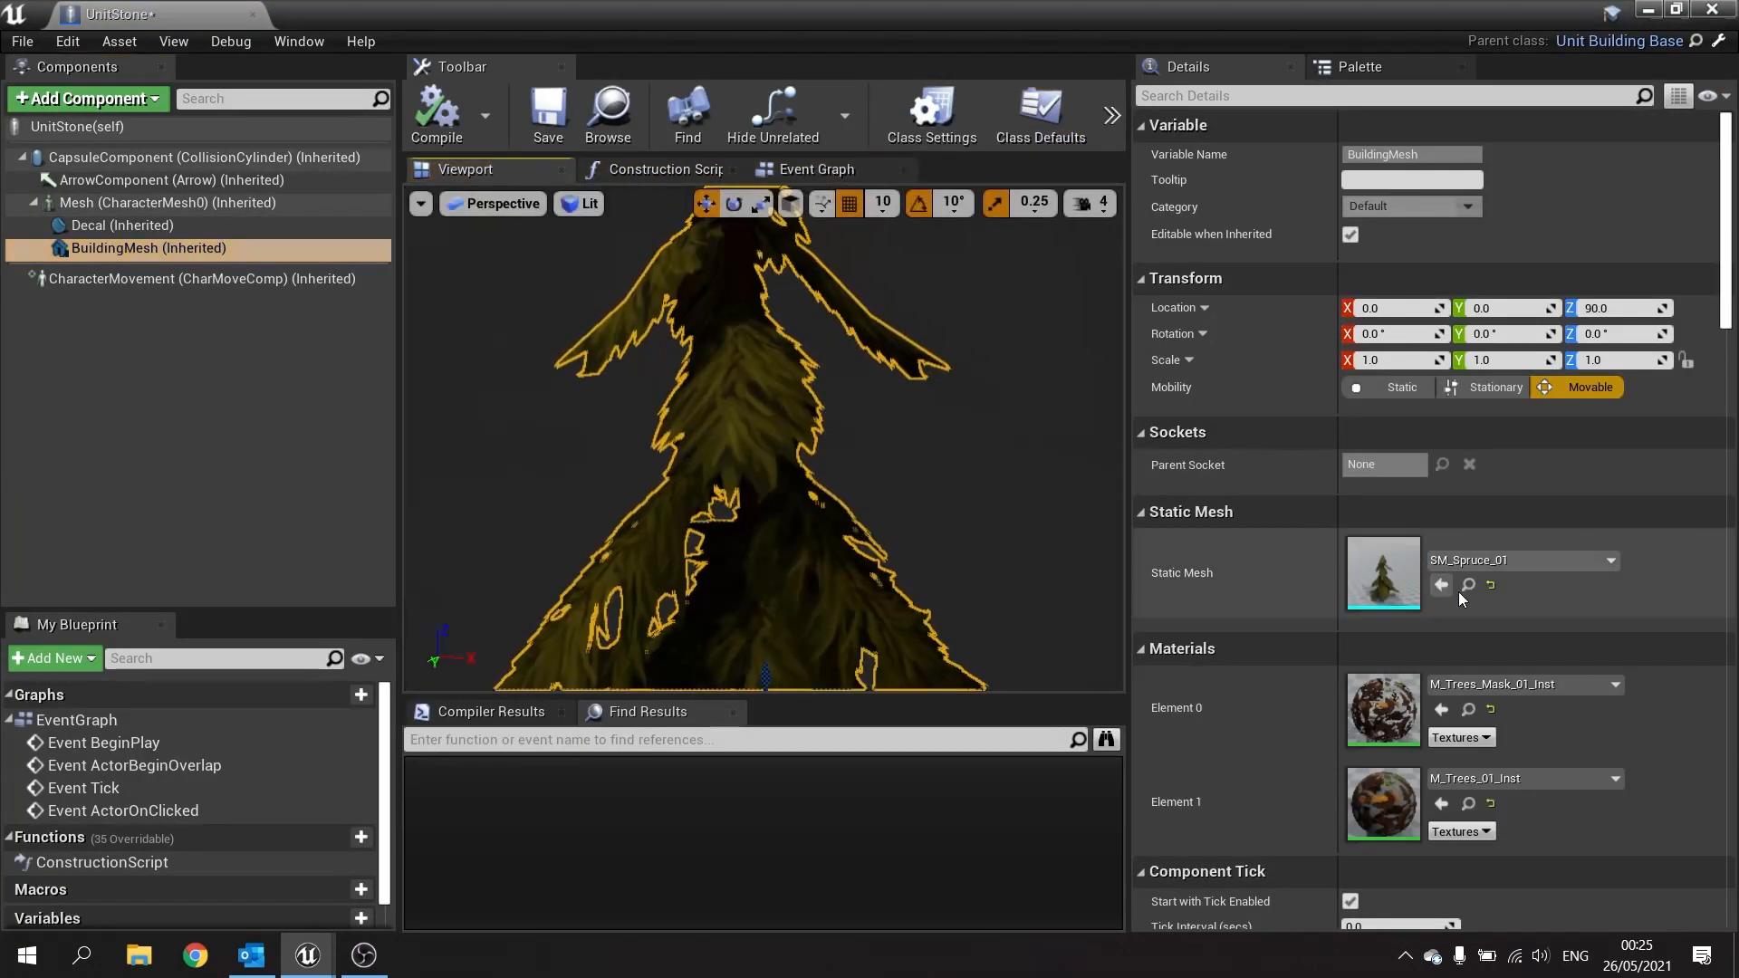
left_click(1611, 560)
type("s")
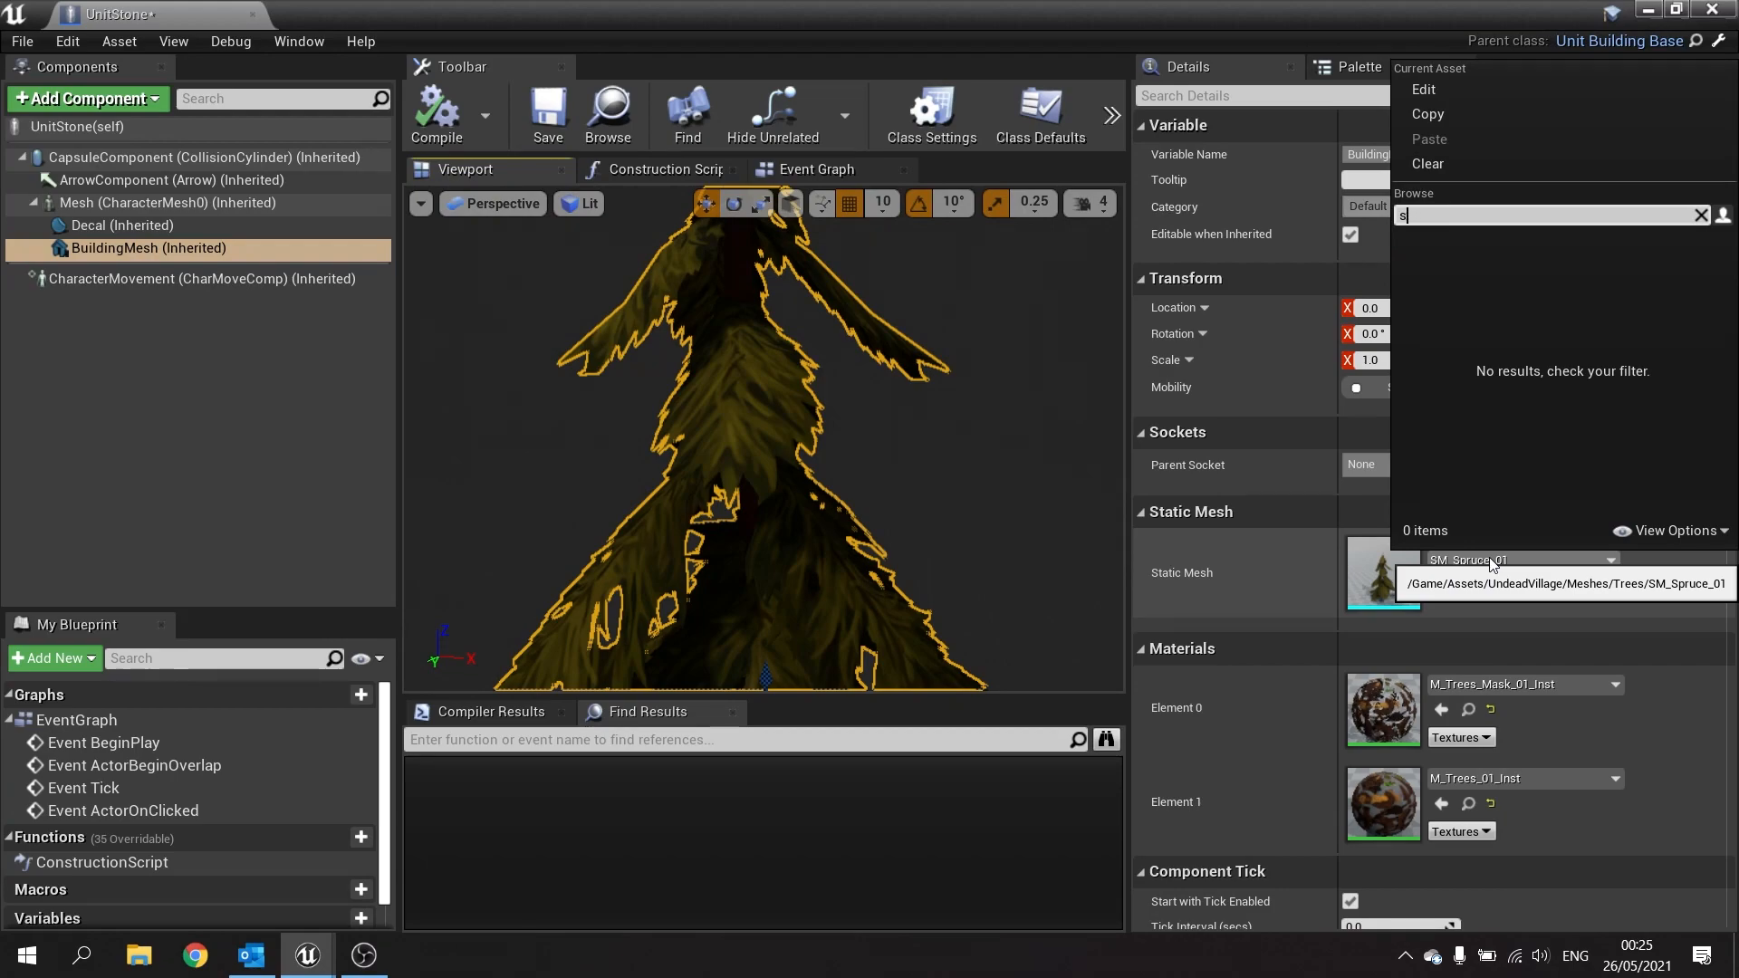
type("rock")
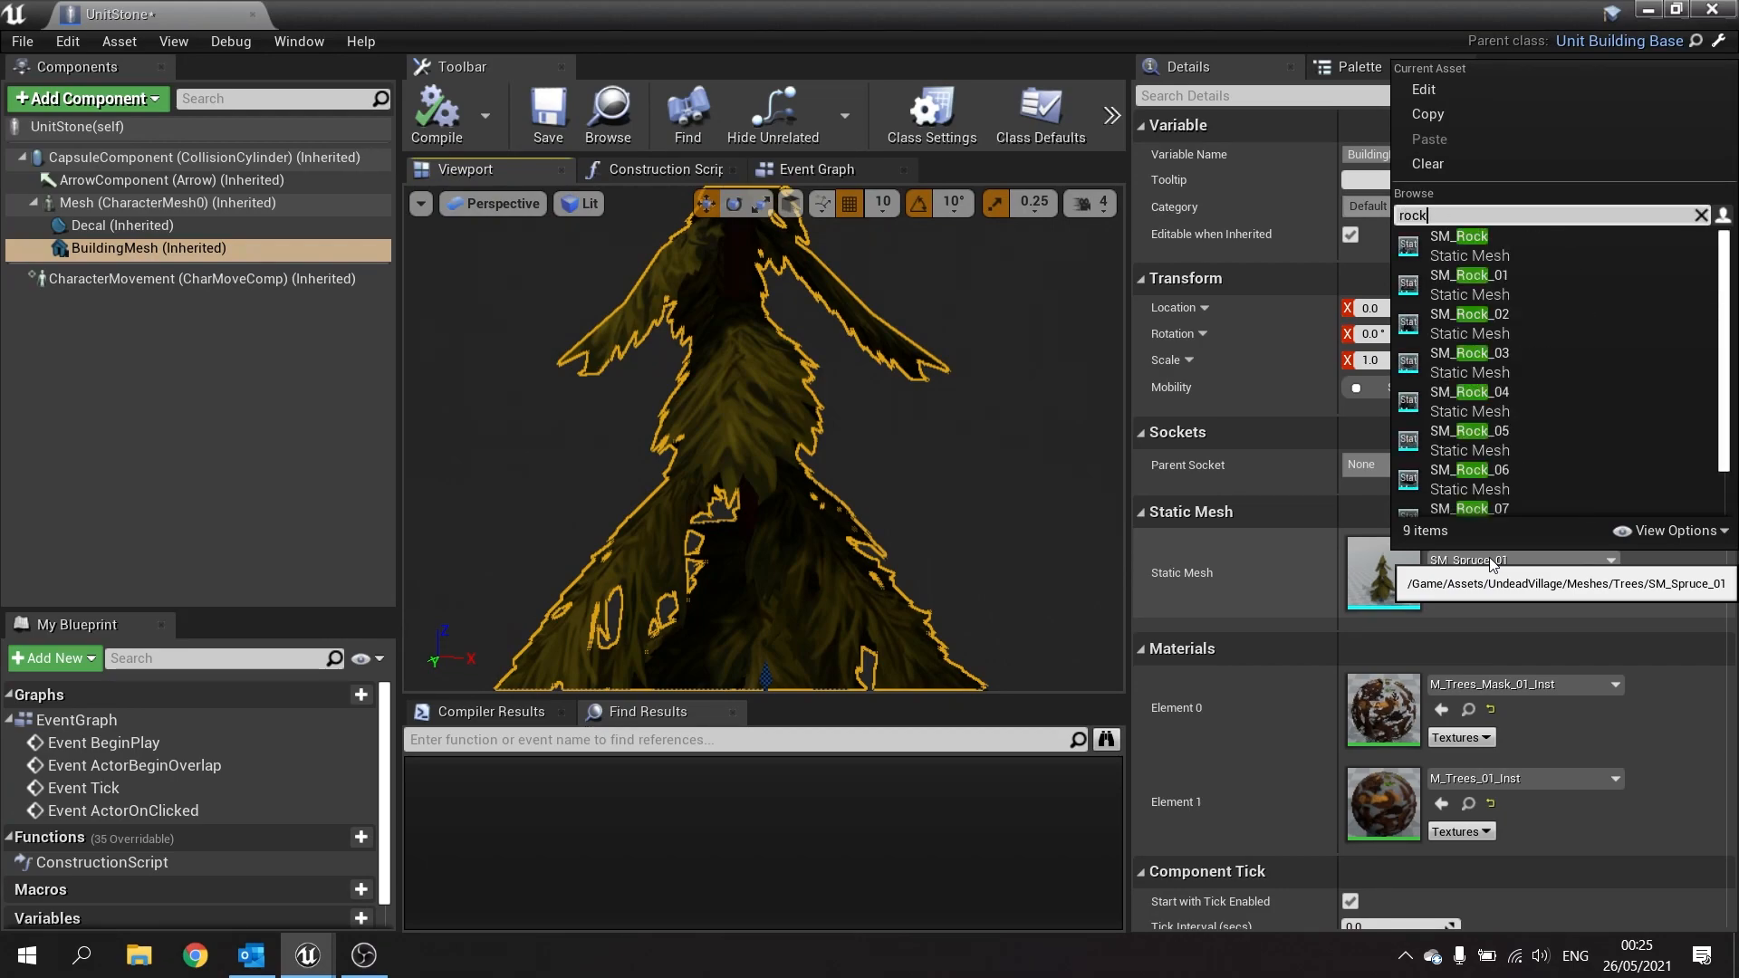
mouse_move(1468, 274)
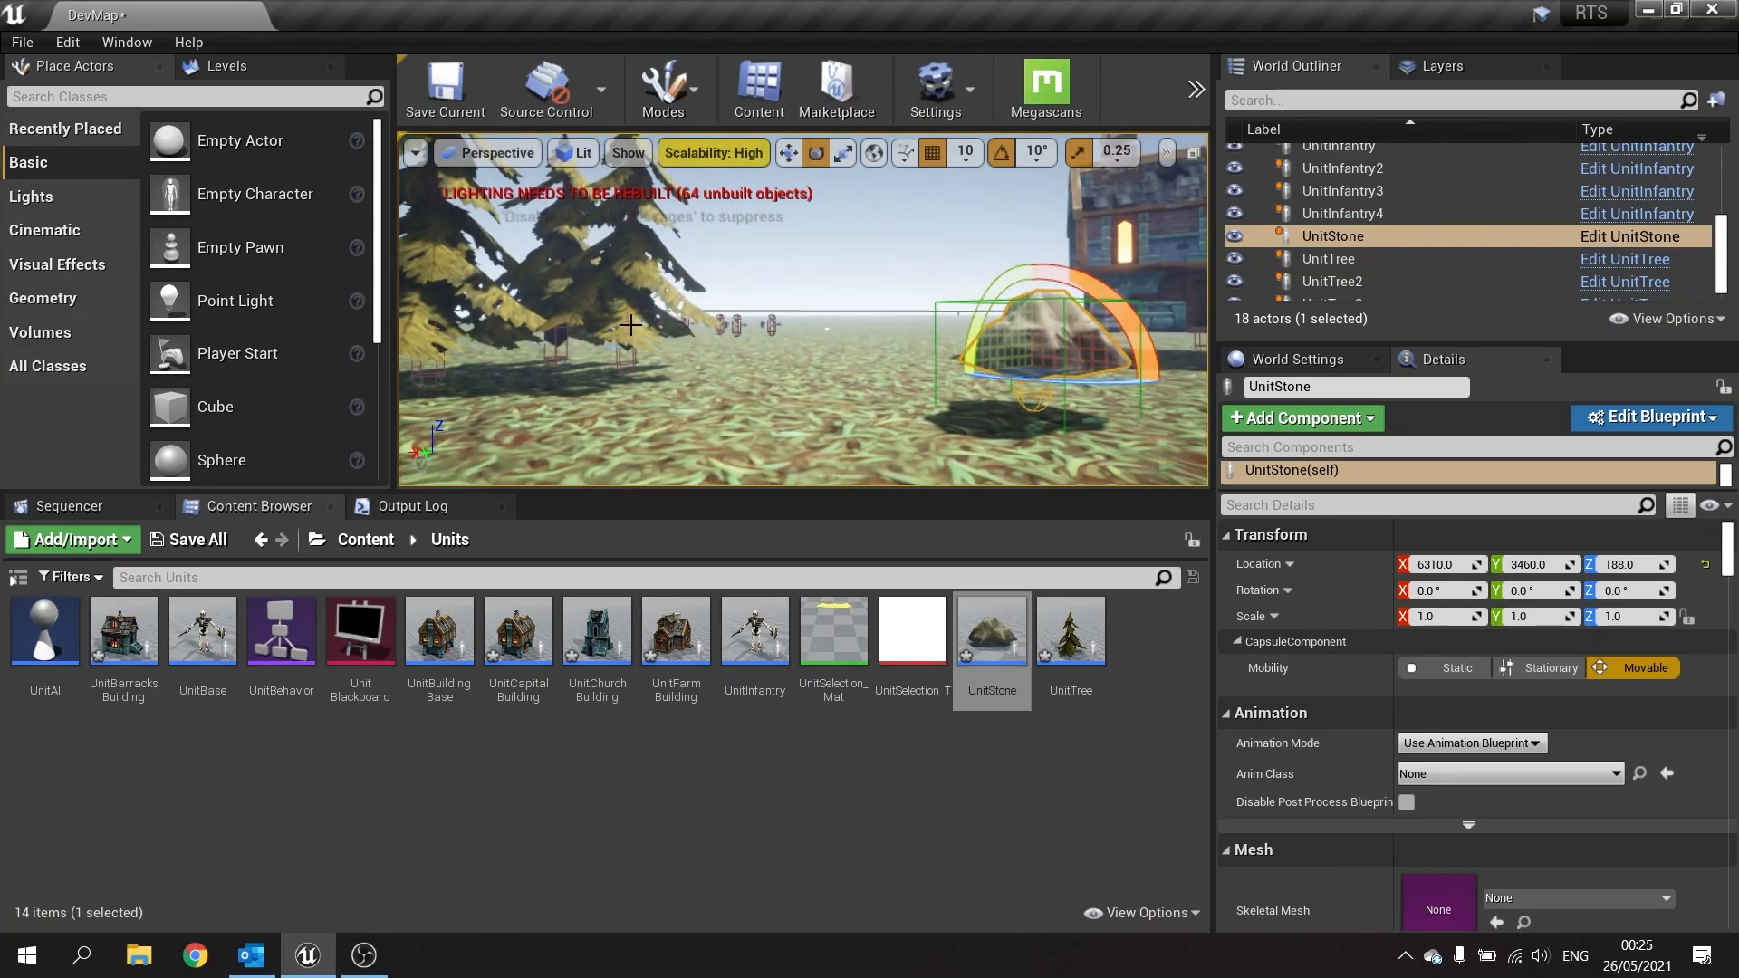
Reopen UnitStone, view its rock model in the Viewport, then close it.
left_click(1648, 416)
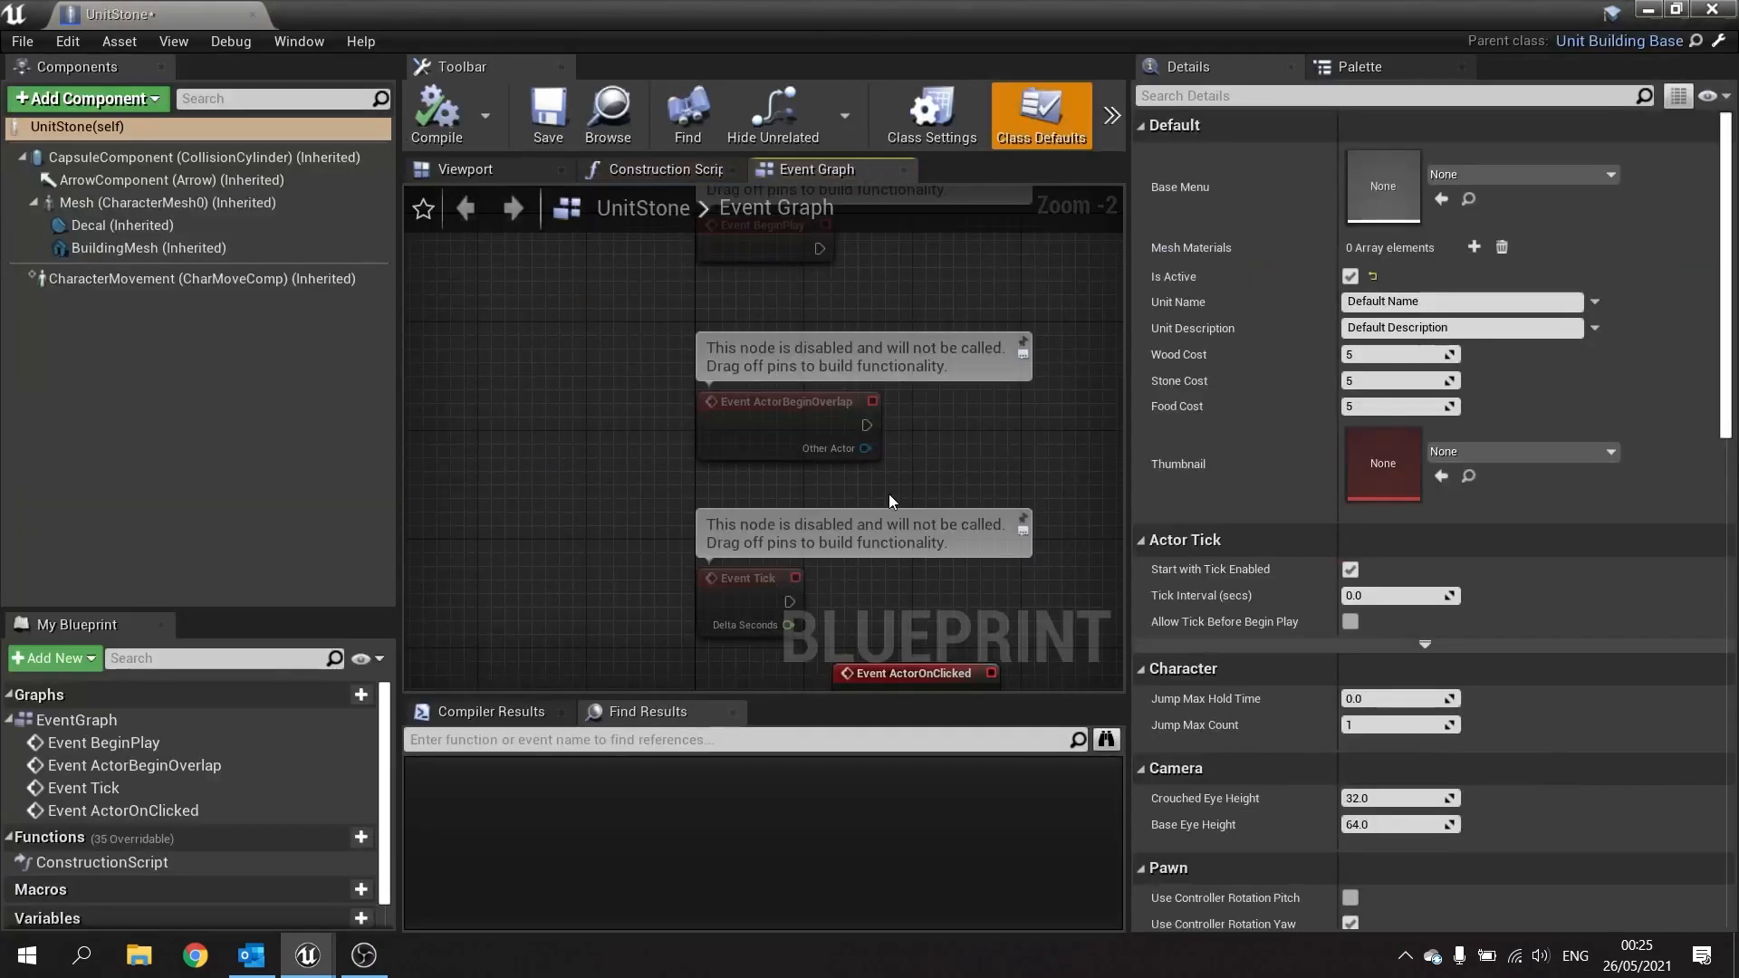
left_click(465, 169)
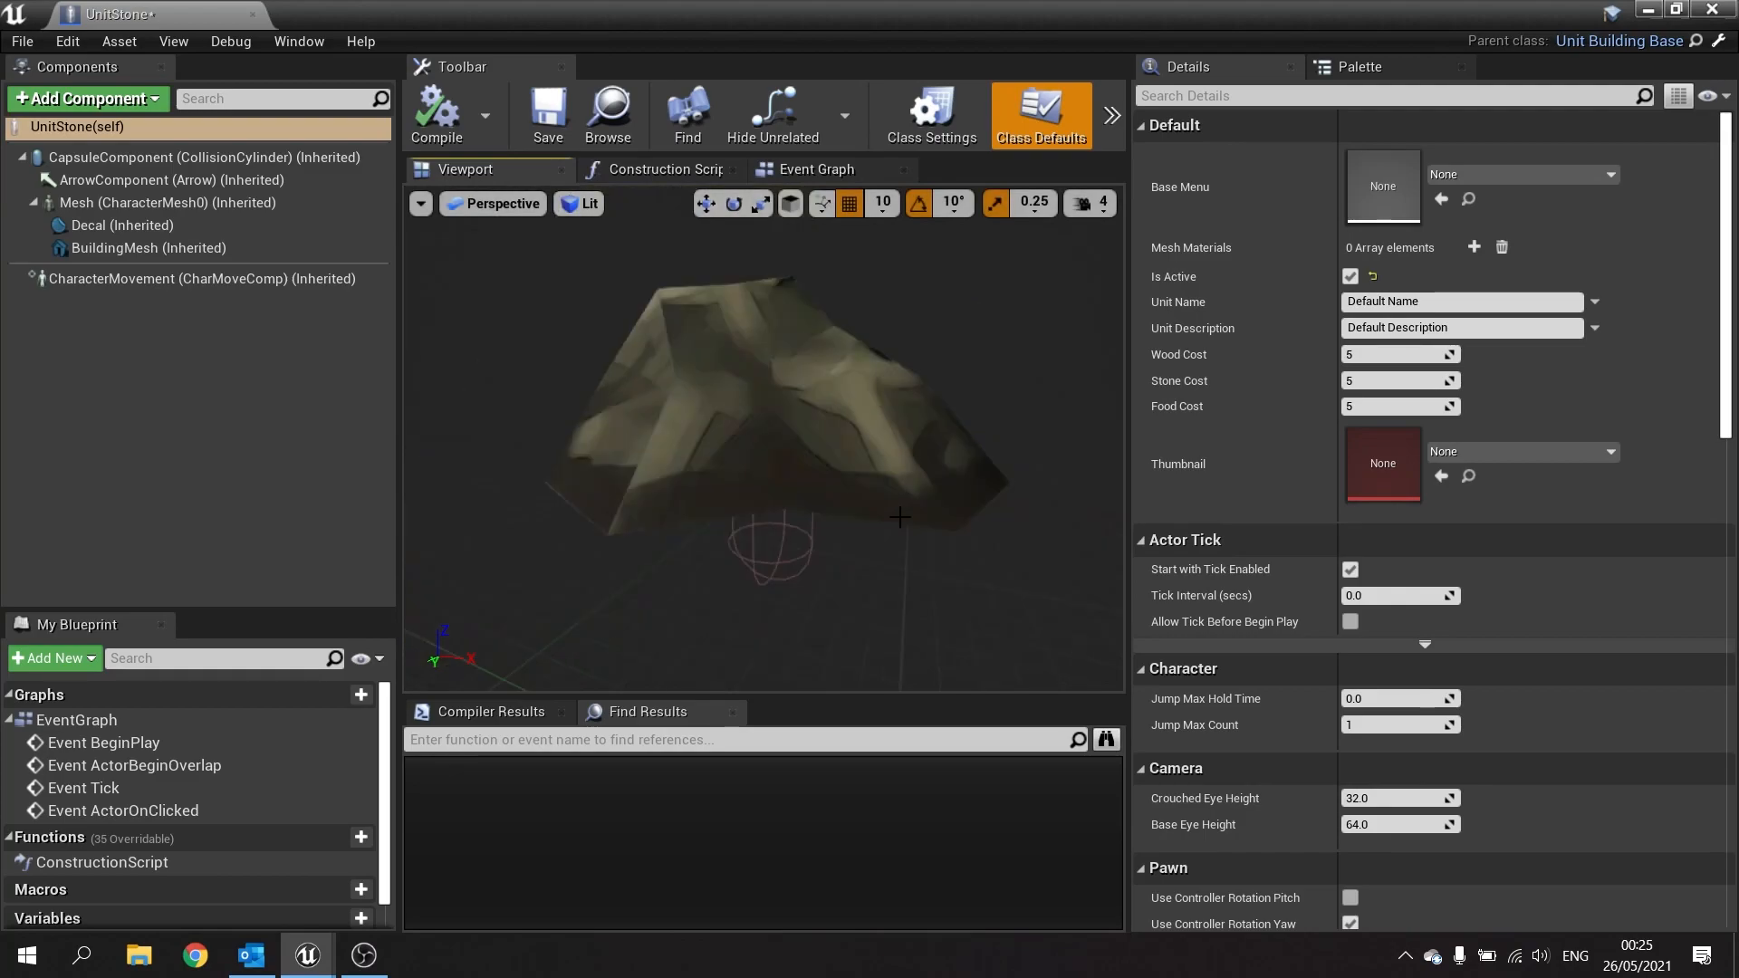
left_click(148, 247)
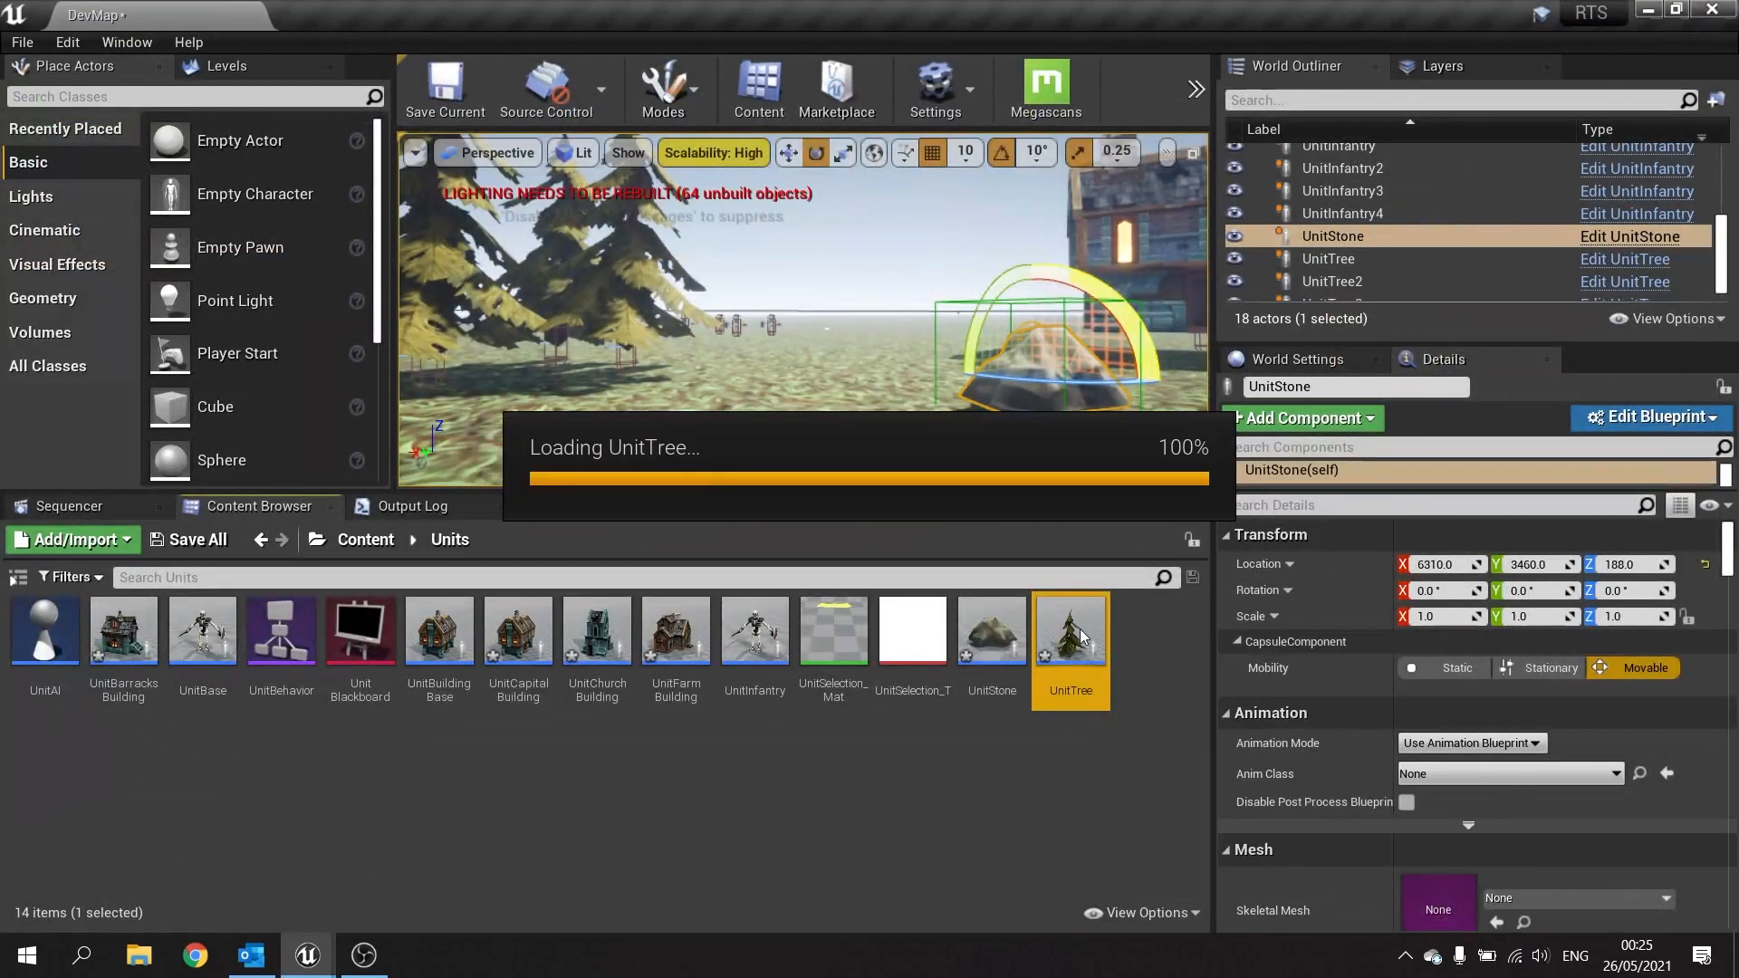
Open UnitTree, then open UnitCapitalBuilding's blueprint and view its model.
double_click(1068, 633)
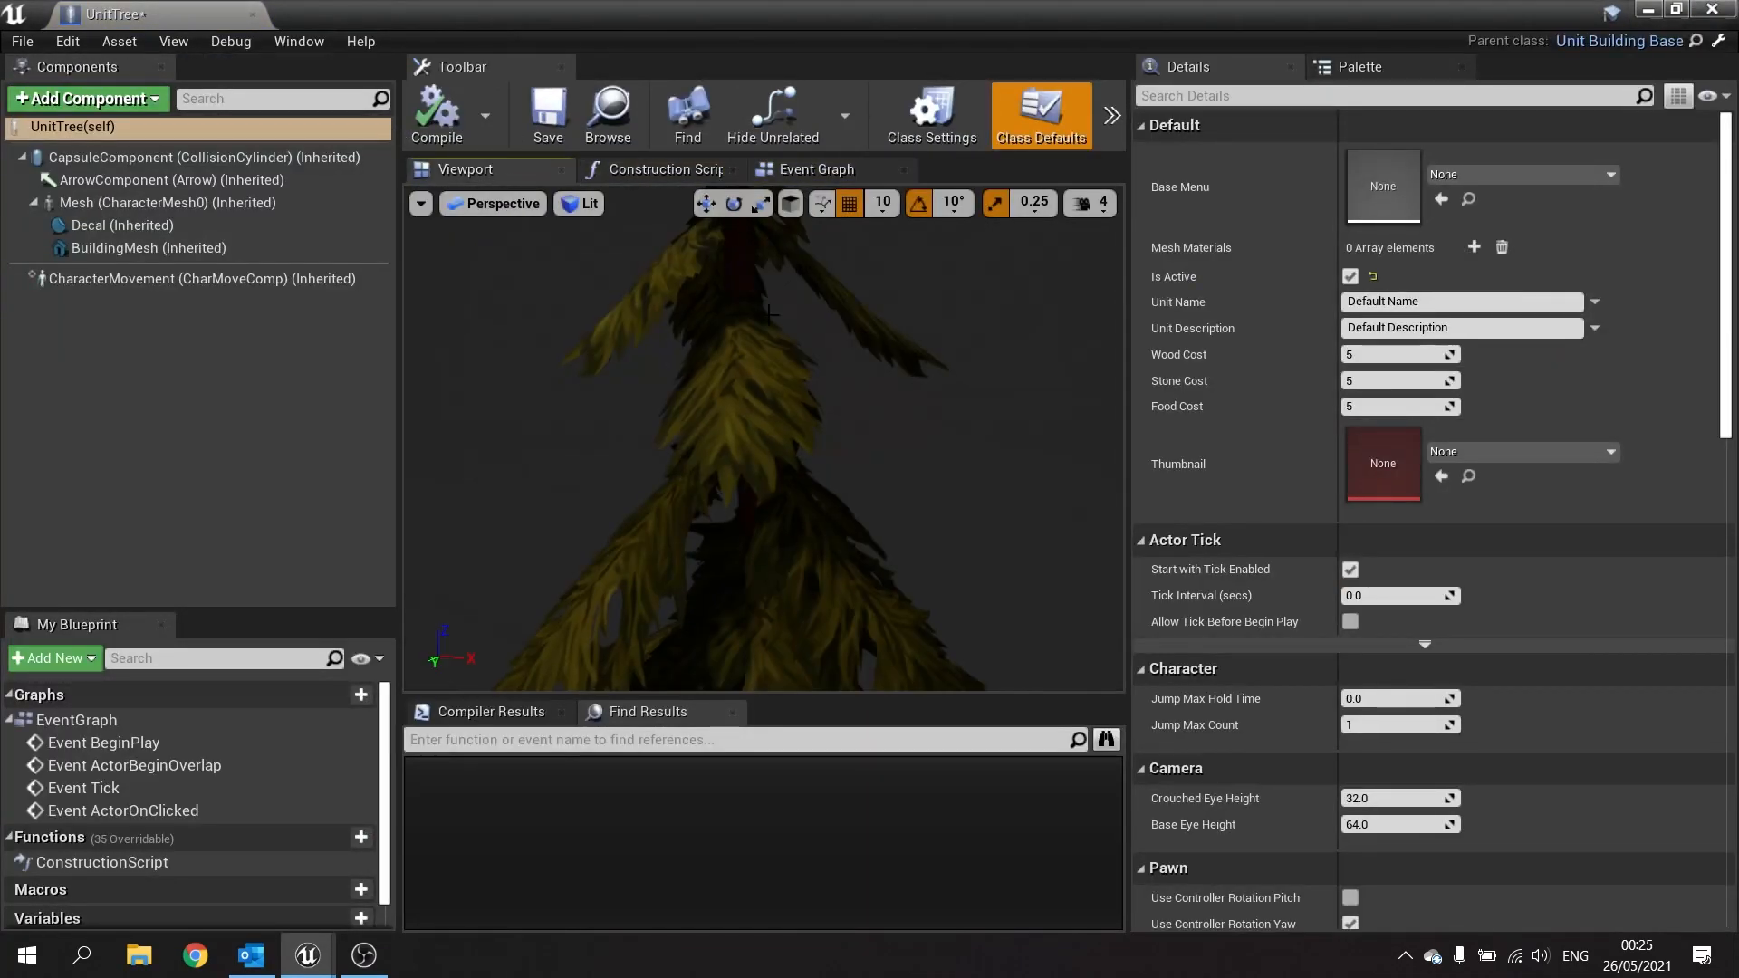
left_click(149, 247)
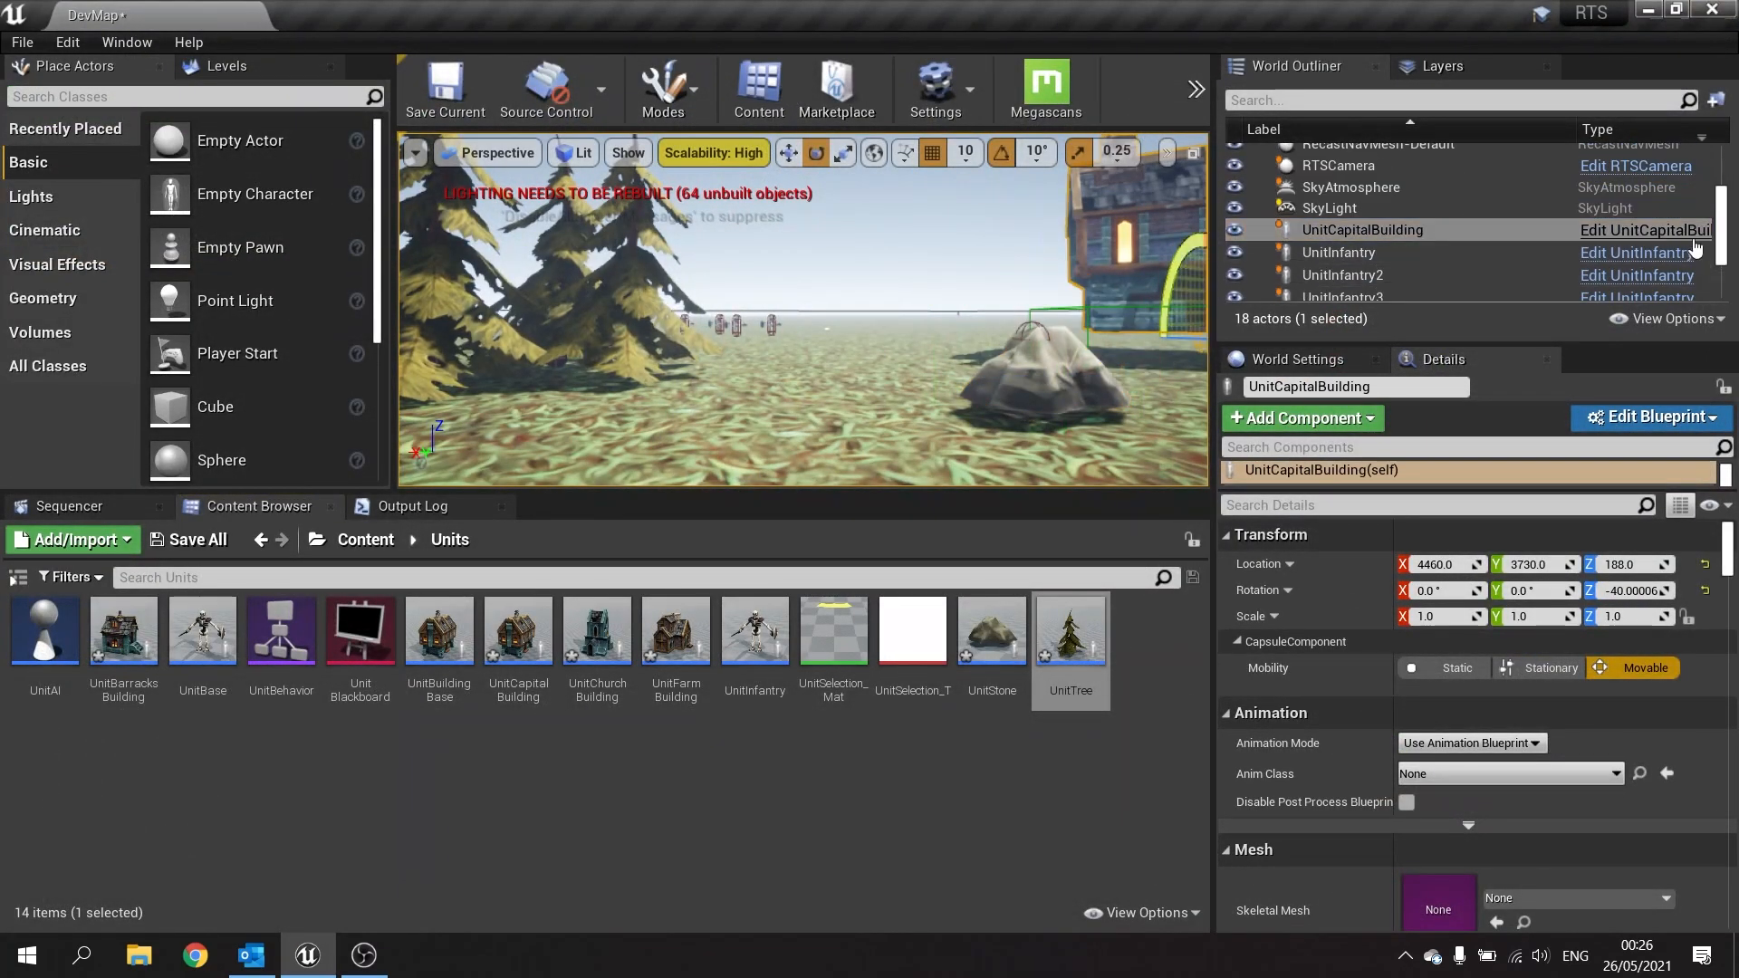
left_click(1649, 417)
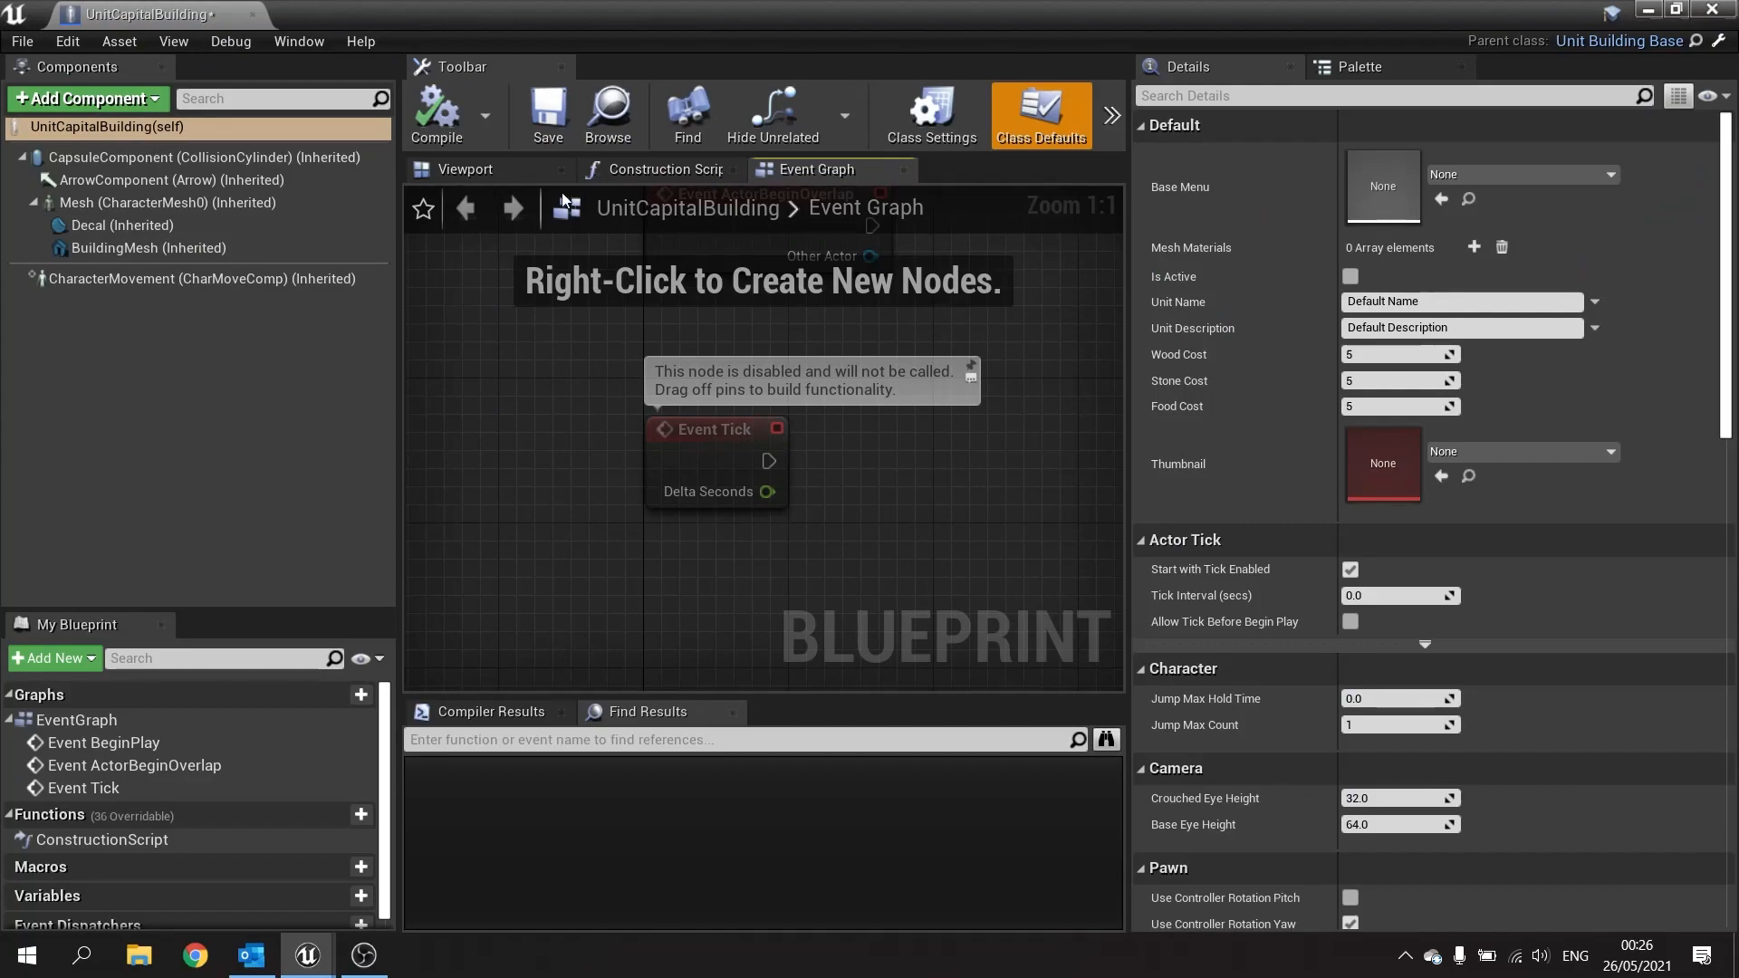
left_click(464, 168)
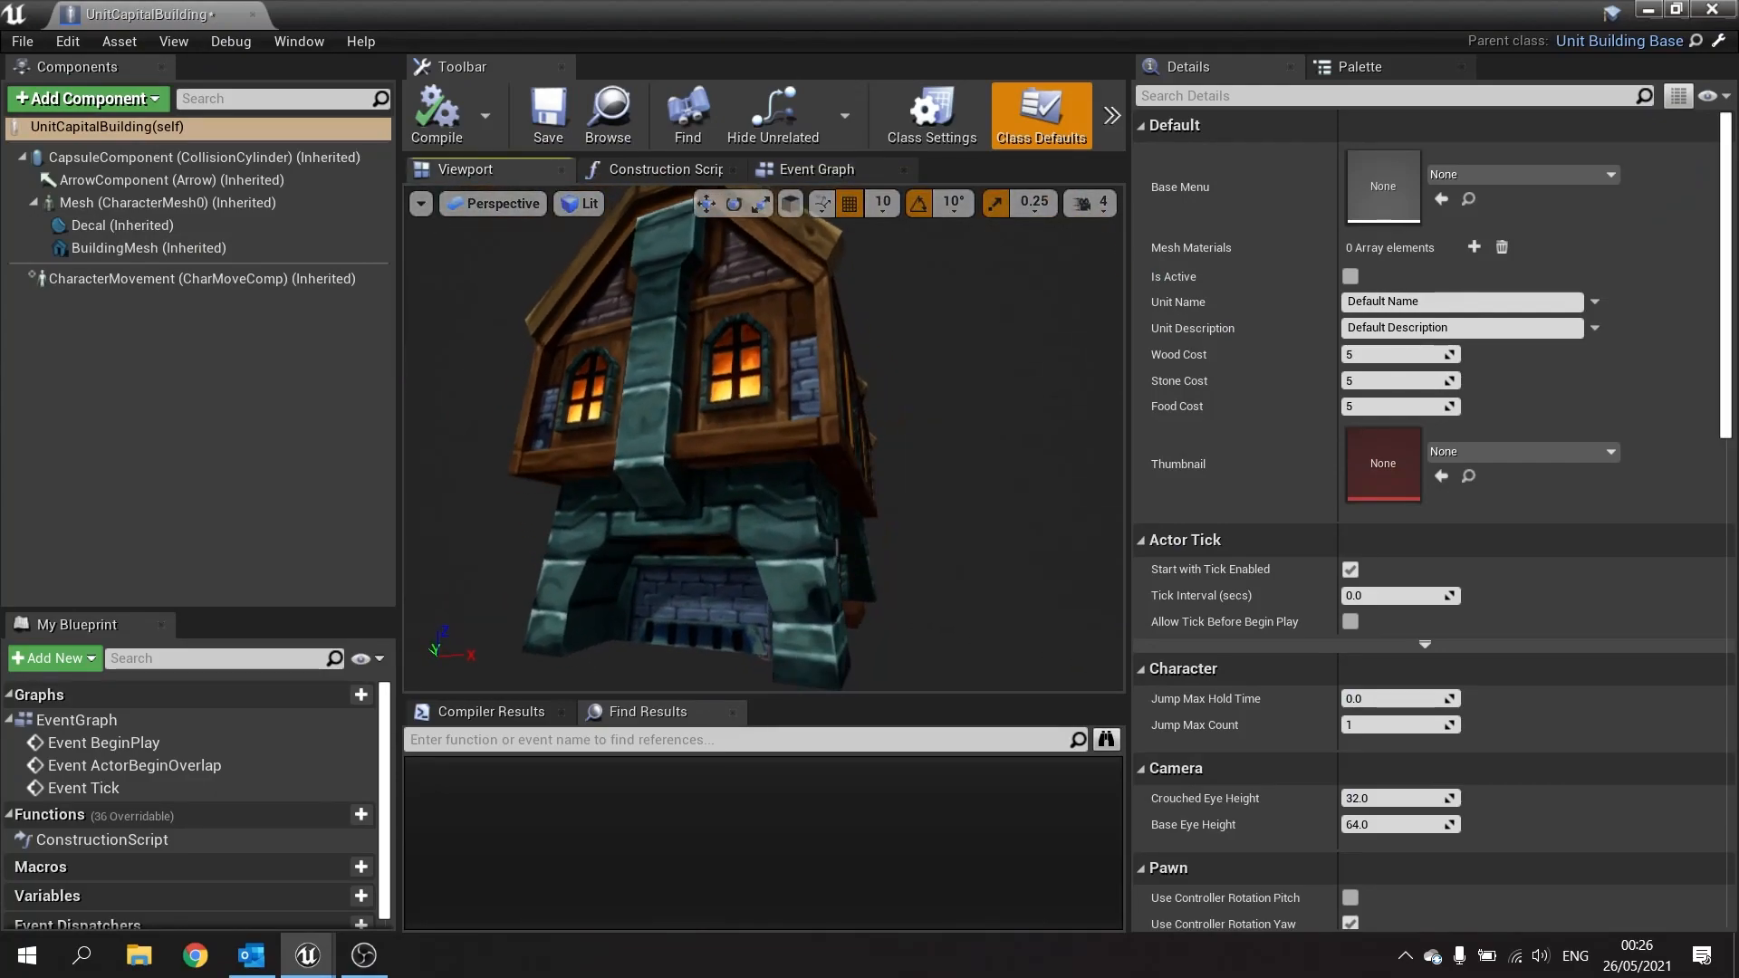
Close the UnitCapitalBuilding blueprint tab to get back to the DevMap level.
left_click(149, 247)
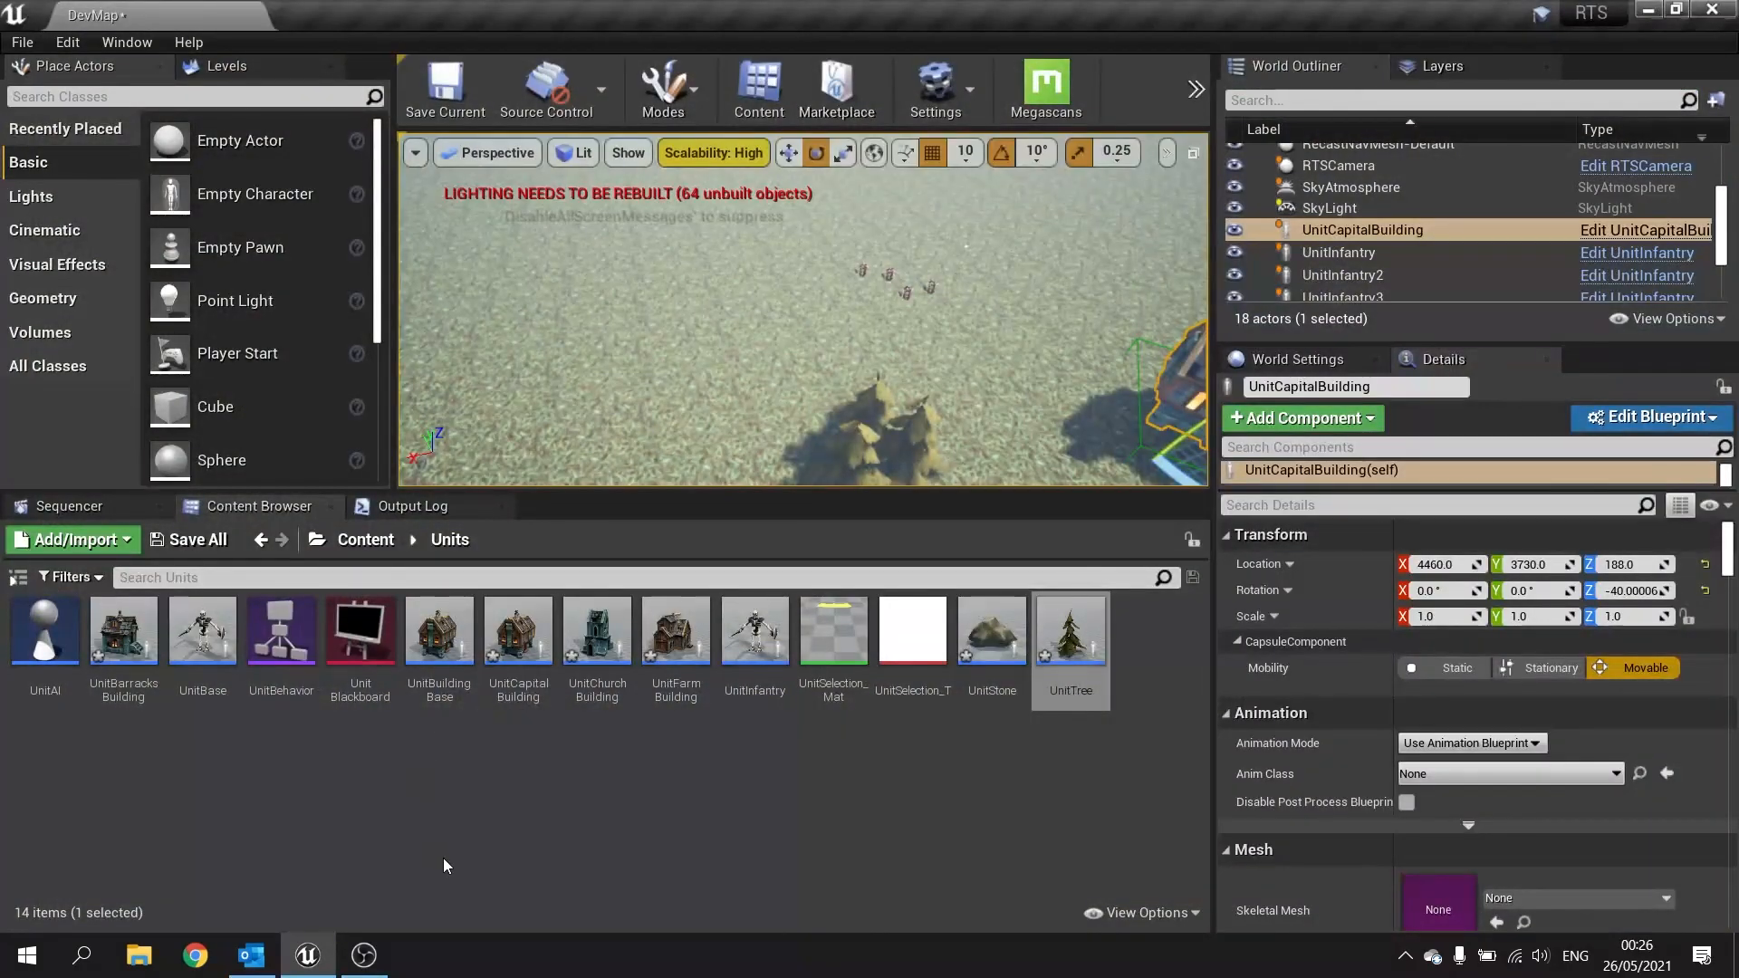
In UnitTree's click-check node, filter the key list to 'right' keys and pick one.
double_click(1068, 630)
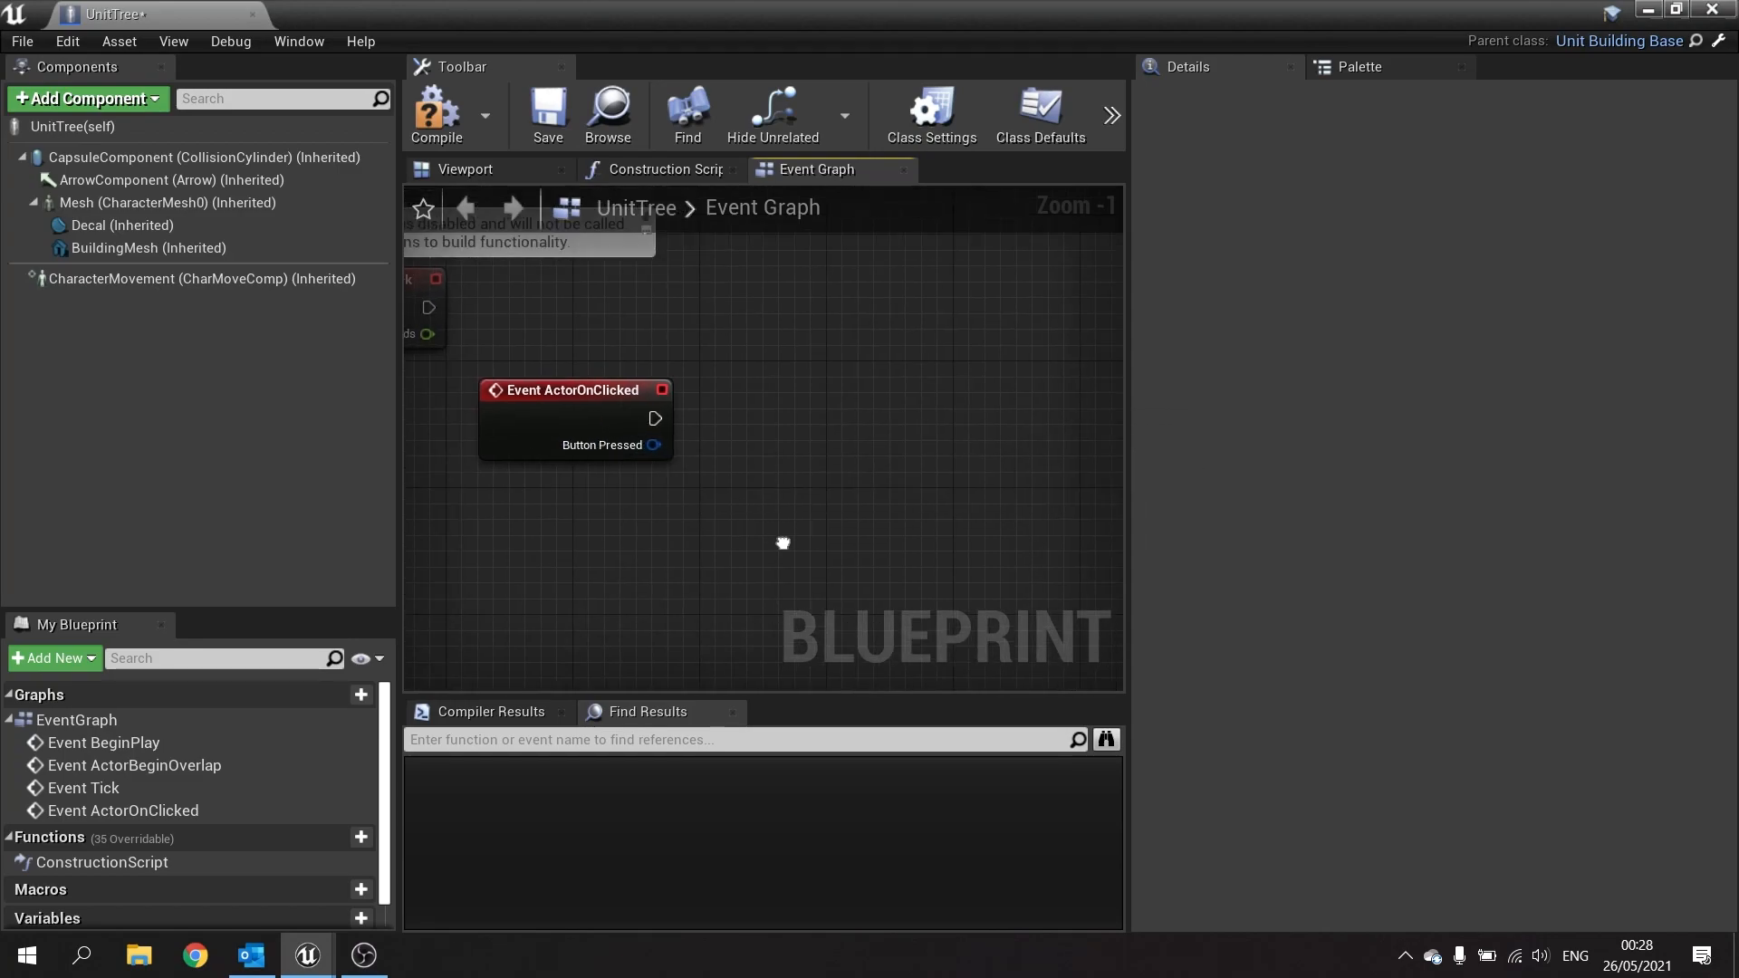
left_click_drag(654, 445, 751, 502)
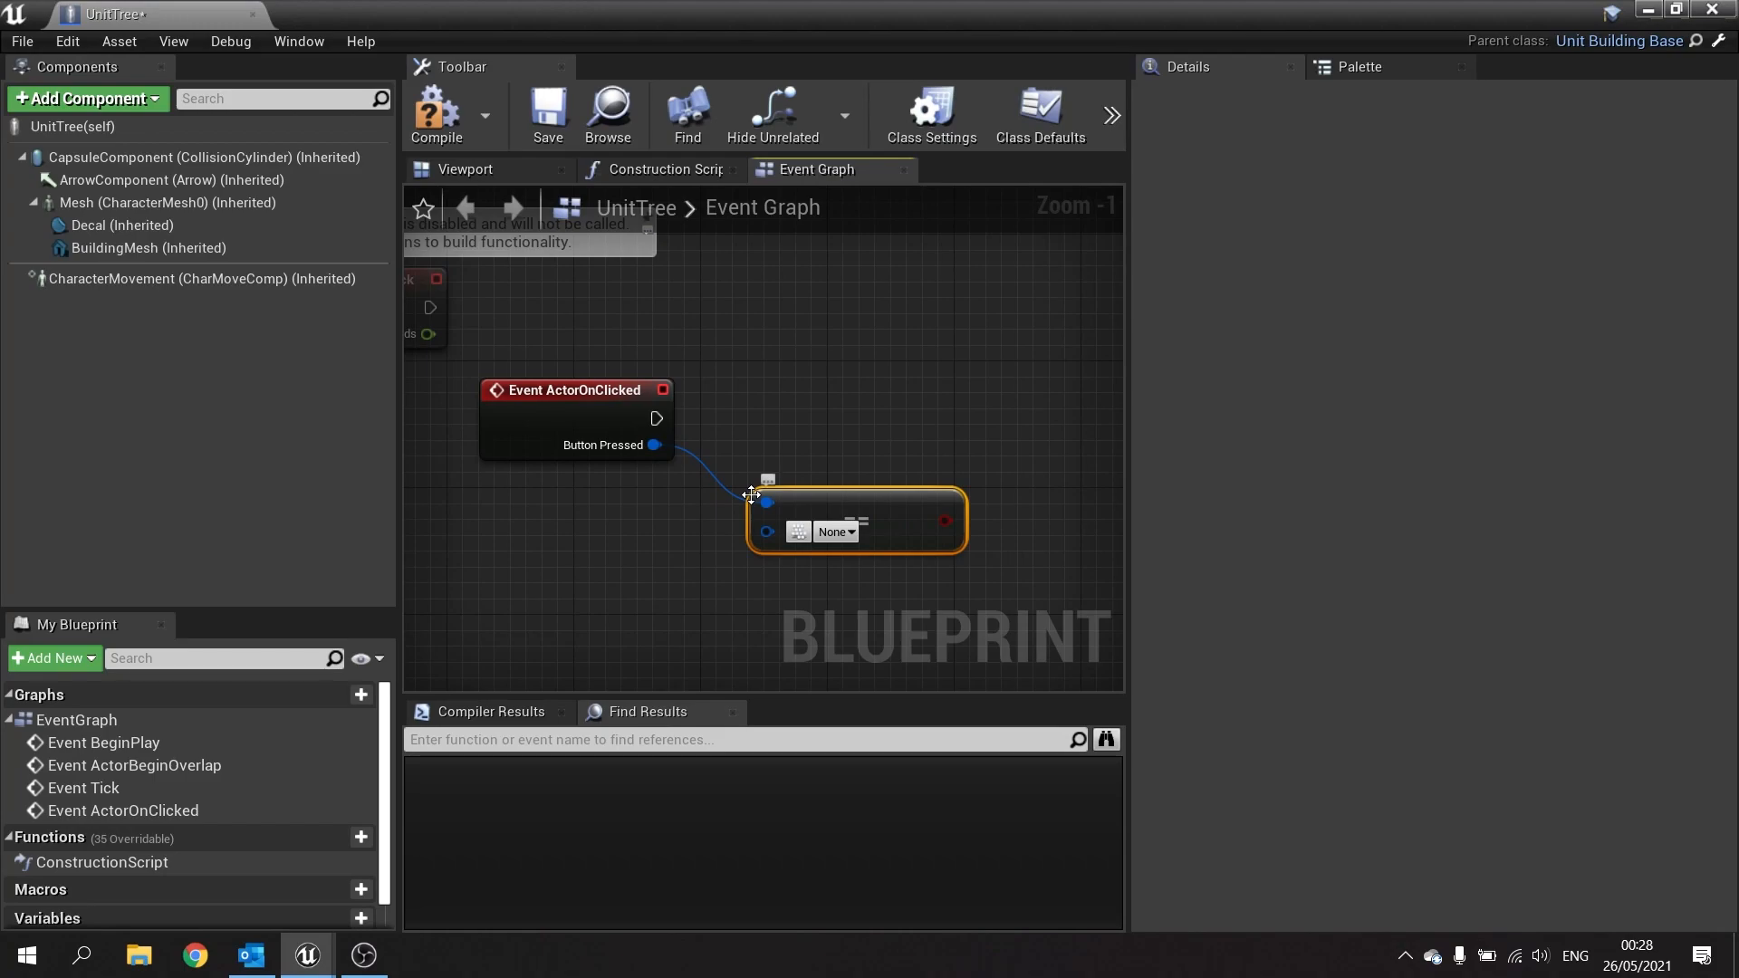
type("right")
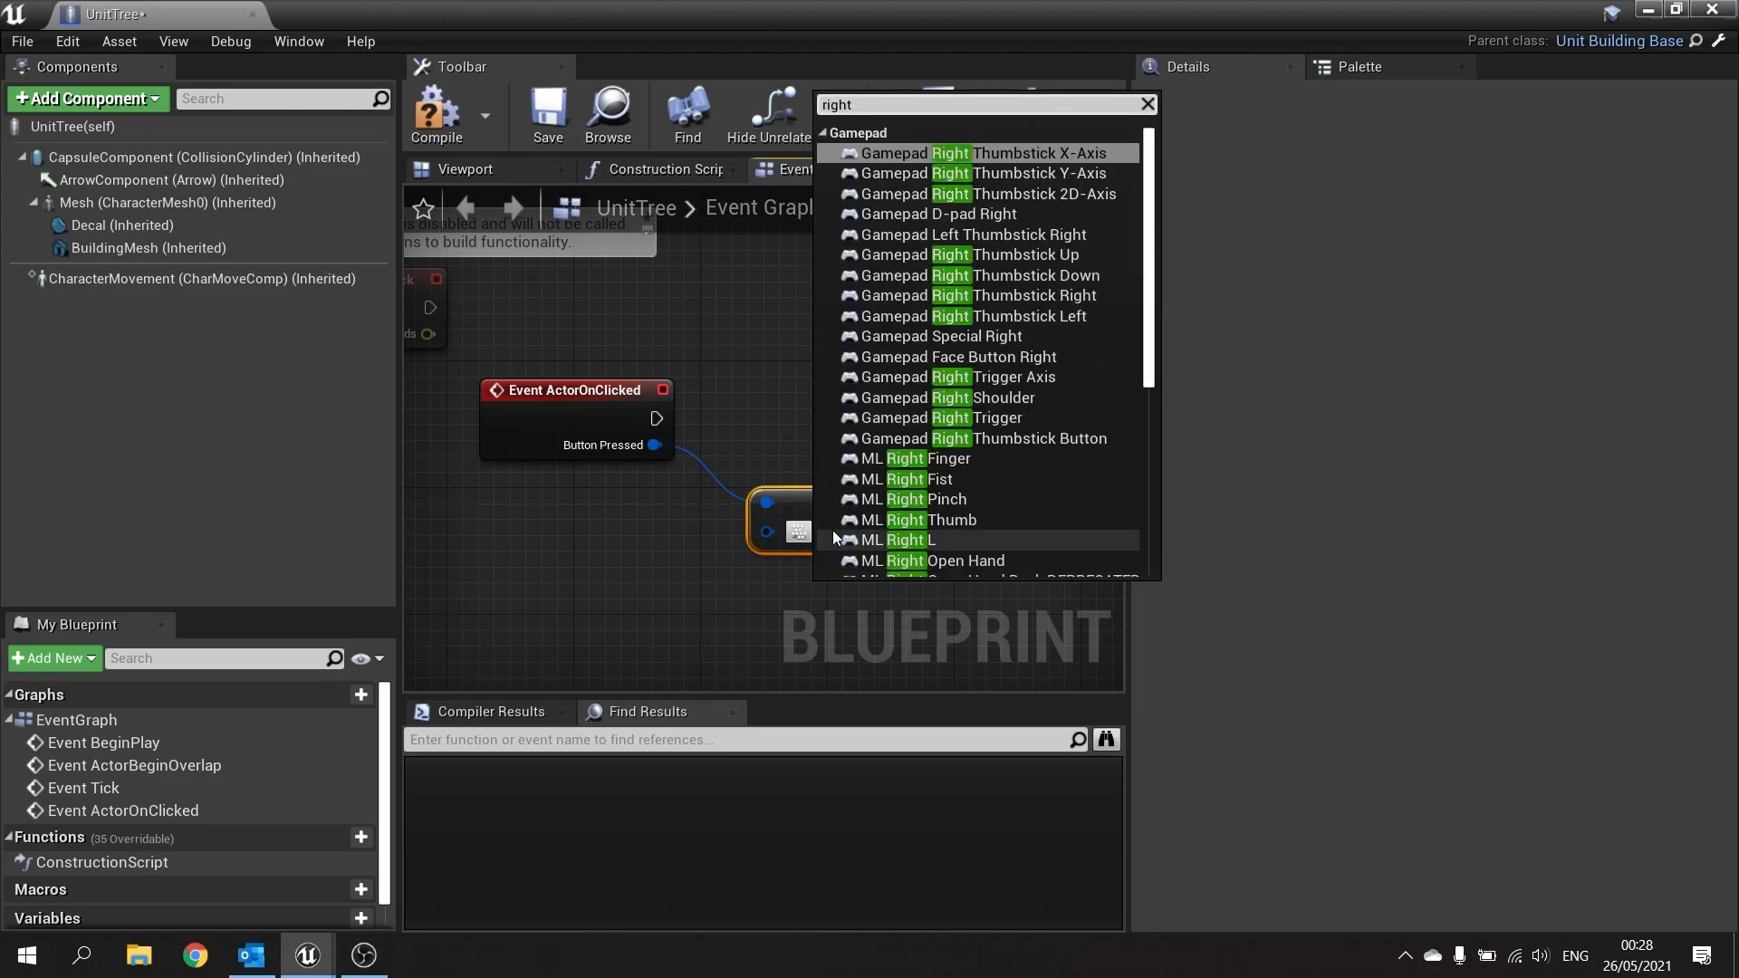
left_click(871, 532)
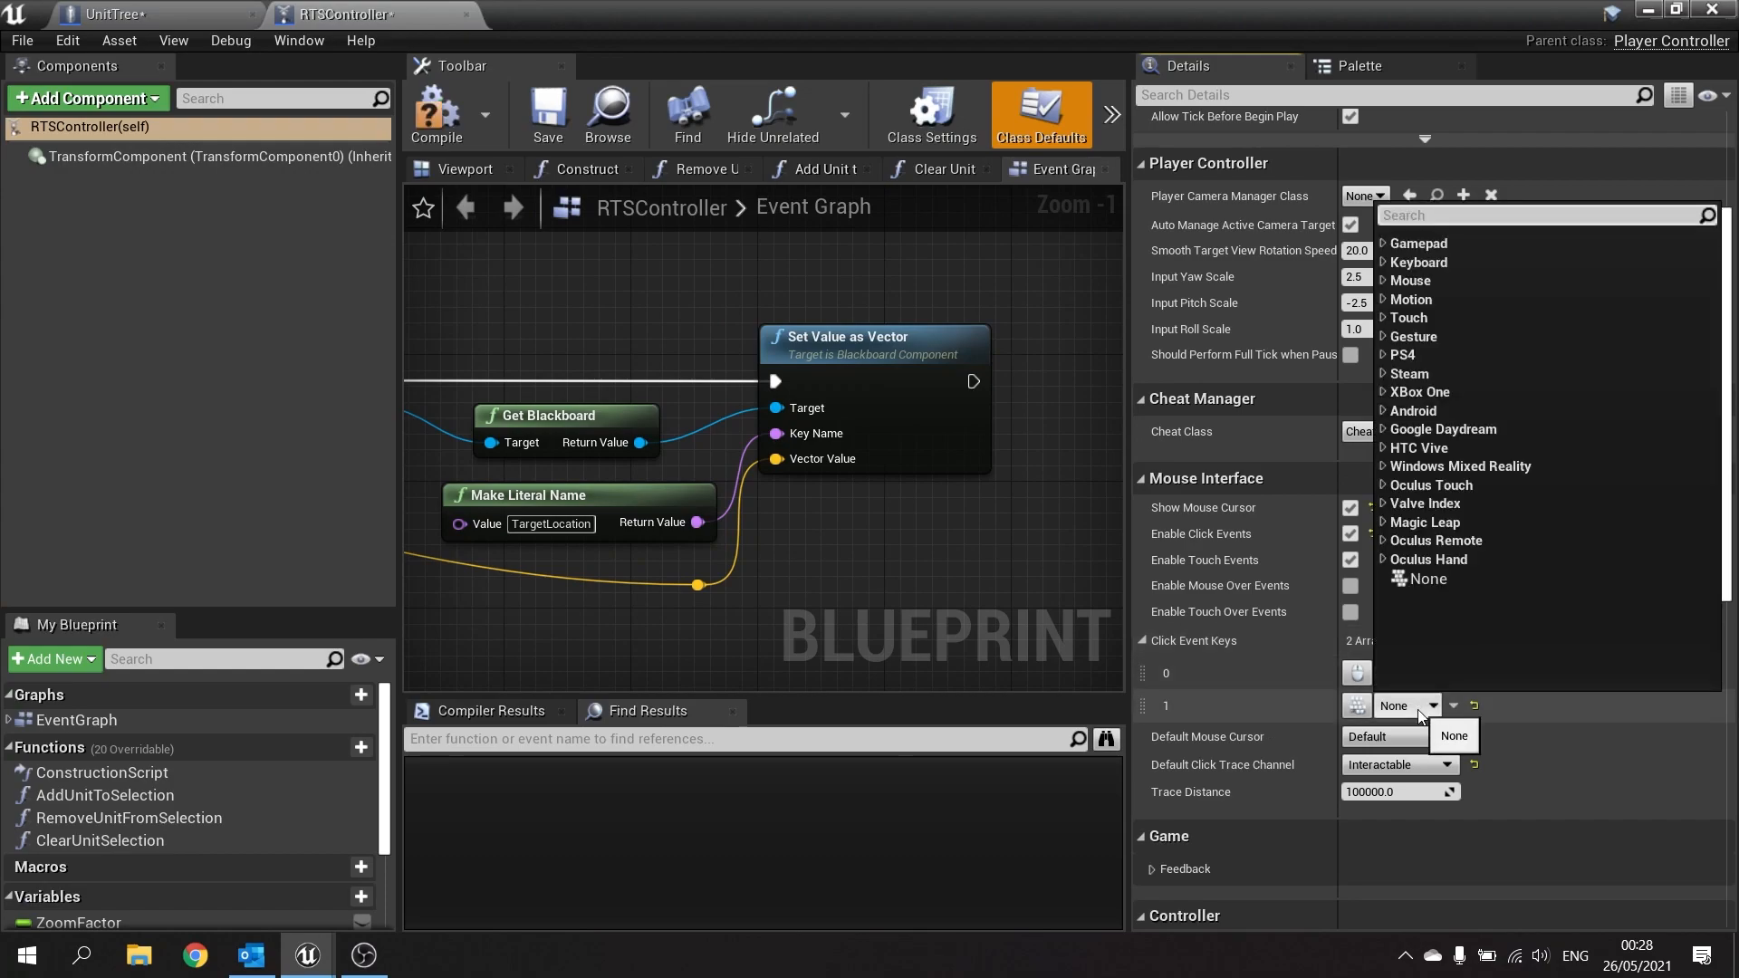
Search 'right mouse' to set the key check to Right Mouse Button.
type("right mouse")
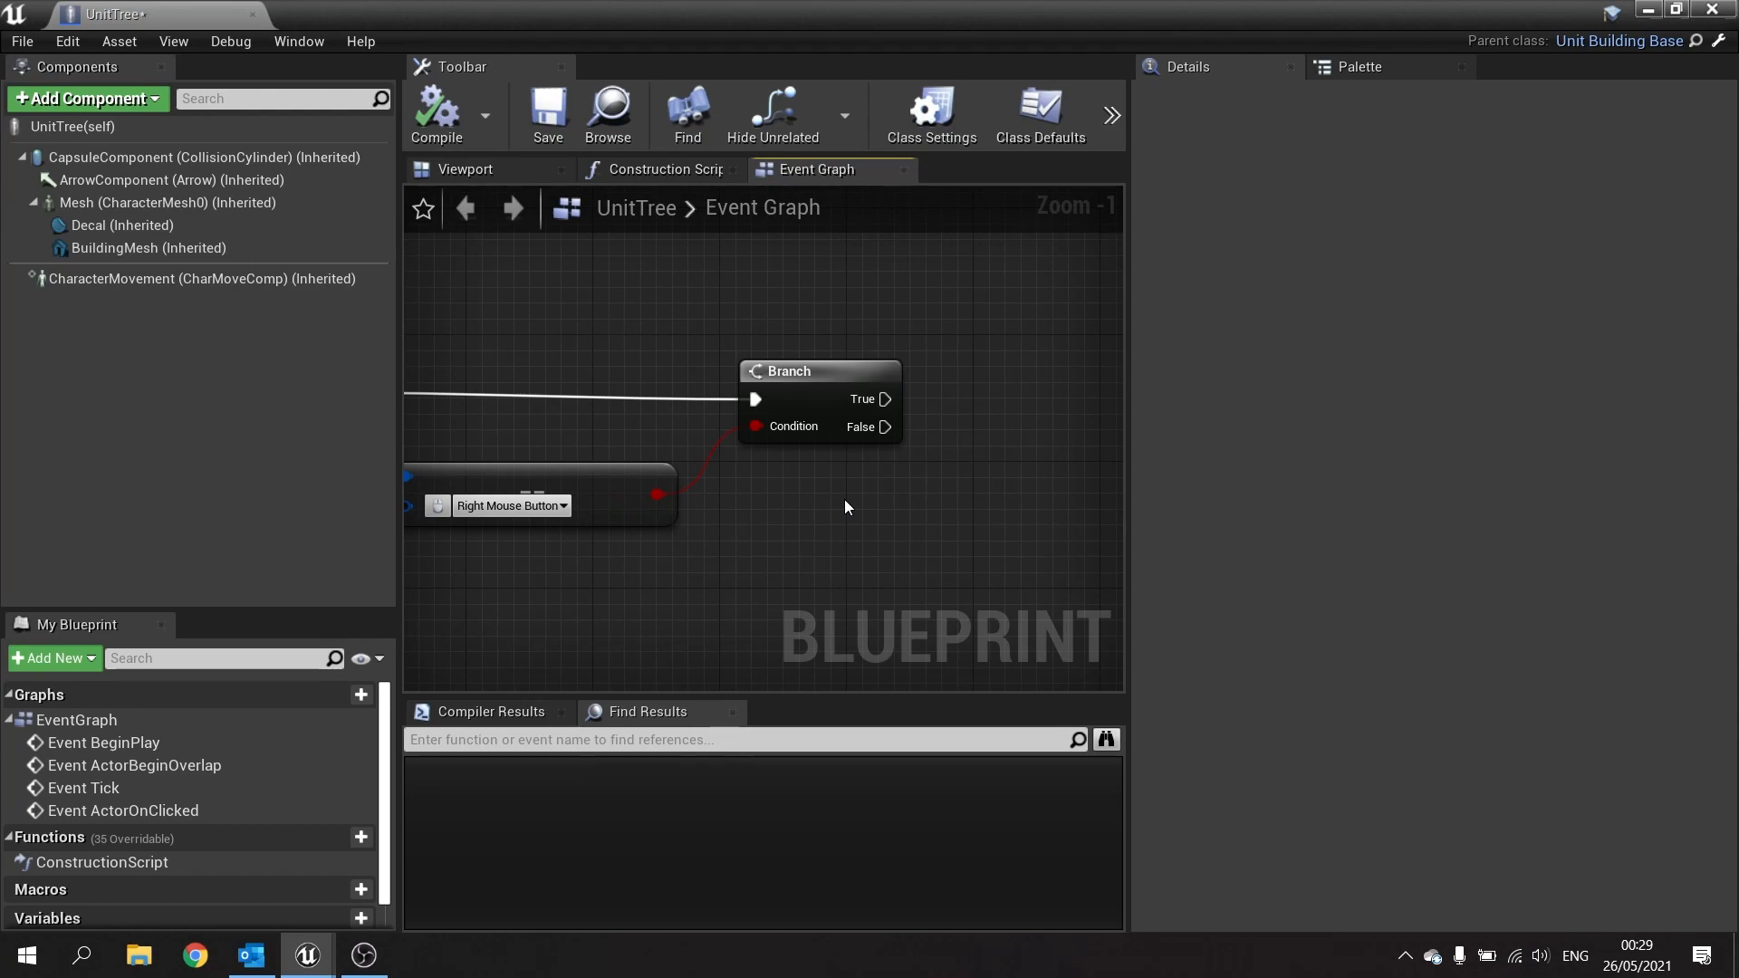
mouse_move(896, 480)
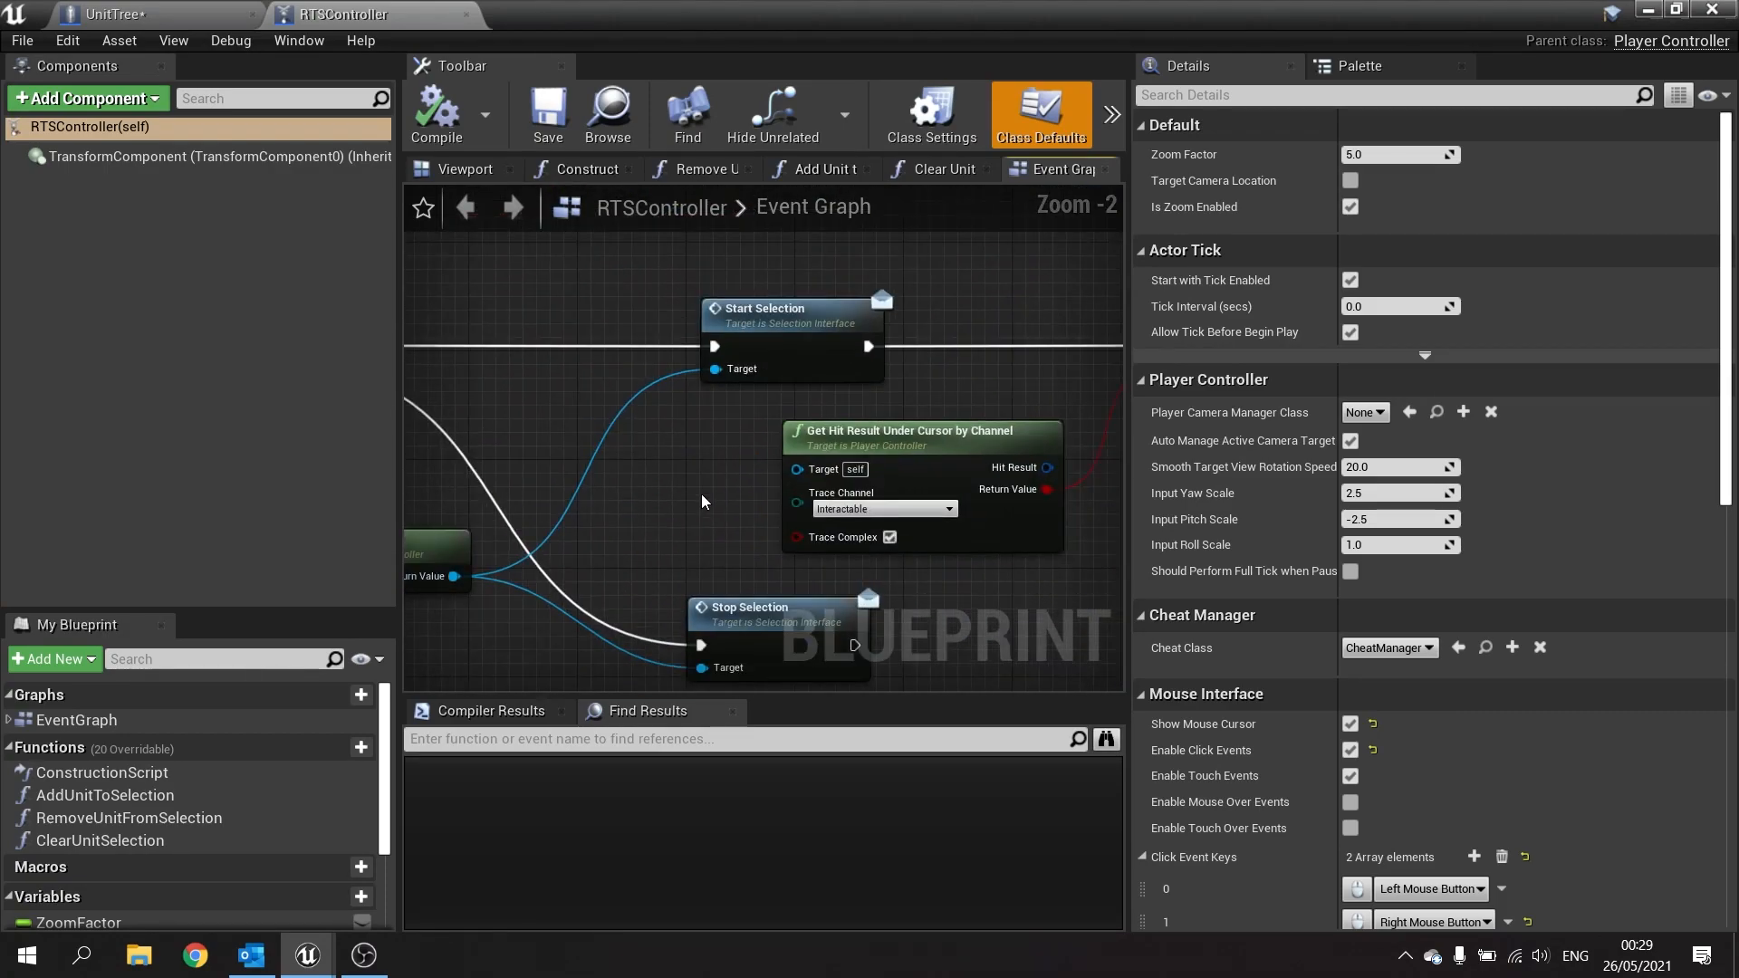
Scroll RTSController's Event Graph down to the Set Value as Vector section.
scroll("down", 3)
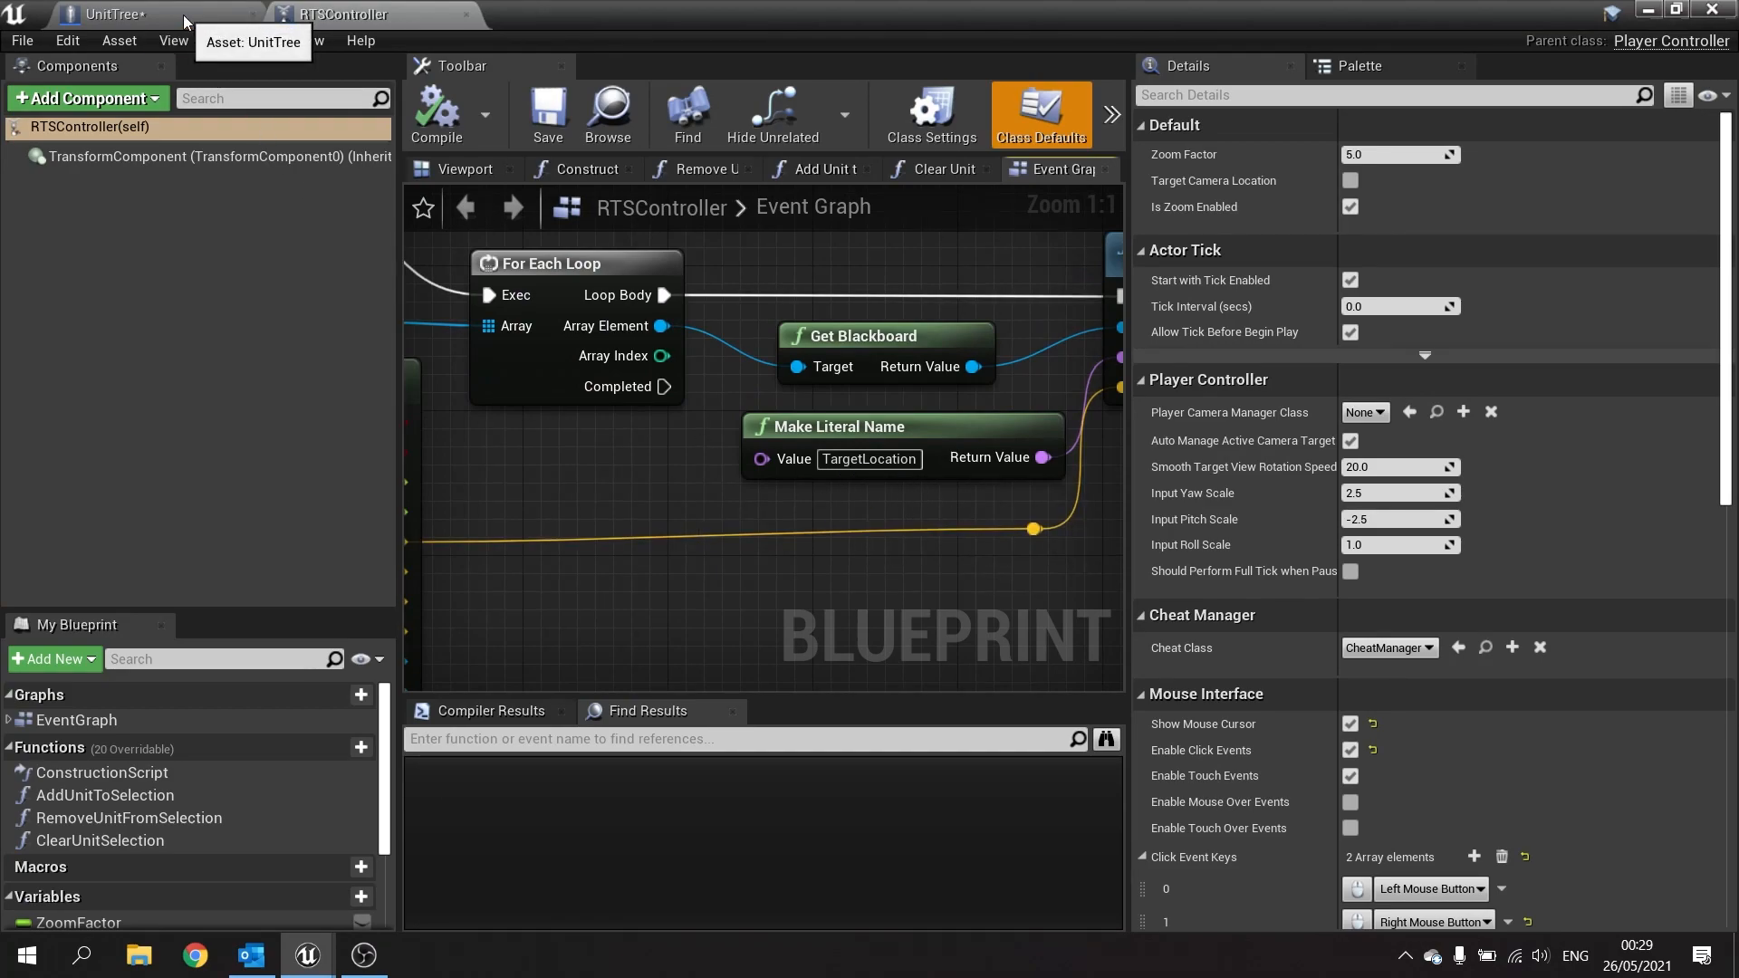
In UnitTree, cast Get Player Controller to RTSController and get its Unit Selection.
left_click(105, 14)
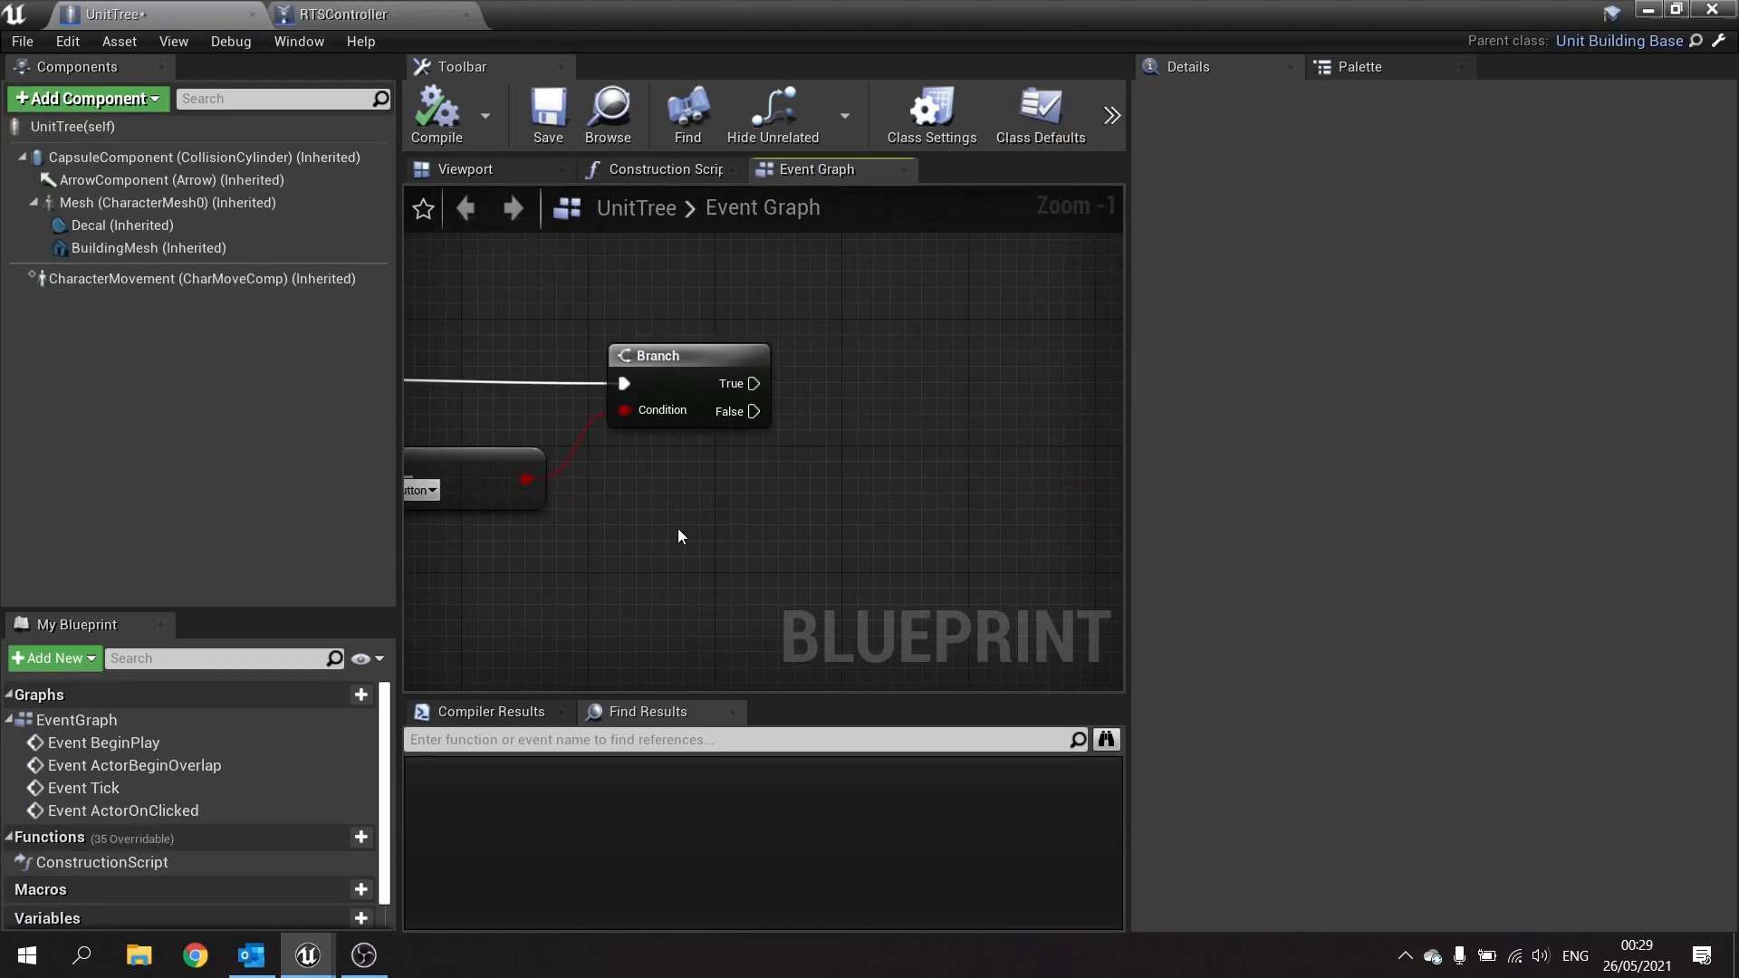
type("get pl")
type("cast t")
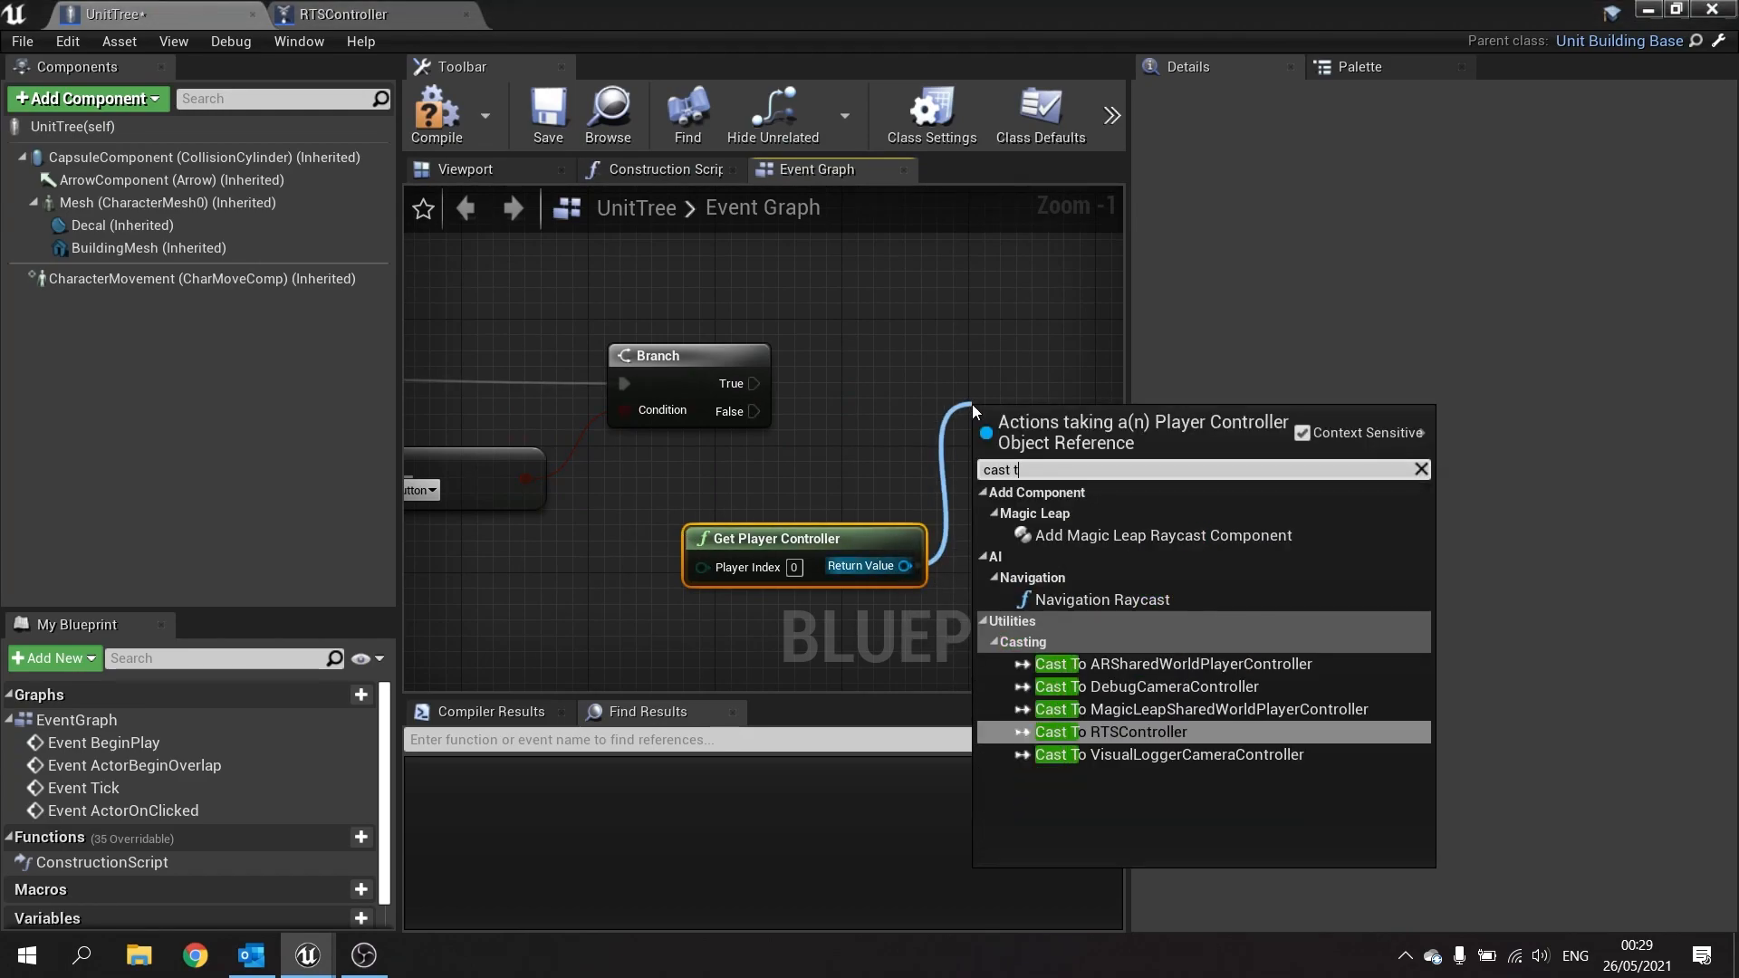
left_click(1109, 731)
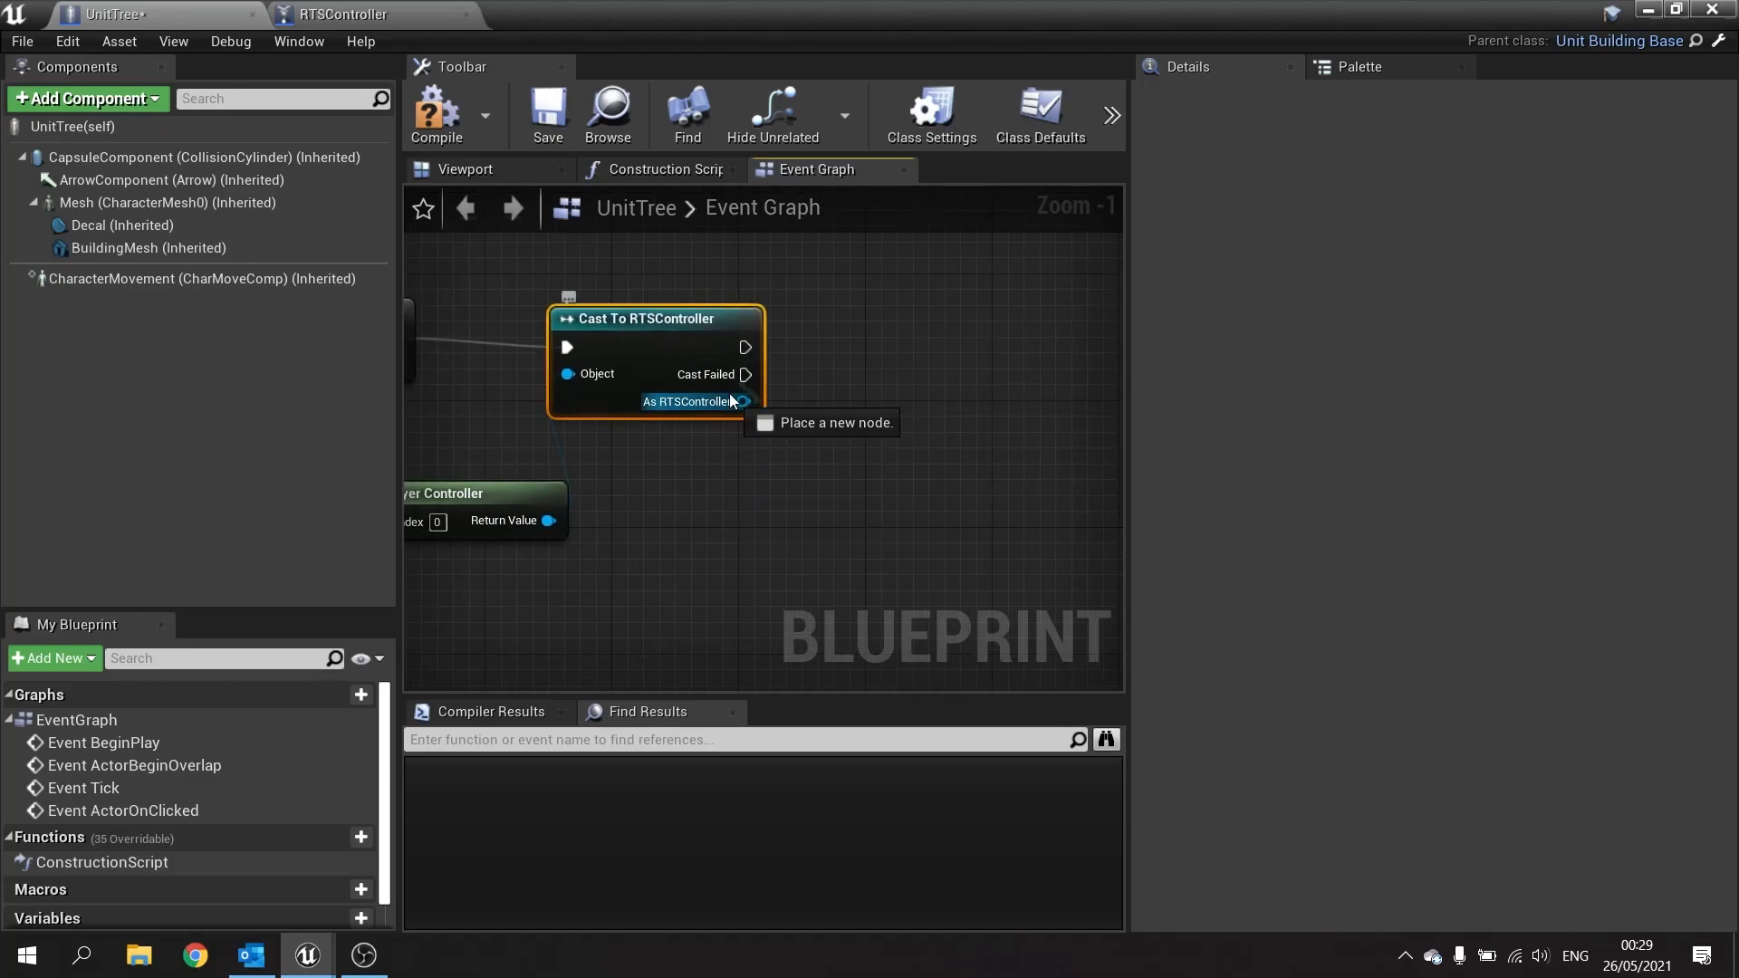
left_click_drag(747, 401, 831, 464)
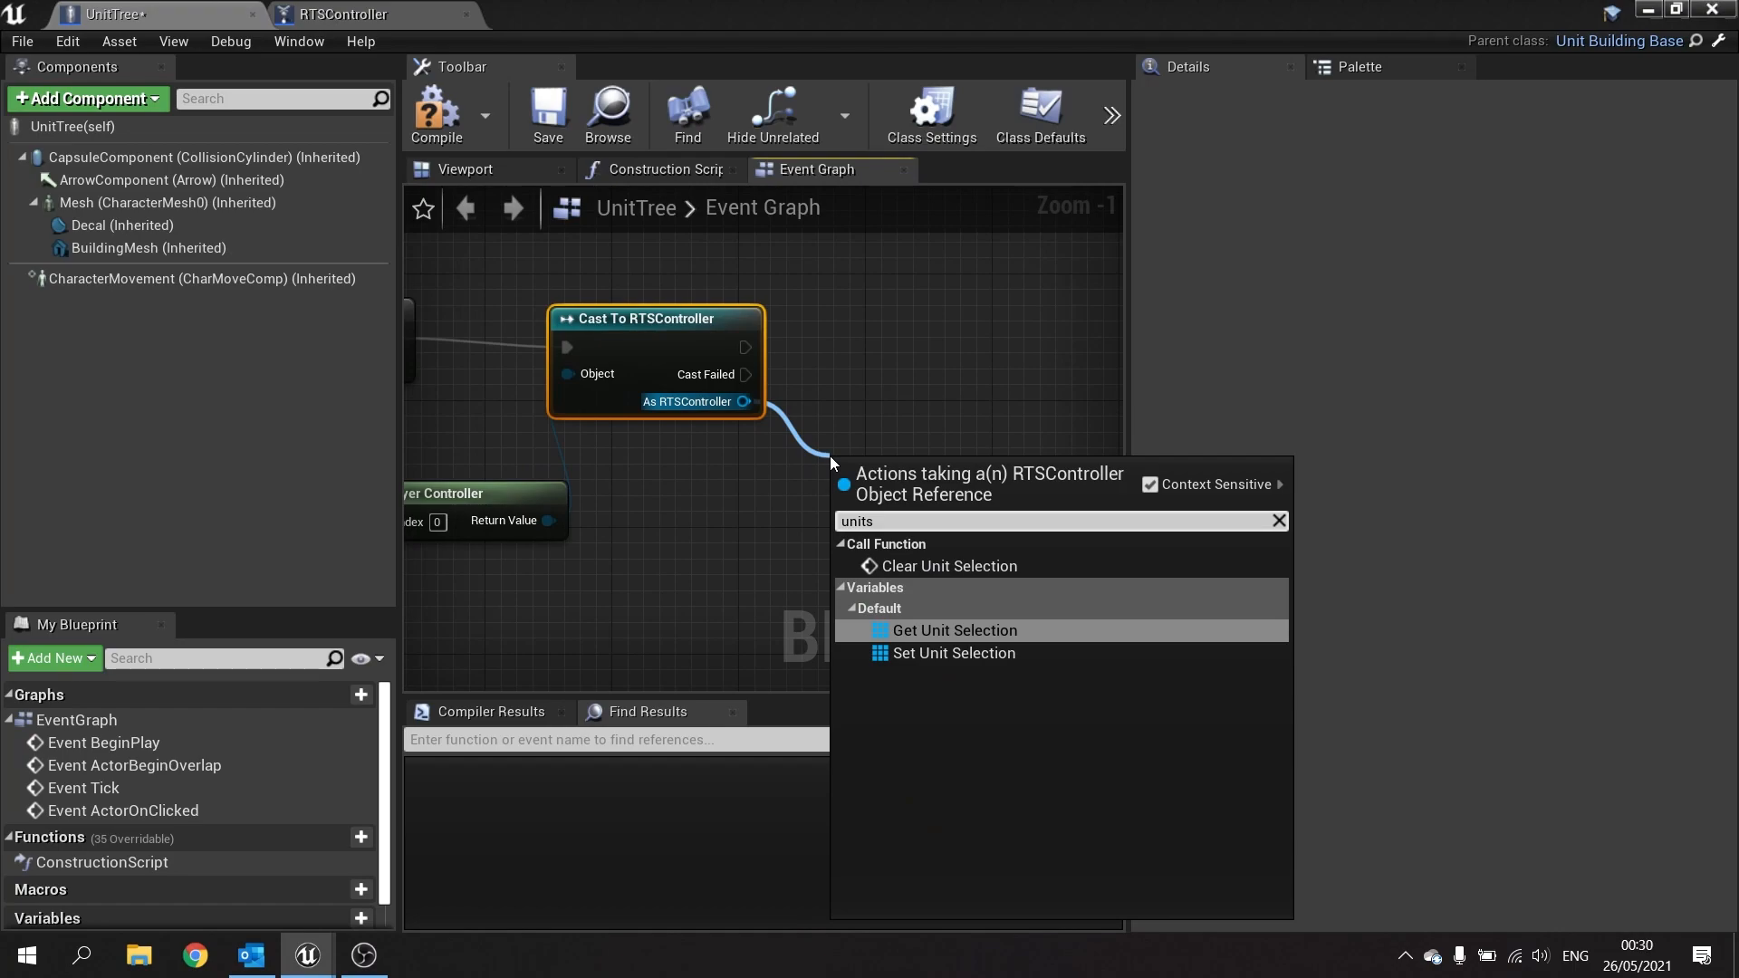
left_click(952, 631)
type("foreac")
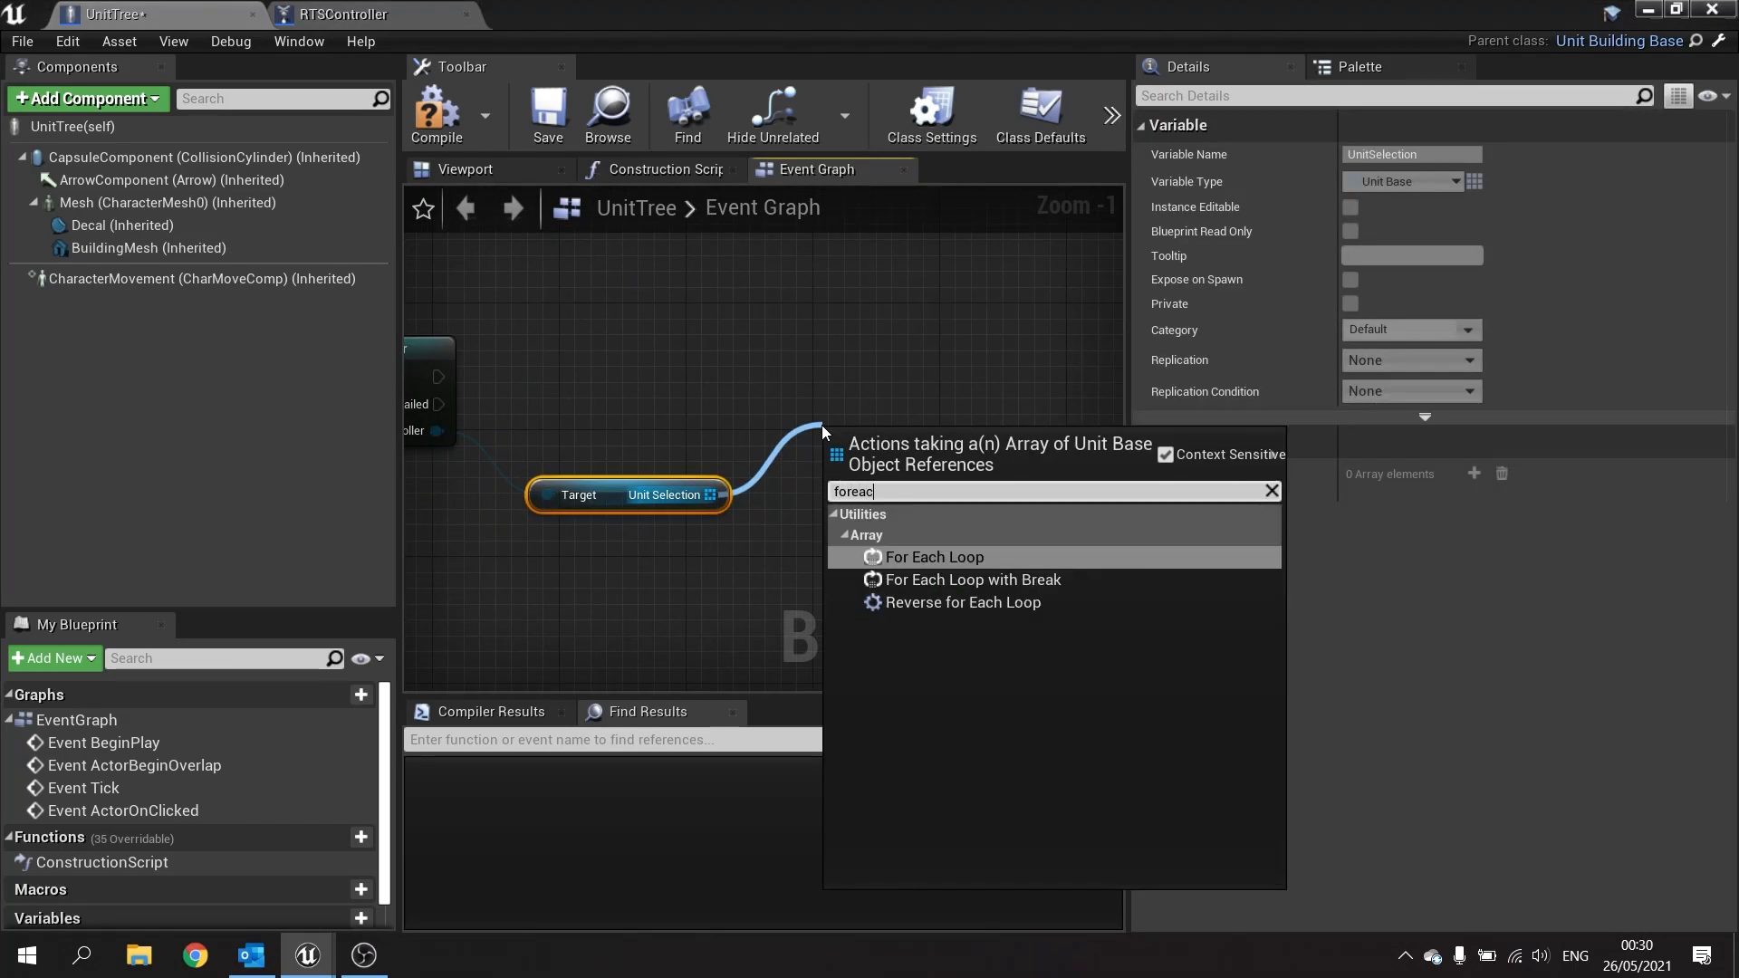
Loop over the selected units with For Each Loop and get each unit's AI controller.
left_click(934, 555)
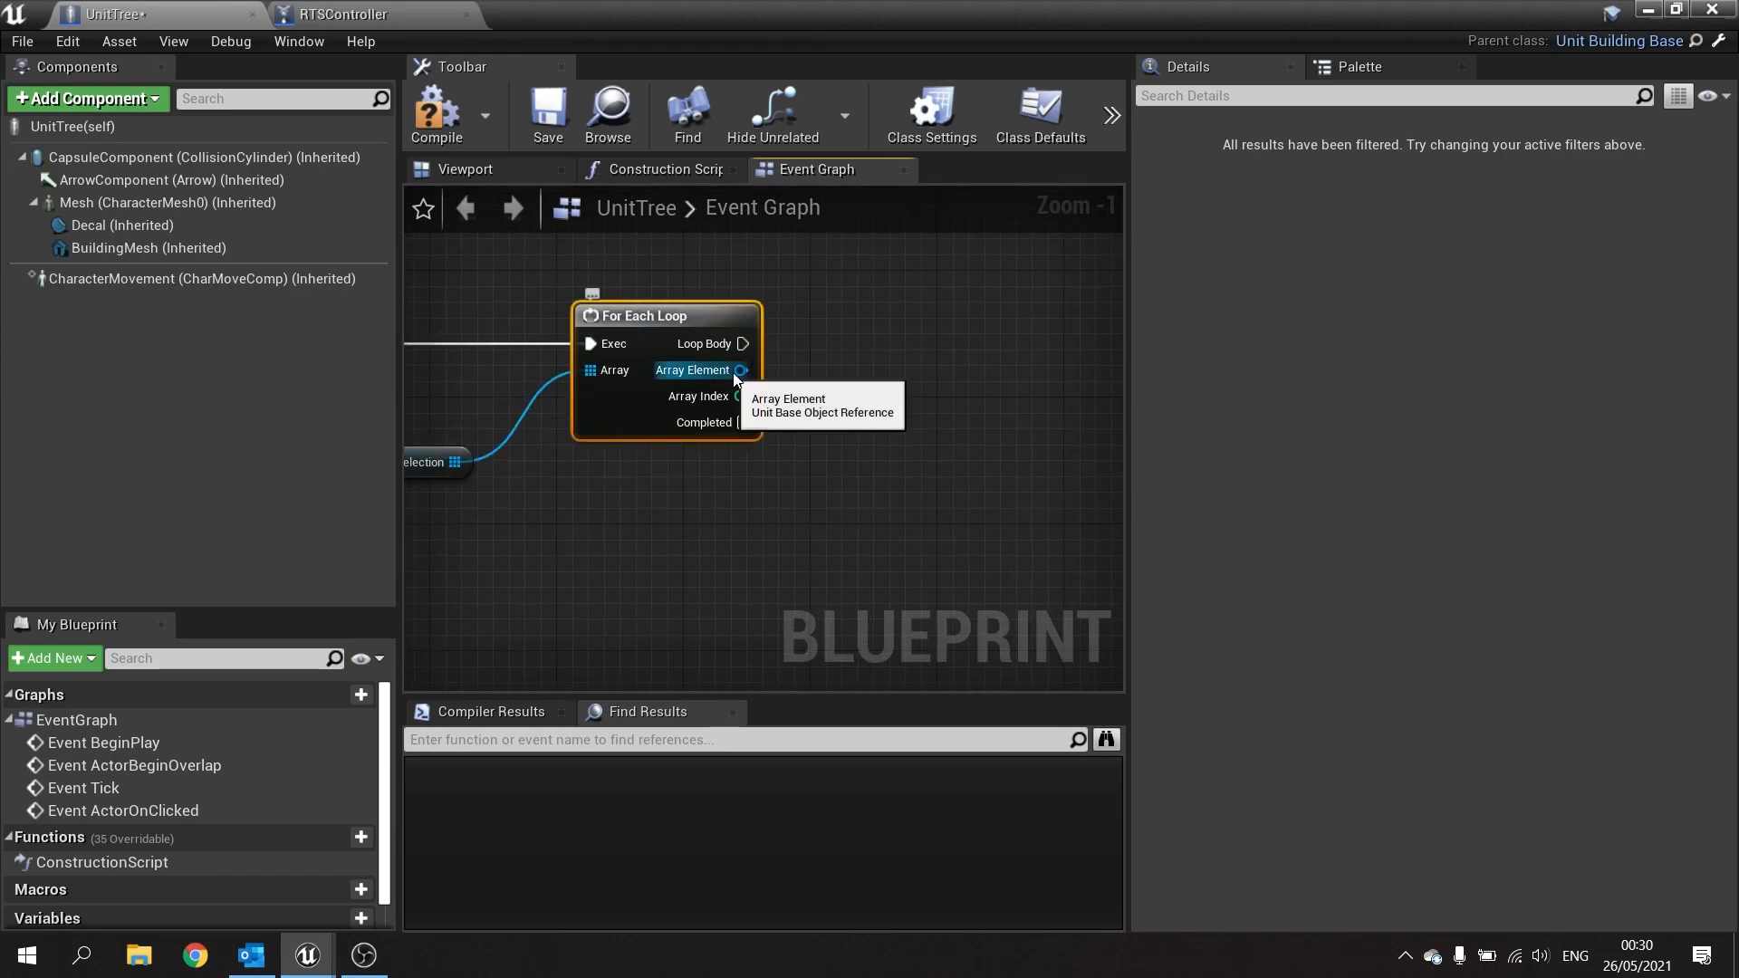
left_click_drag(737, 369, 781, 454)
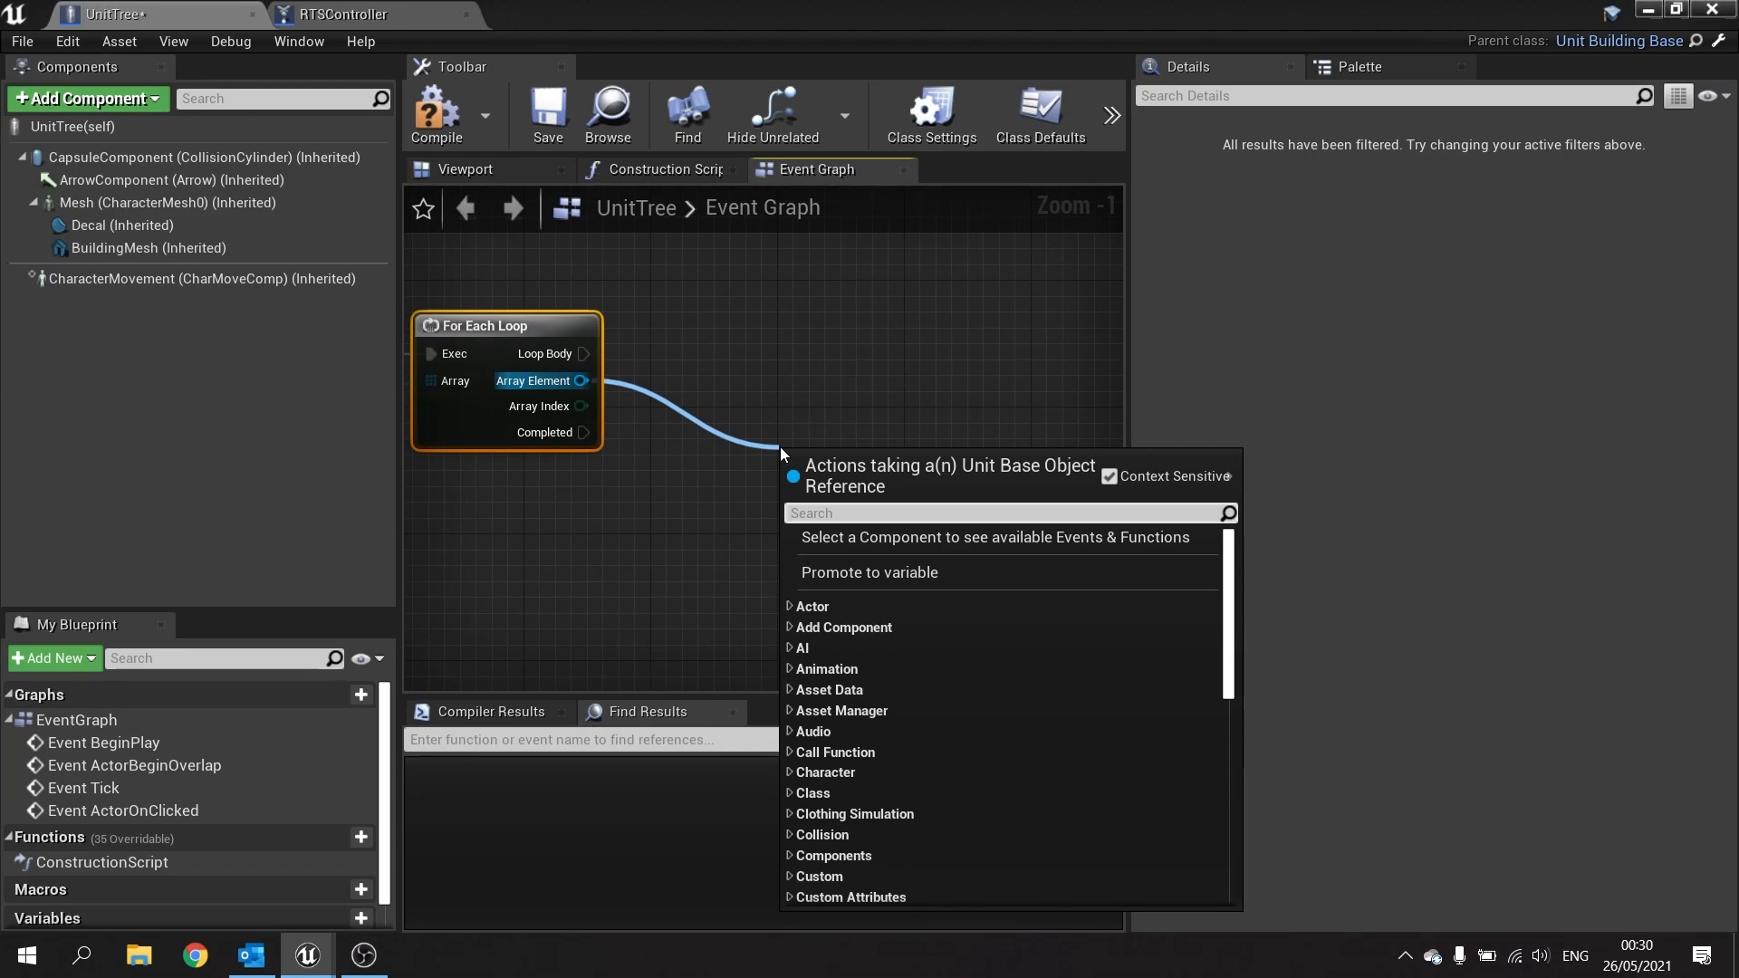
type("get ai cont")
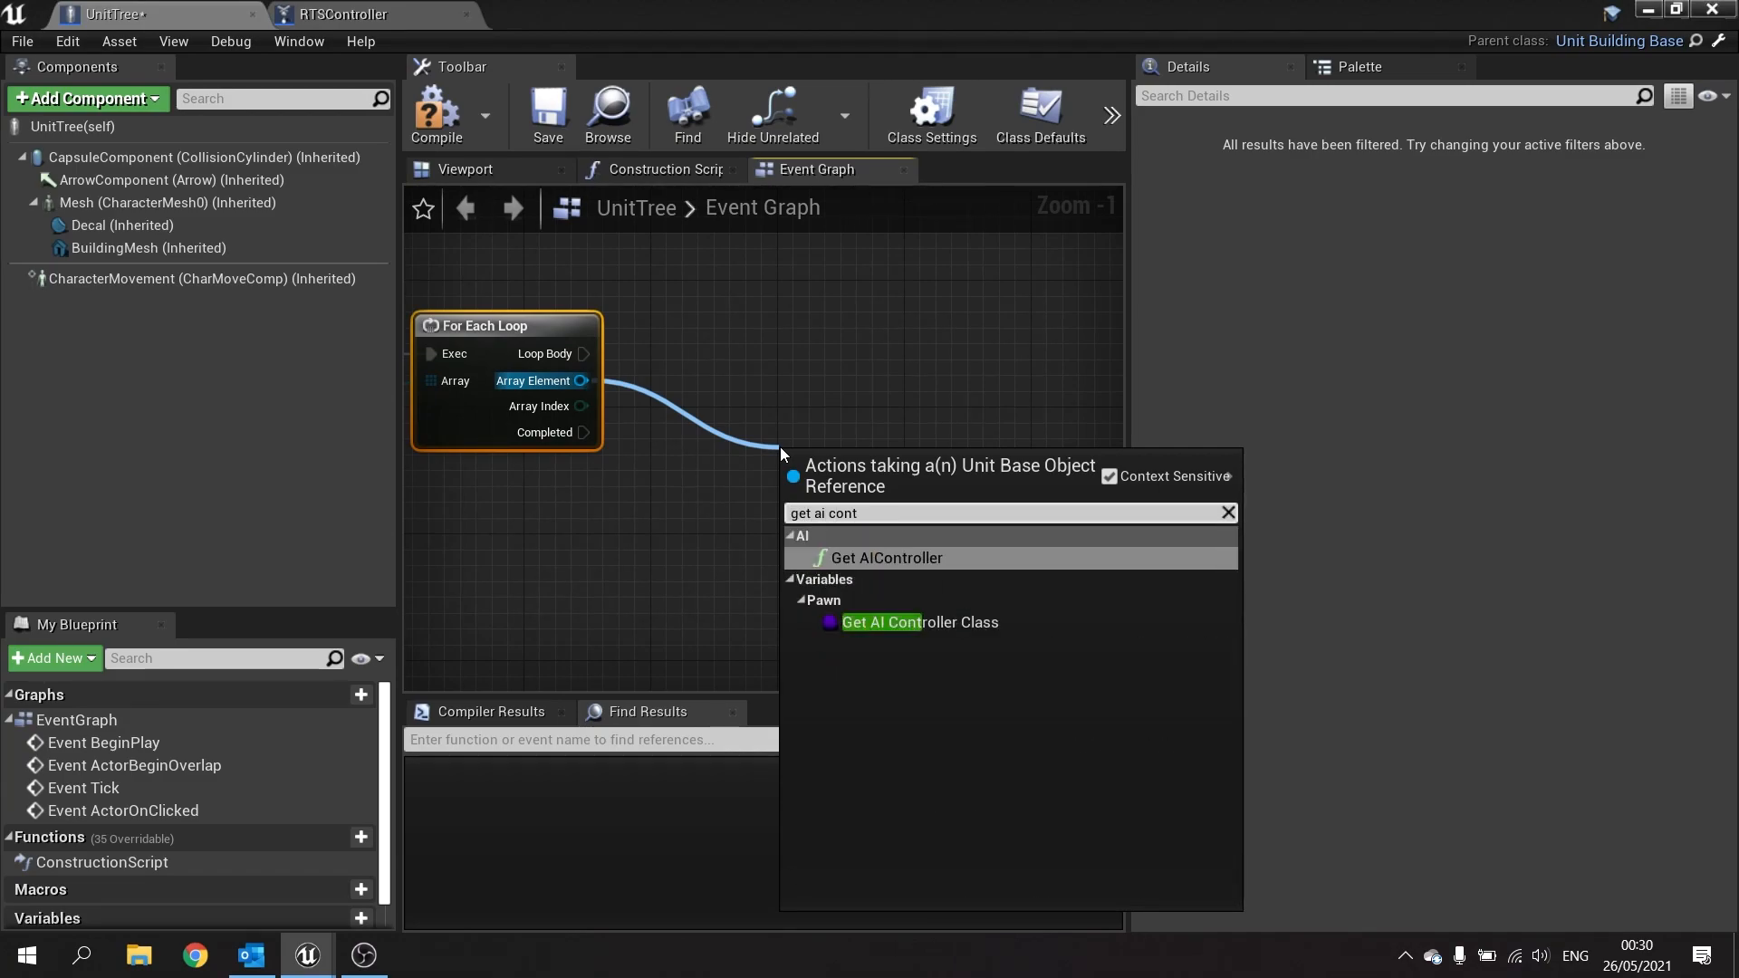
left_click(885, 558)
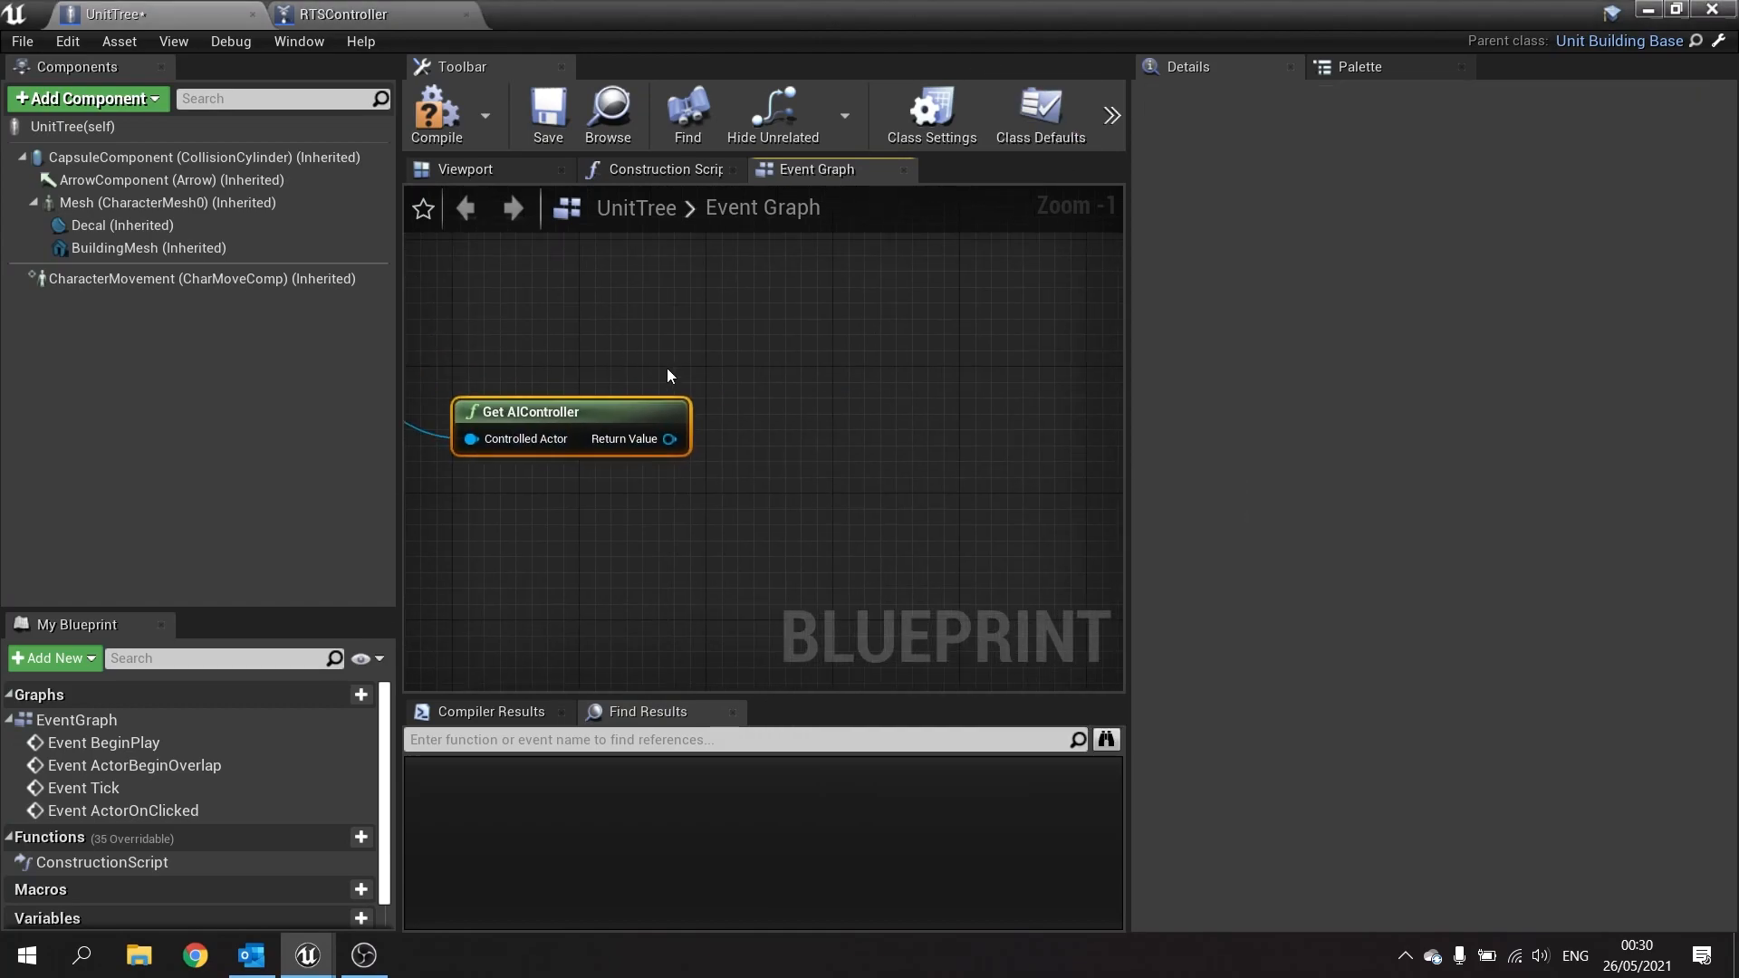
Get the AI controller's blackboard and set its vector value with key name TargetLocation.
left_click_drag(668, 439, 765, 489)
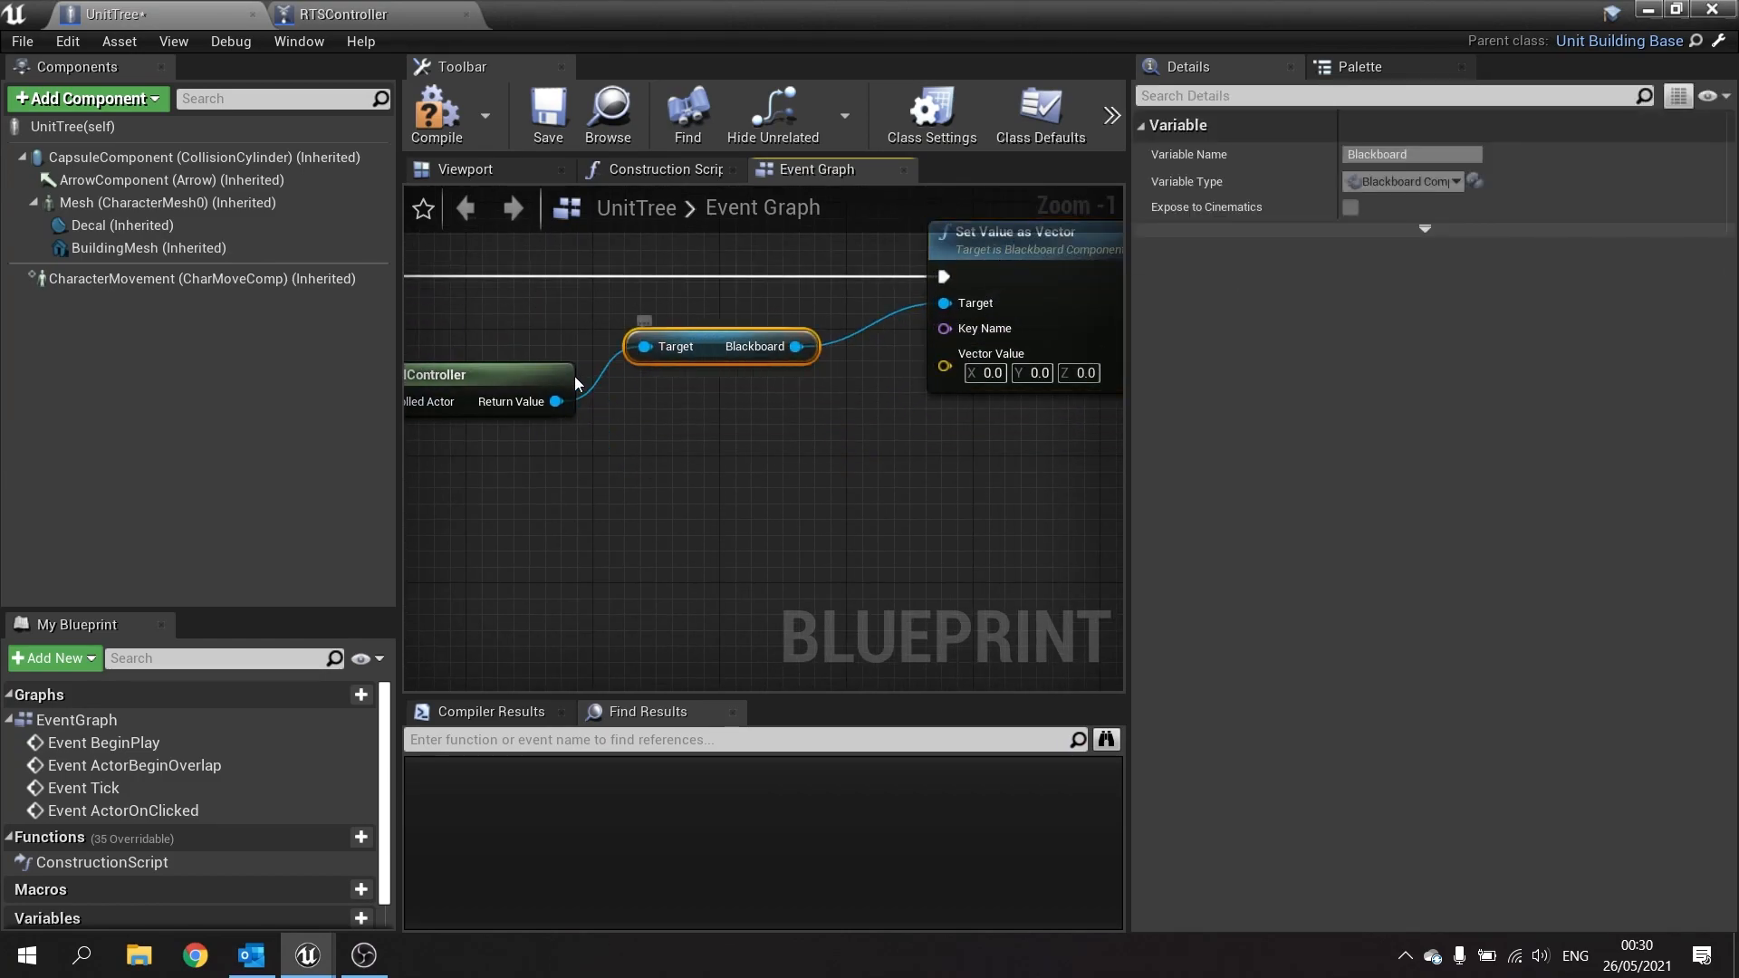
left_click_drag(943, 328, 815, 453)
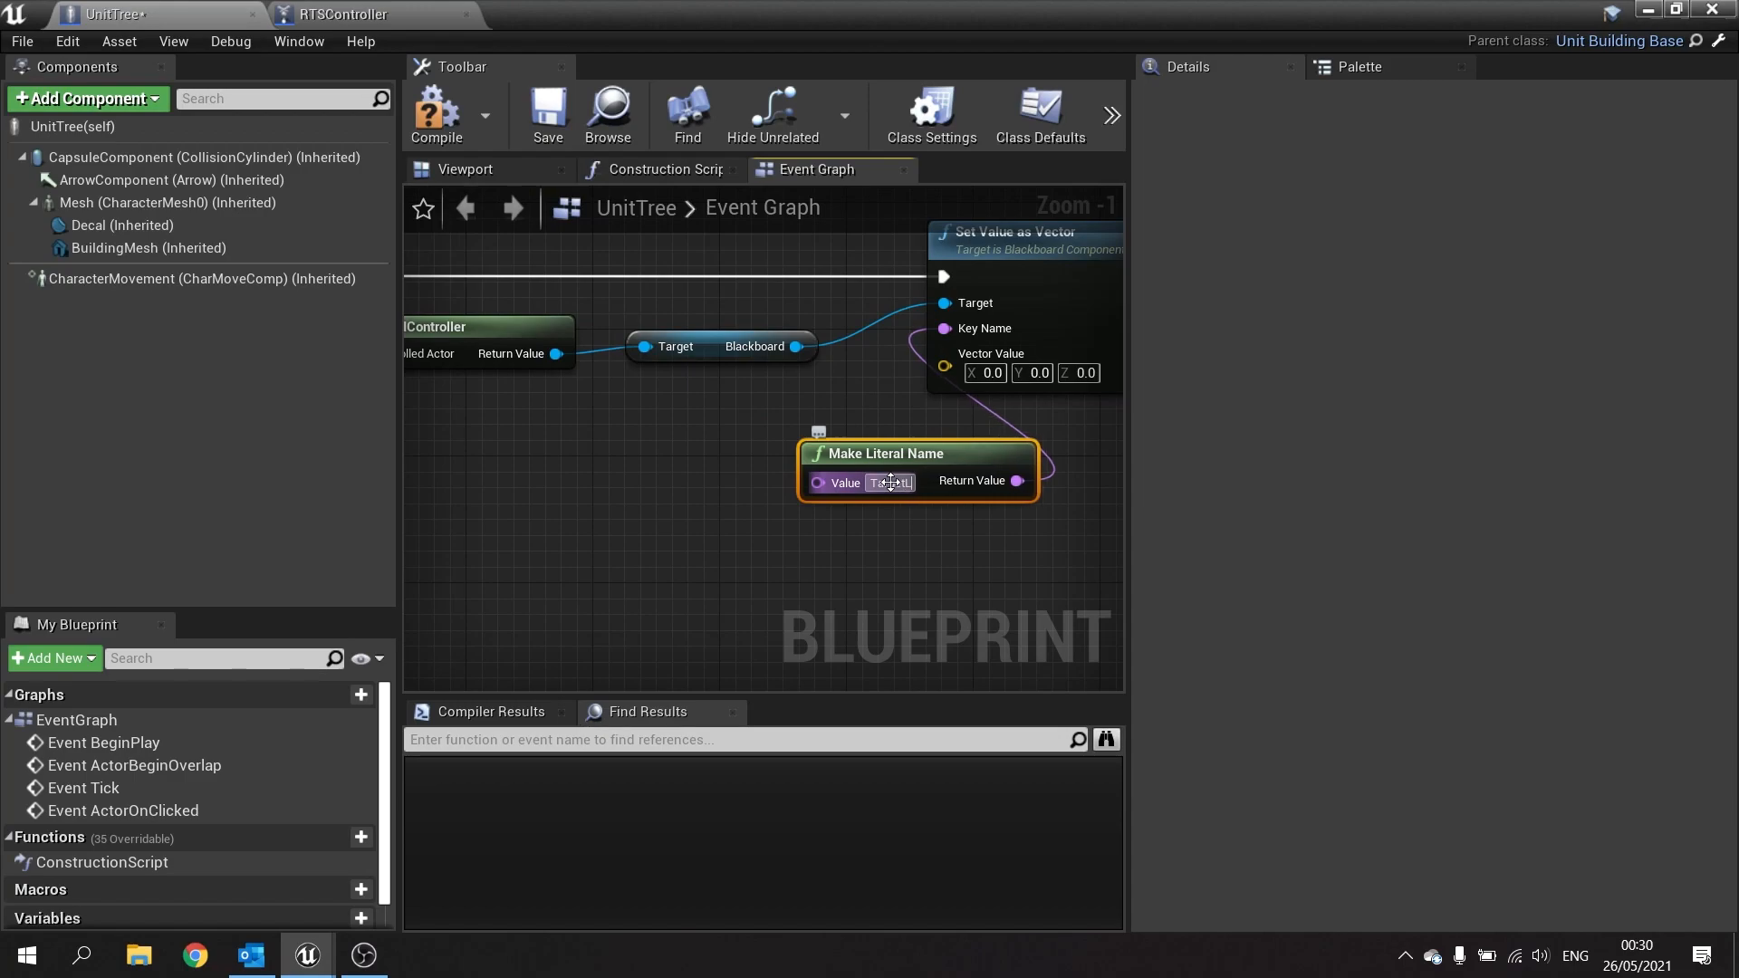
type("TargetLocation")
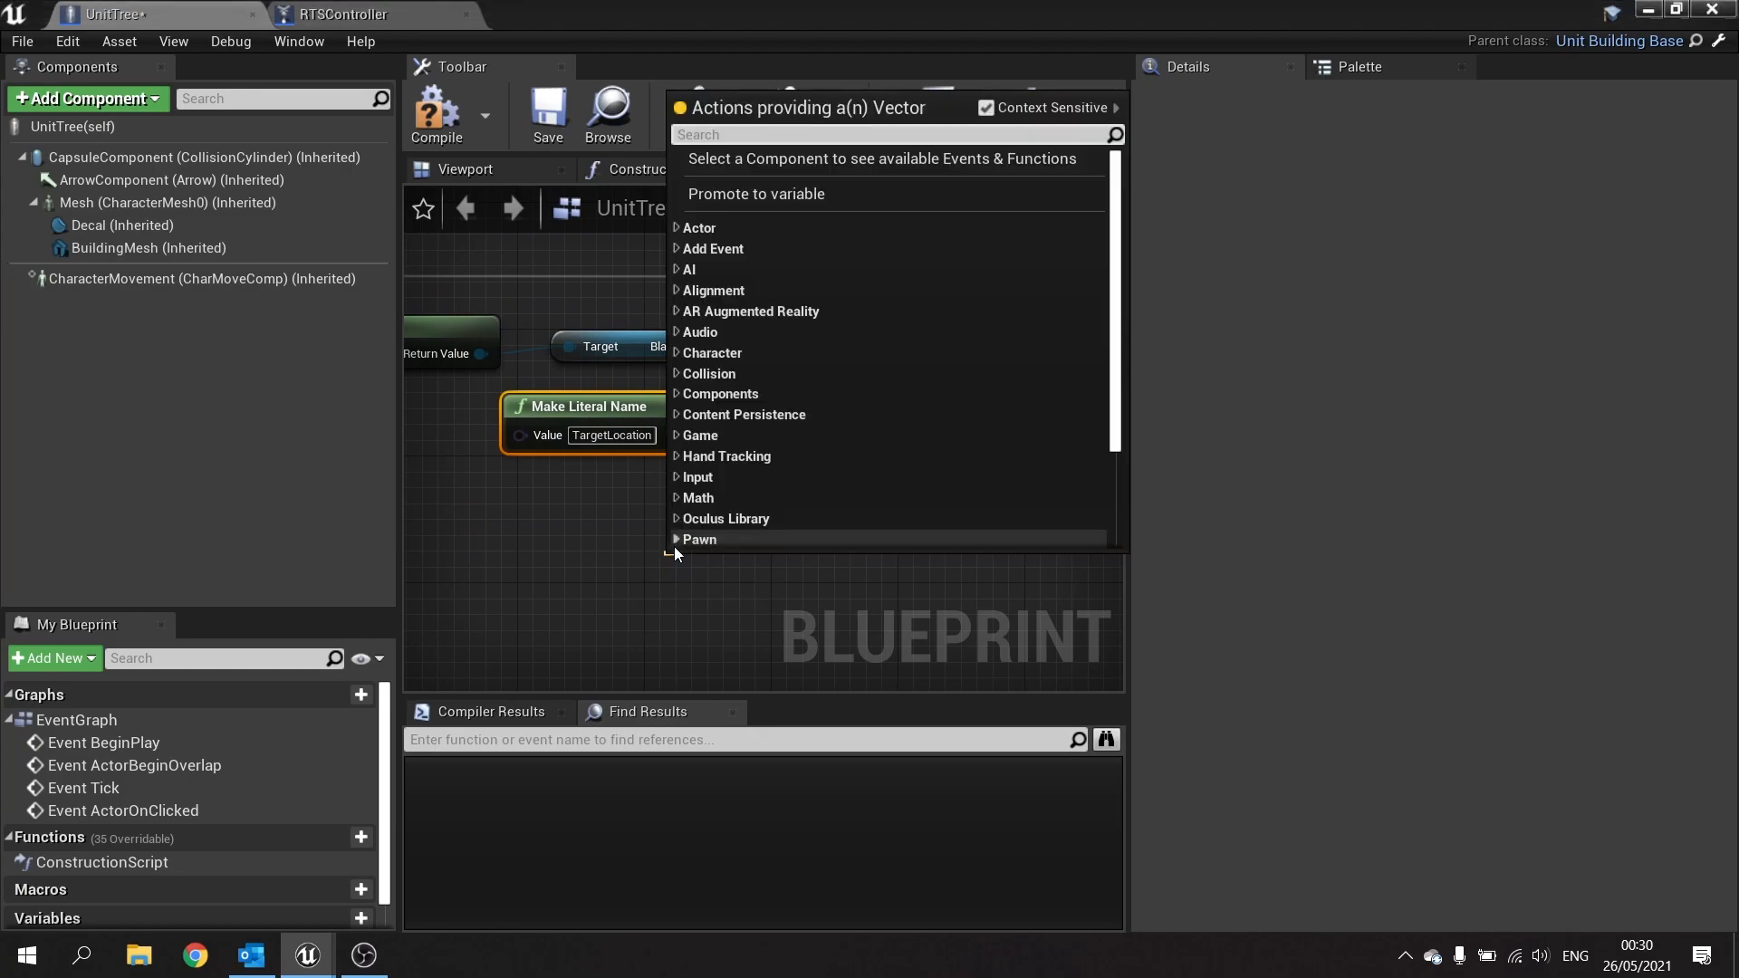
Feed GetActorLocation into GetRandomPointInNavigableRadius with radius 200, then play the map.
type("get actorlo")
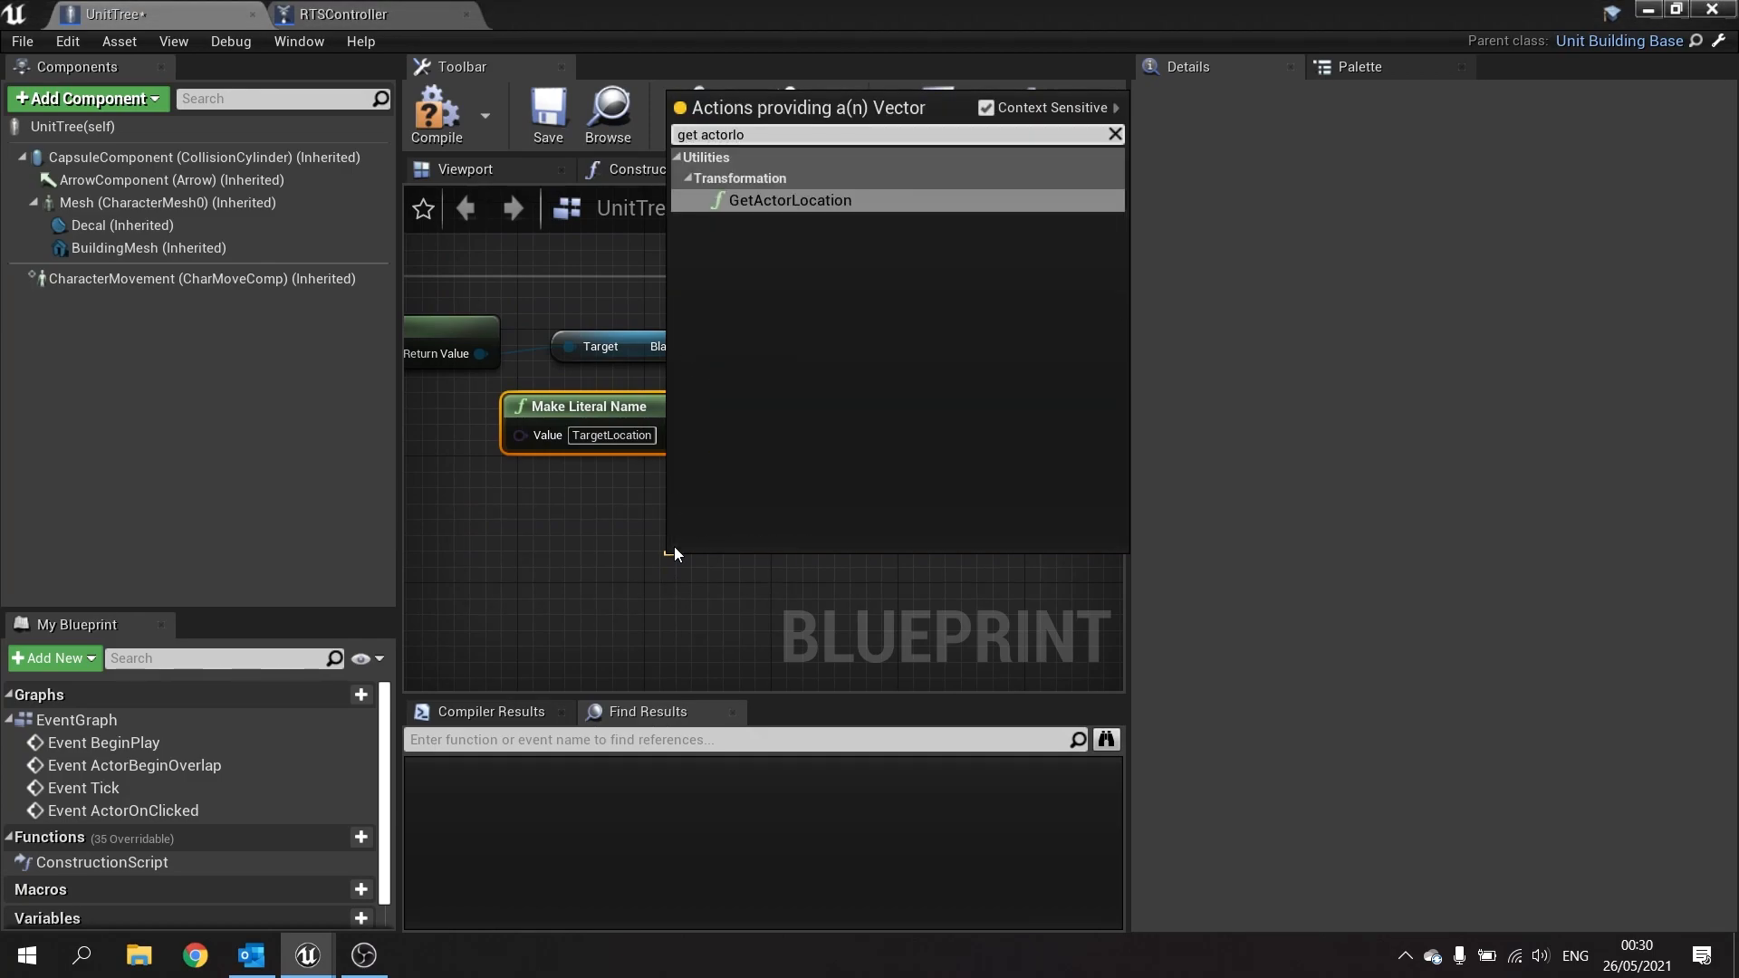
left_click(788, 201)
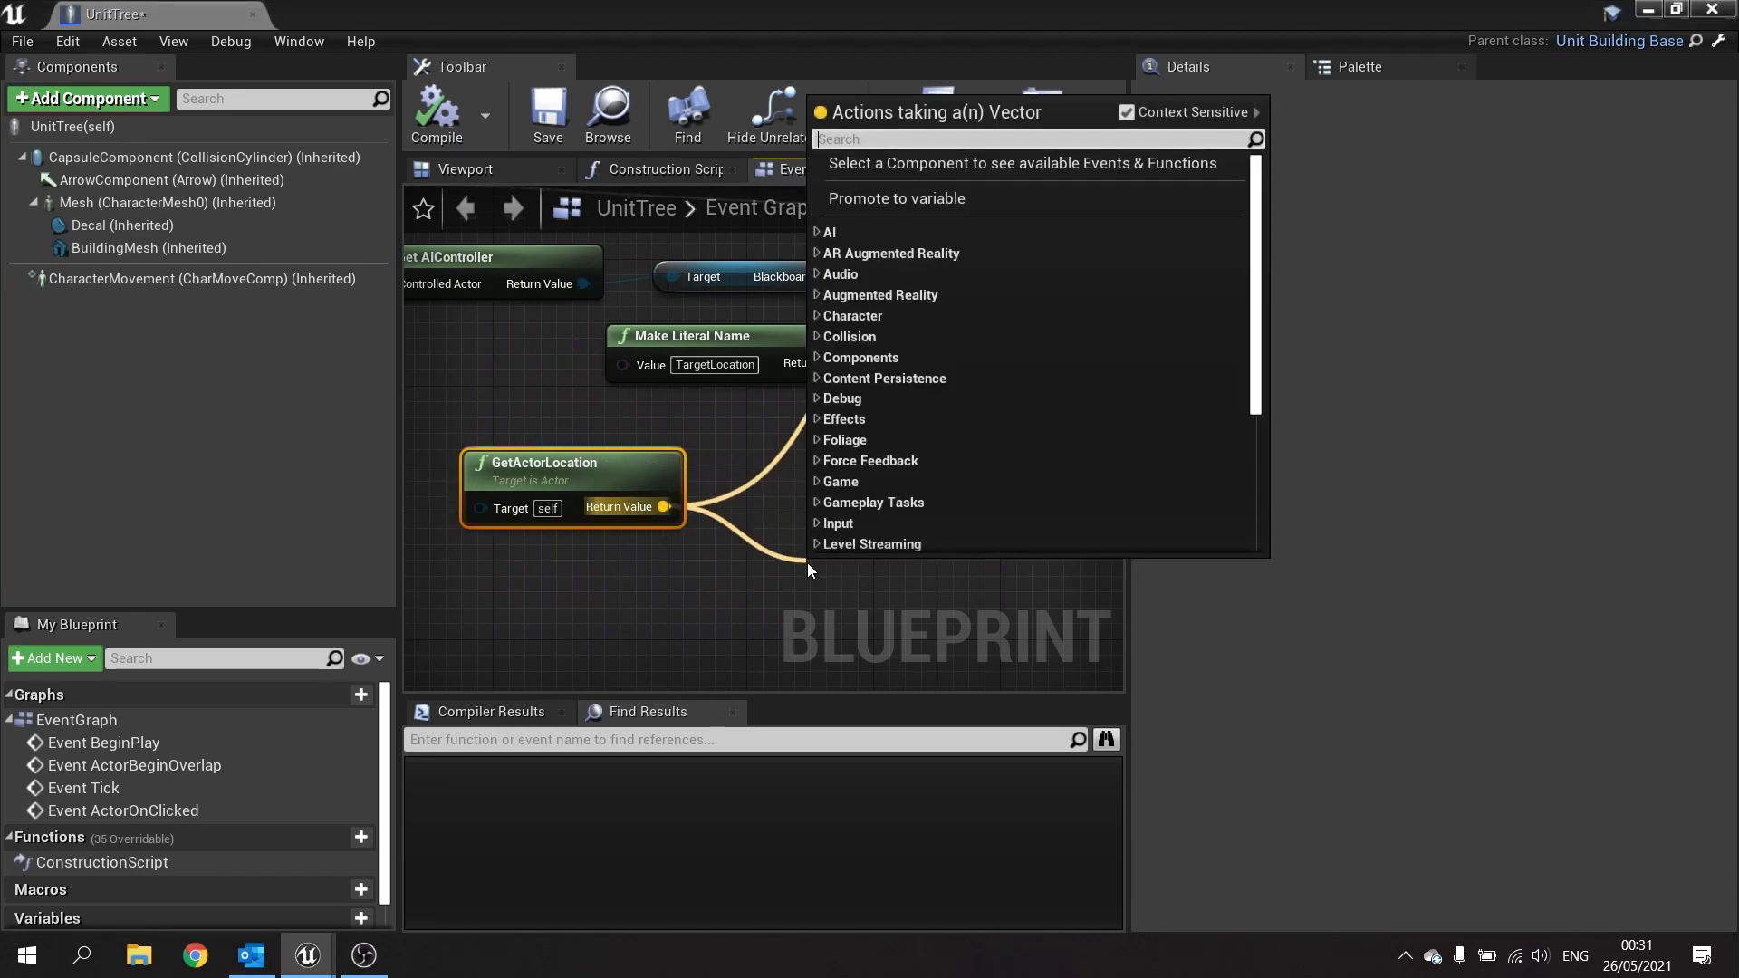
type("get rad")
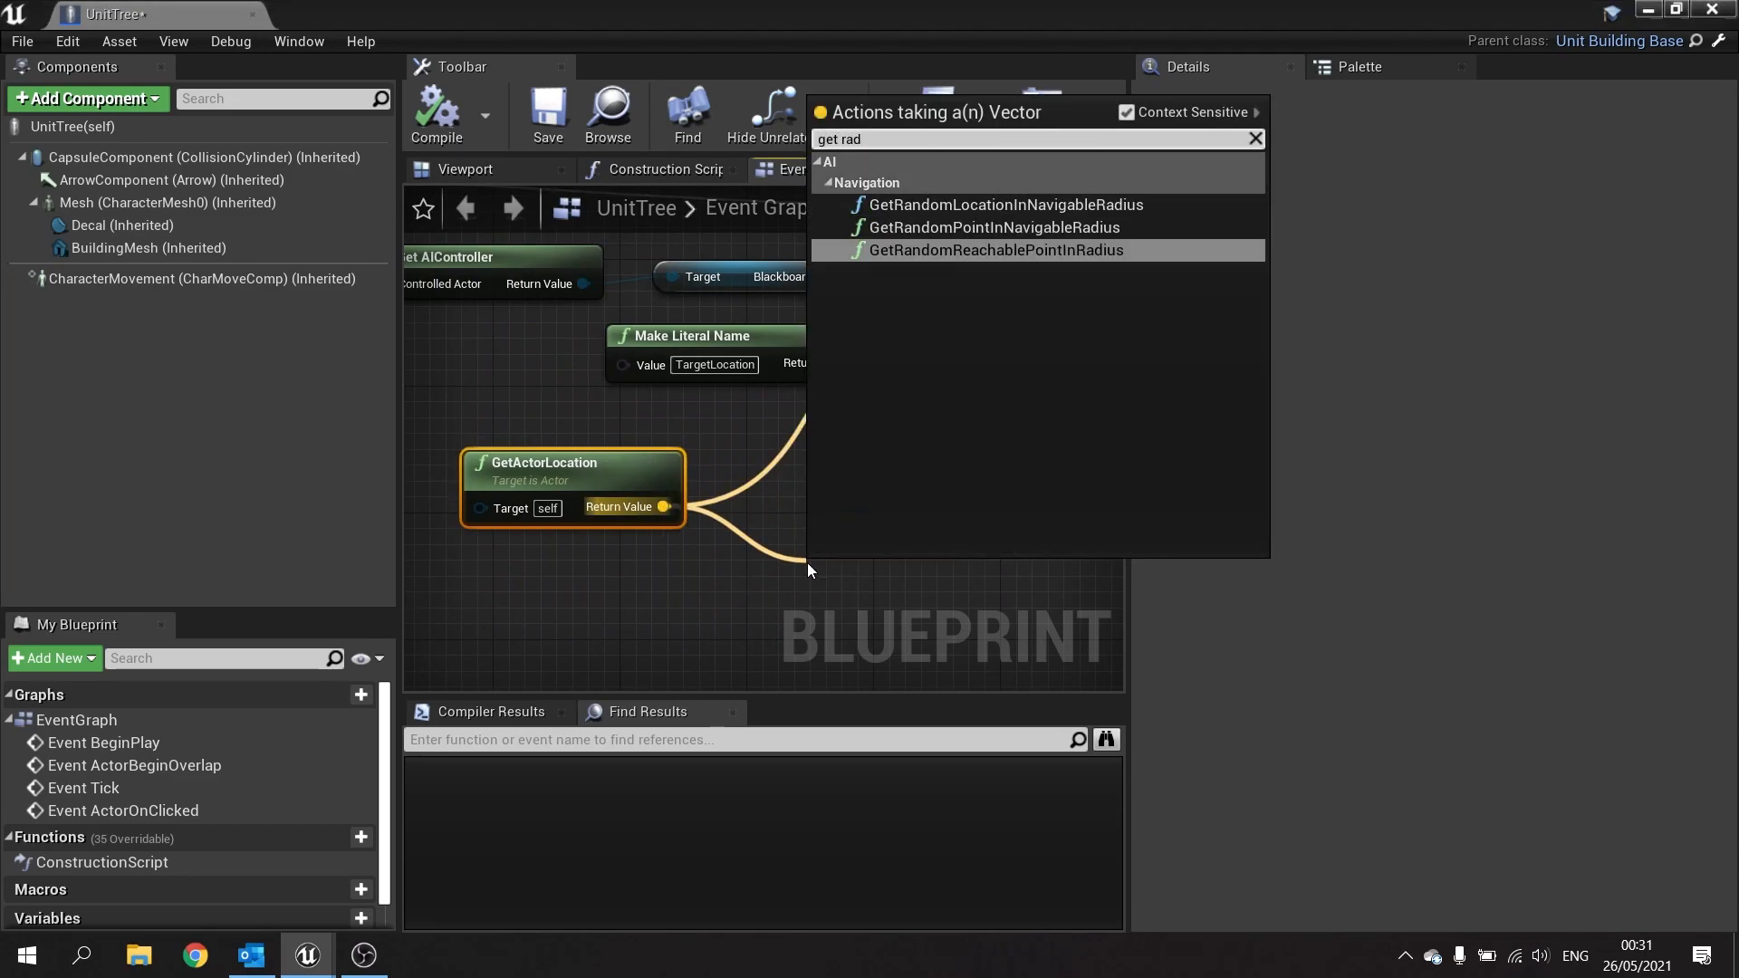
left_click(992, 227)
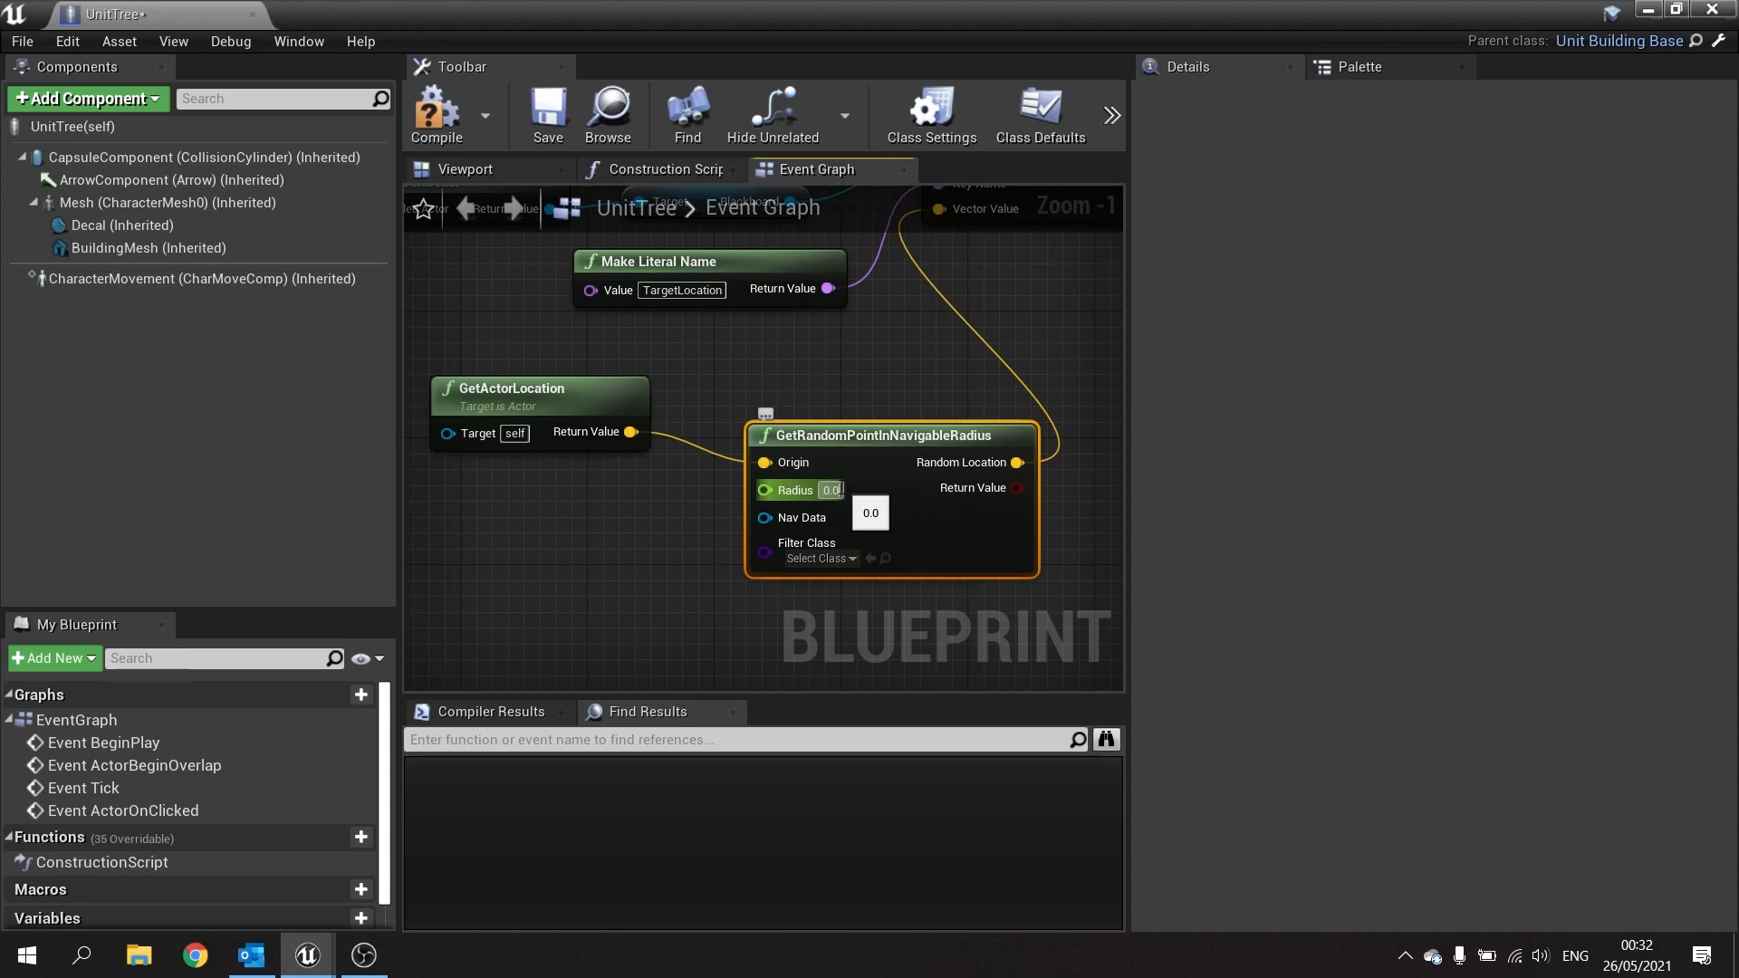
type("0.02")
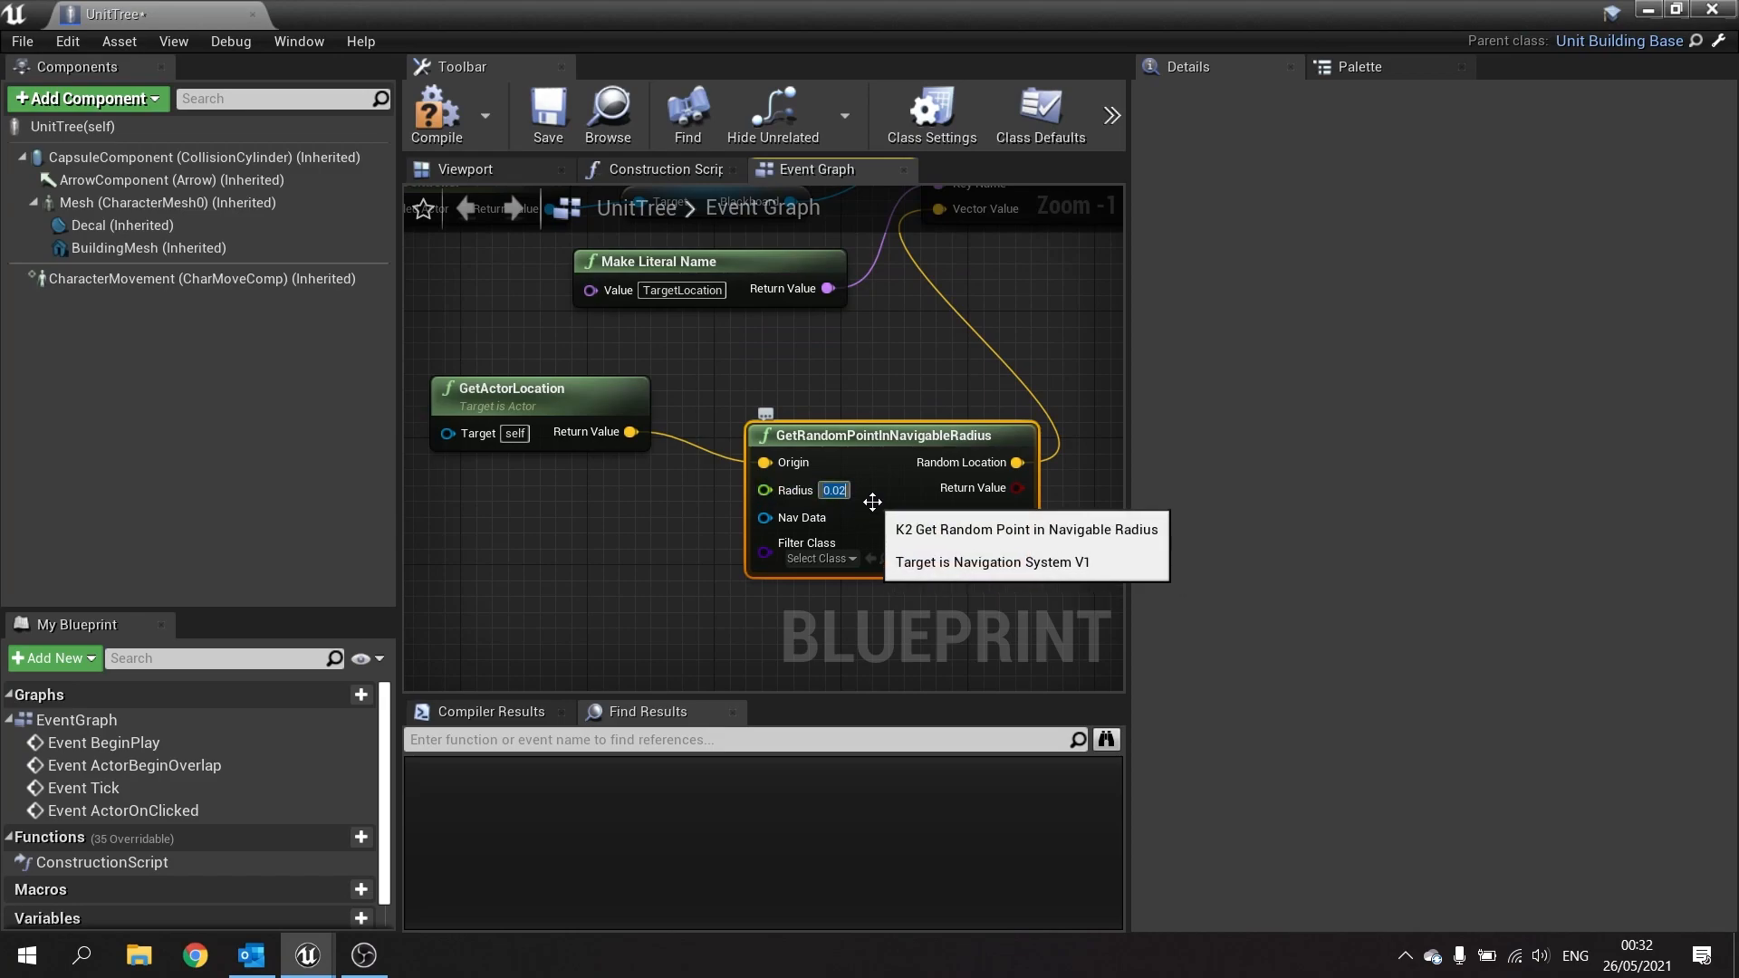
type("200.0")
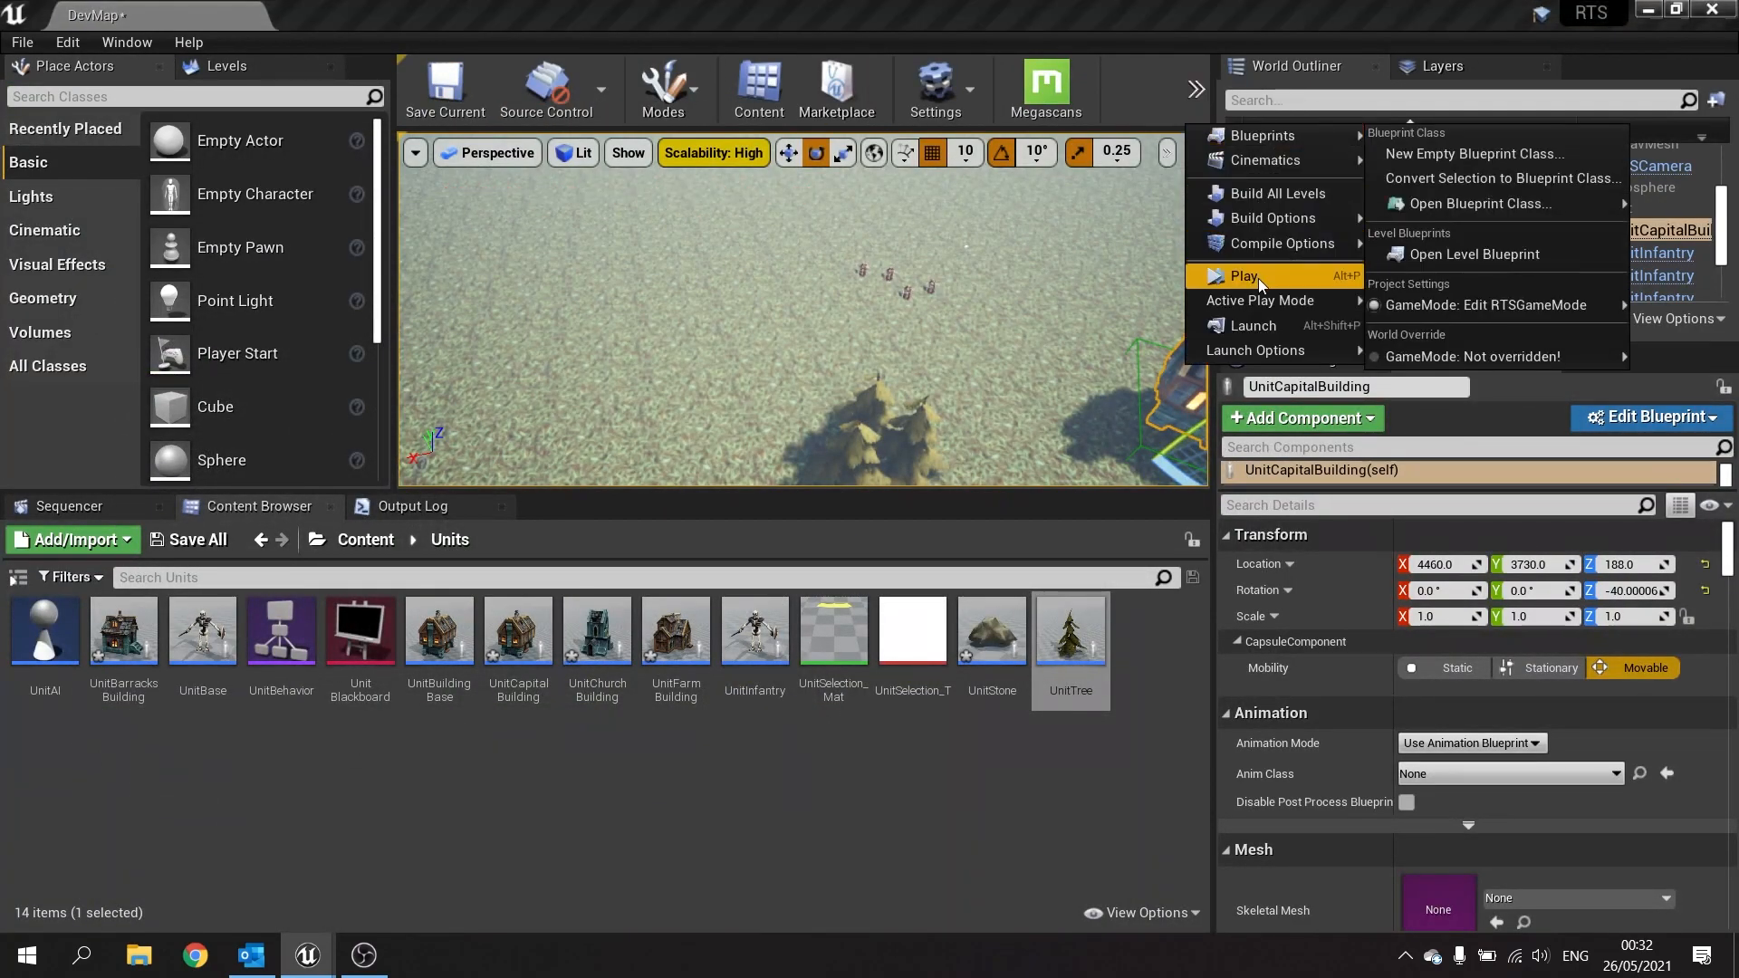
left_click(1246, 275)
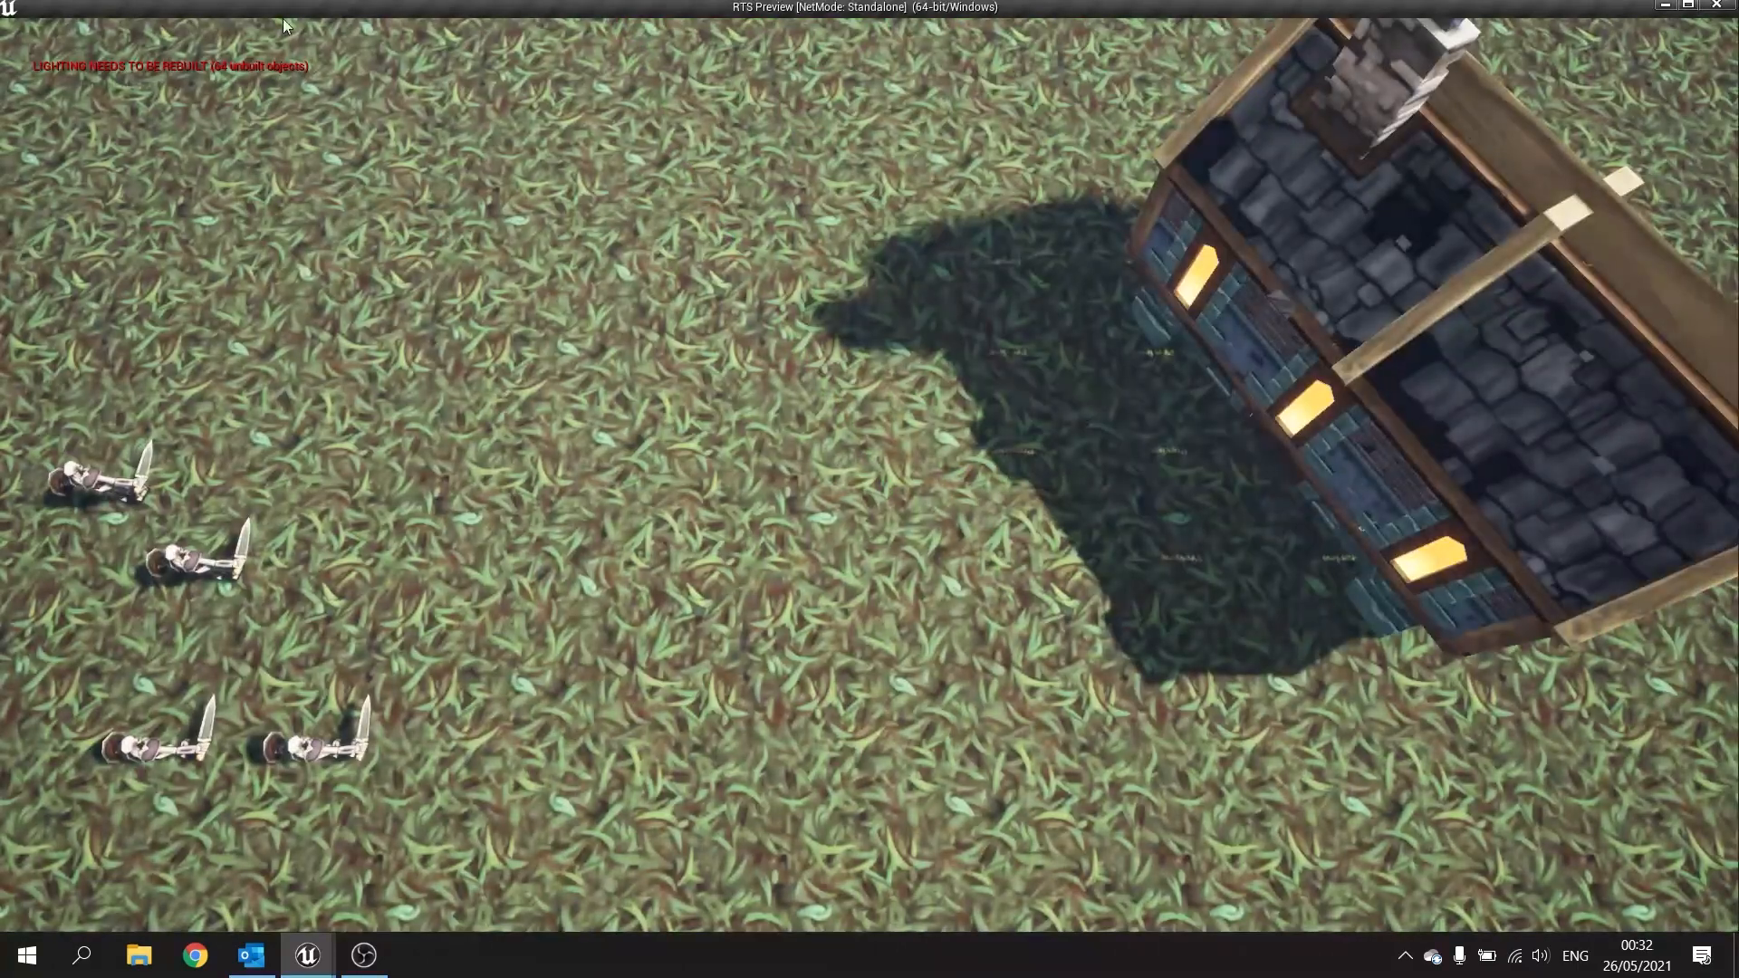